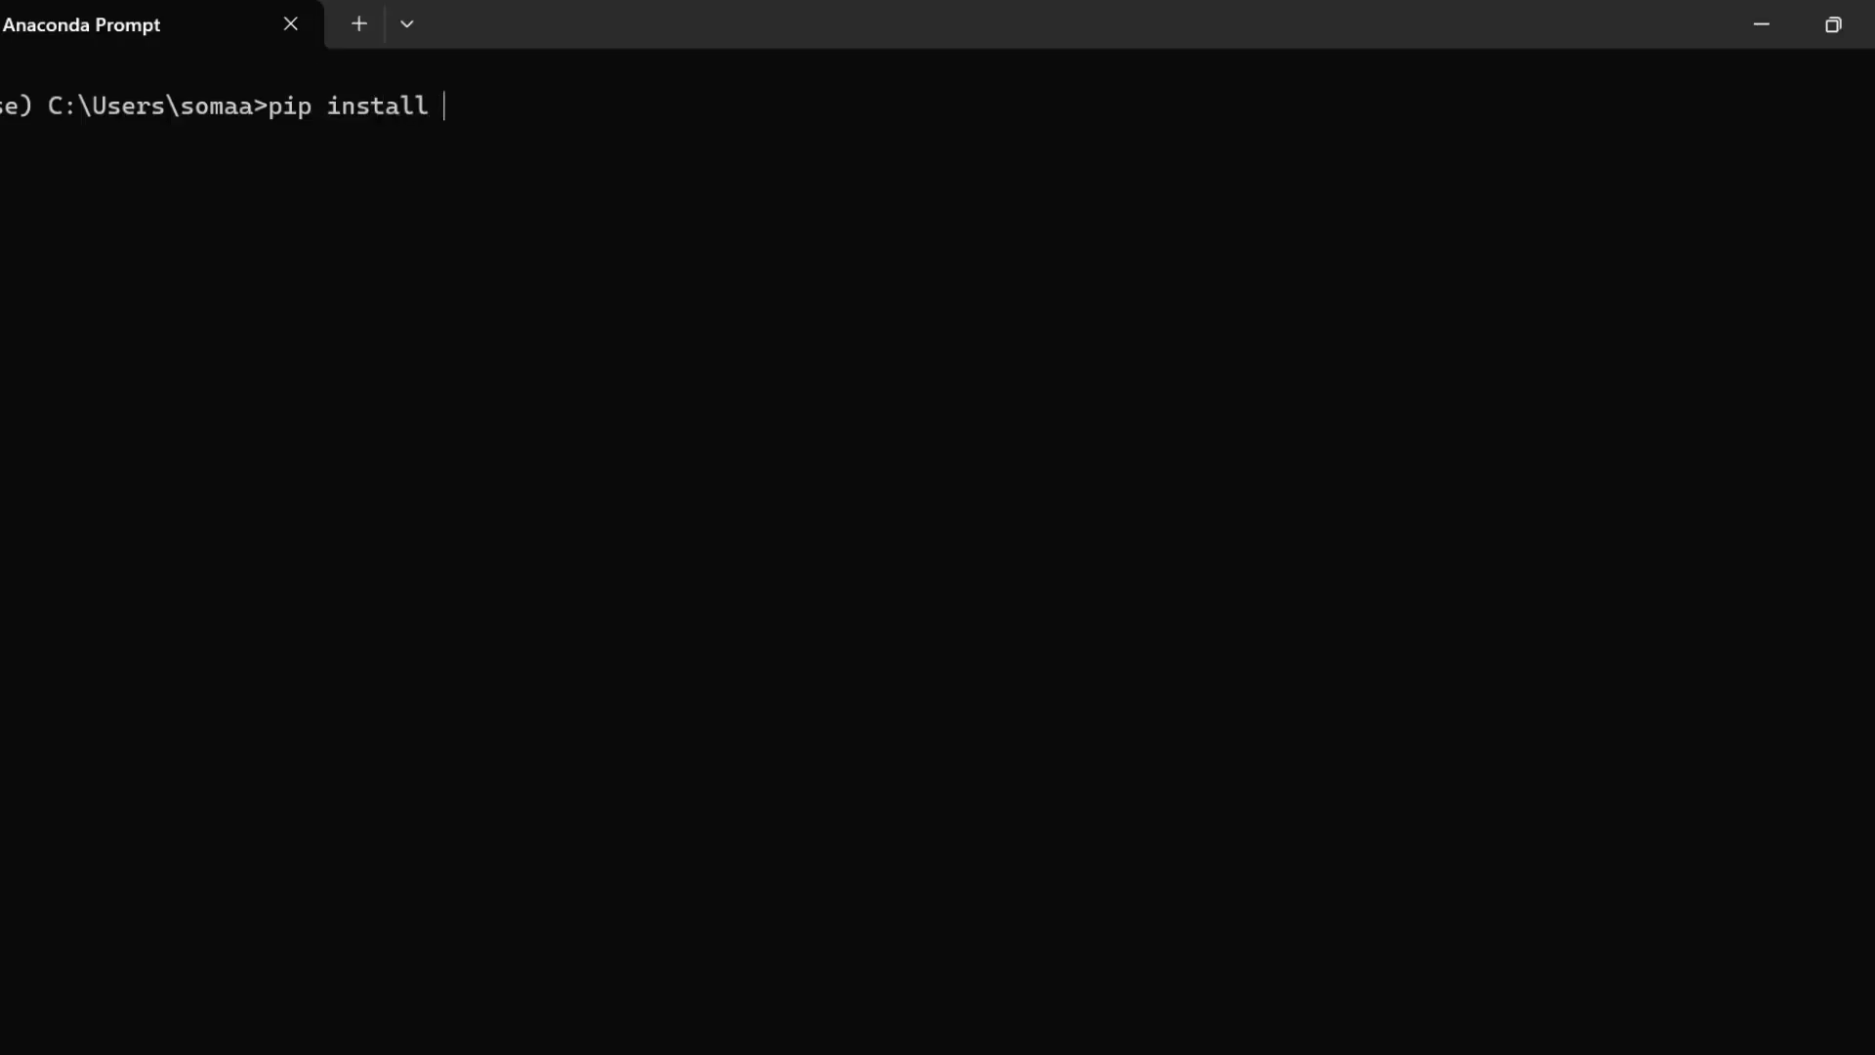
# Try 'pip install jupyter_contrib', which fails with 'No matching distribution found'.
pyautogui.write('jupyt')
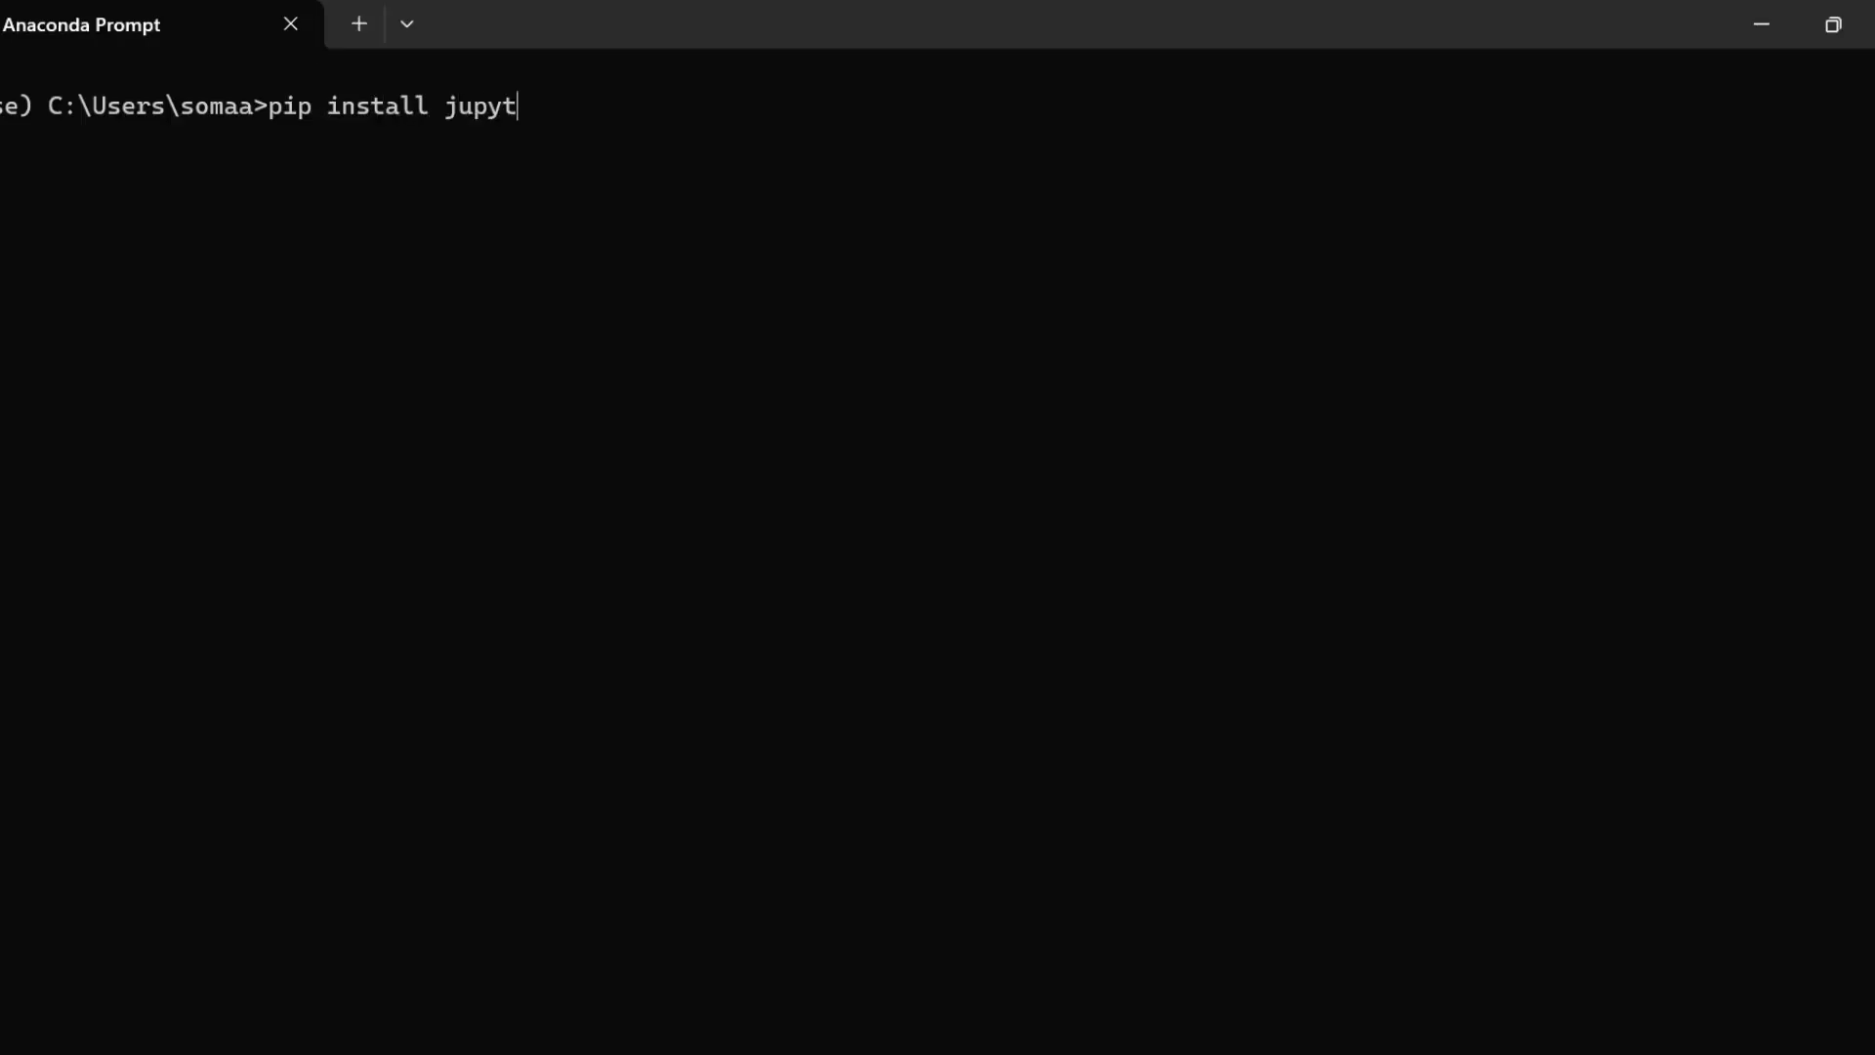
pyautogui.write('er_contr')
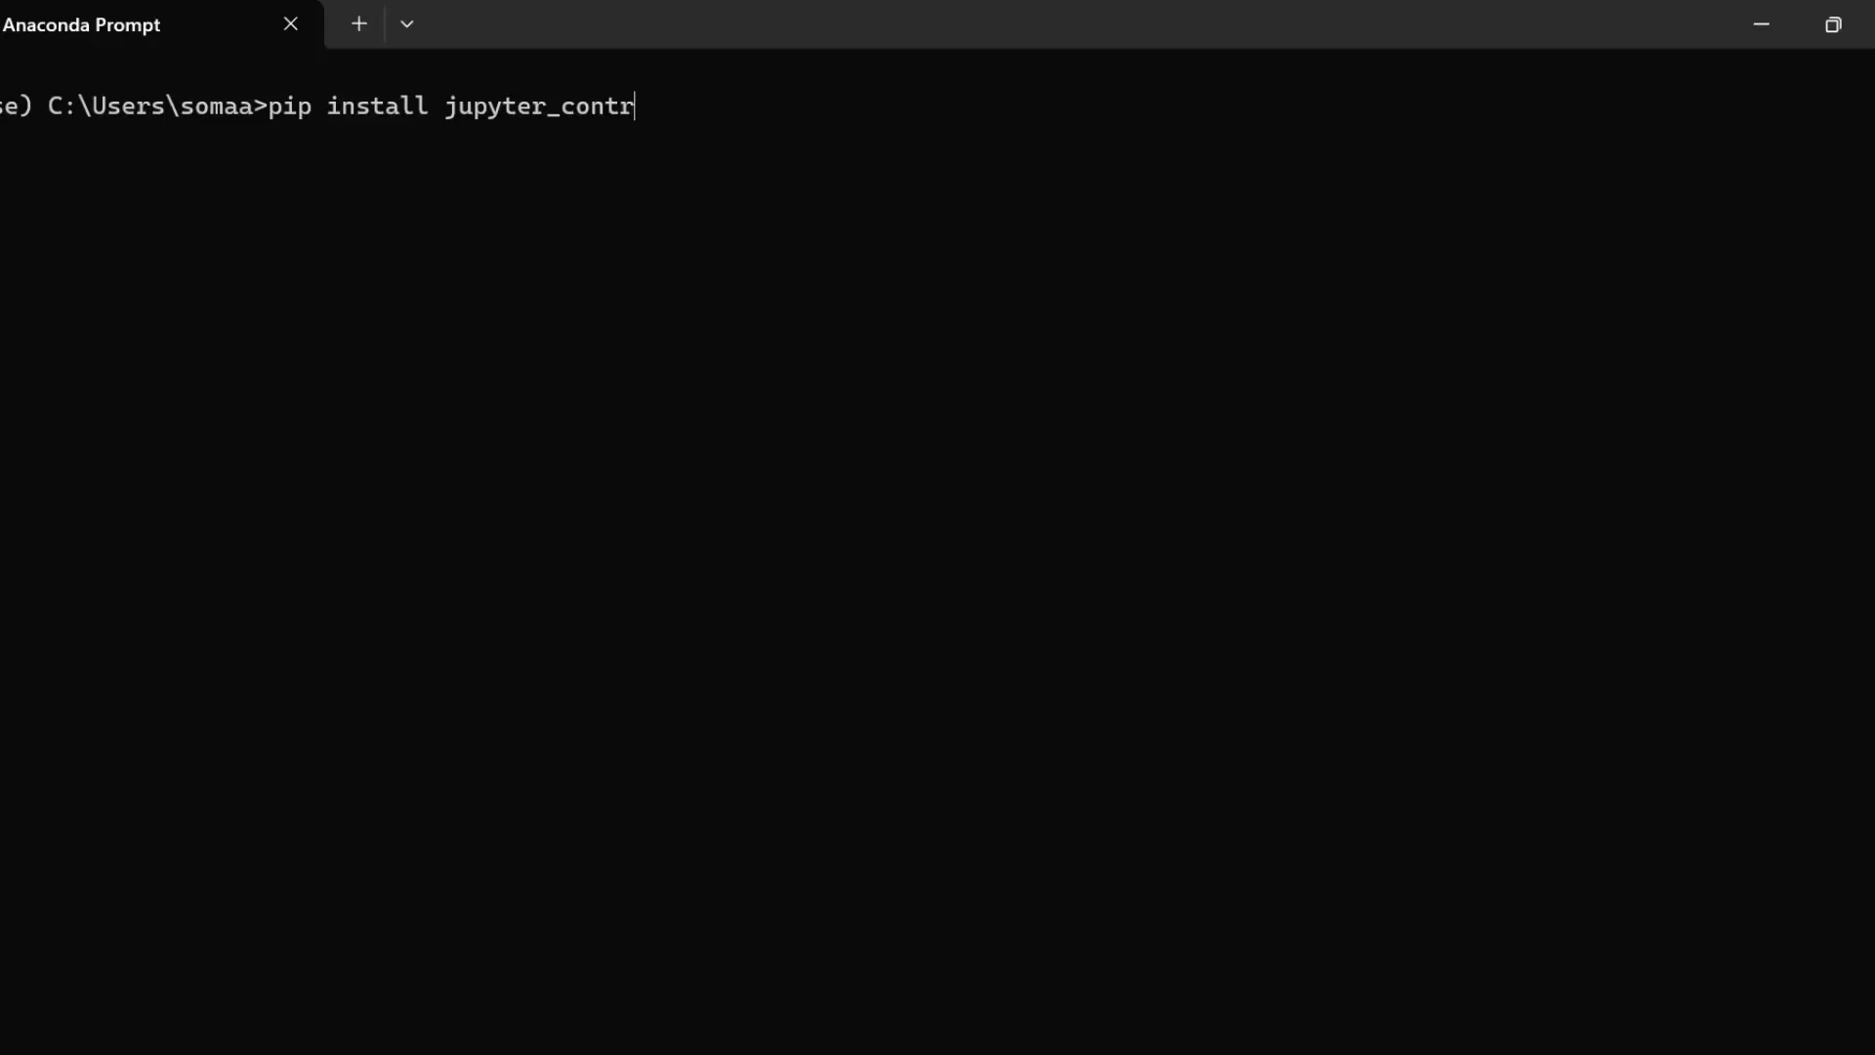
pyautogui.write('ib')
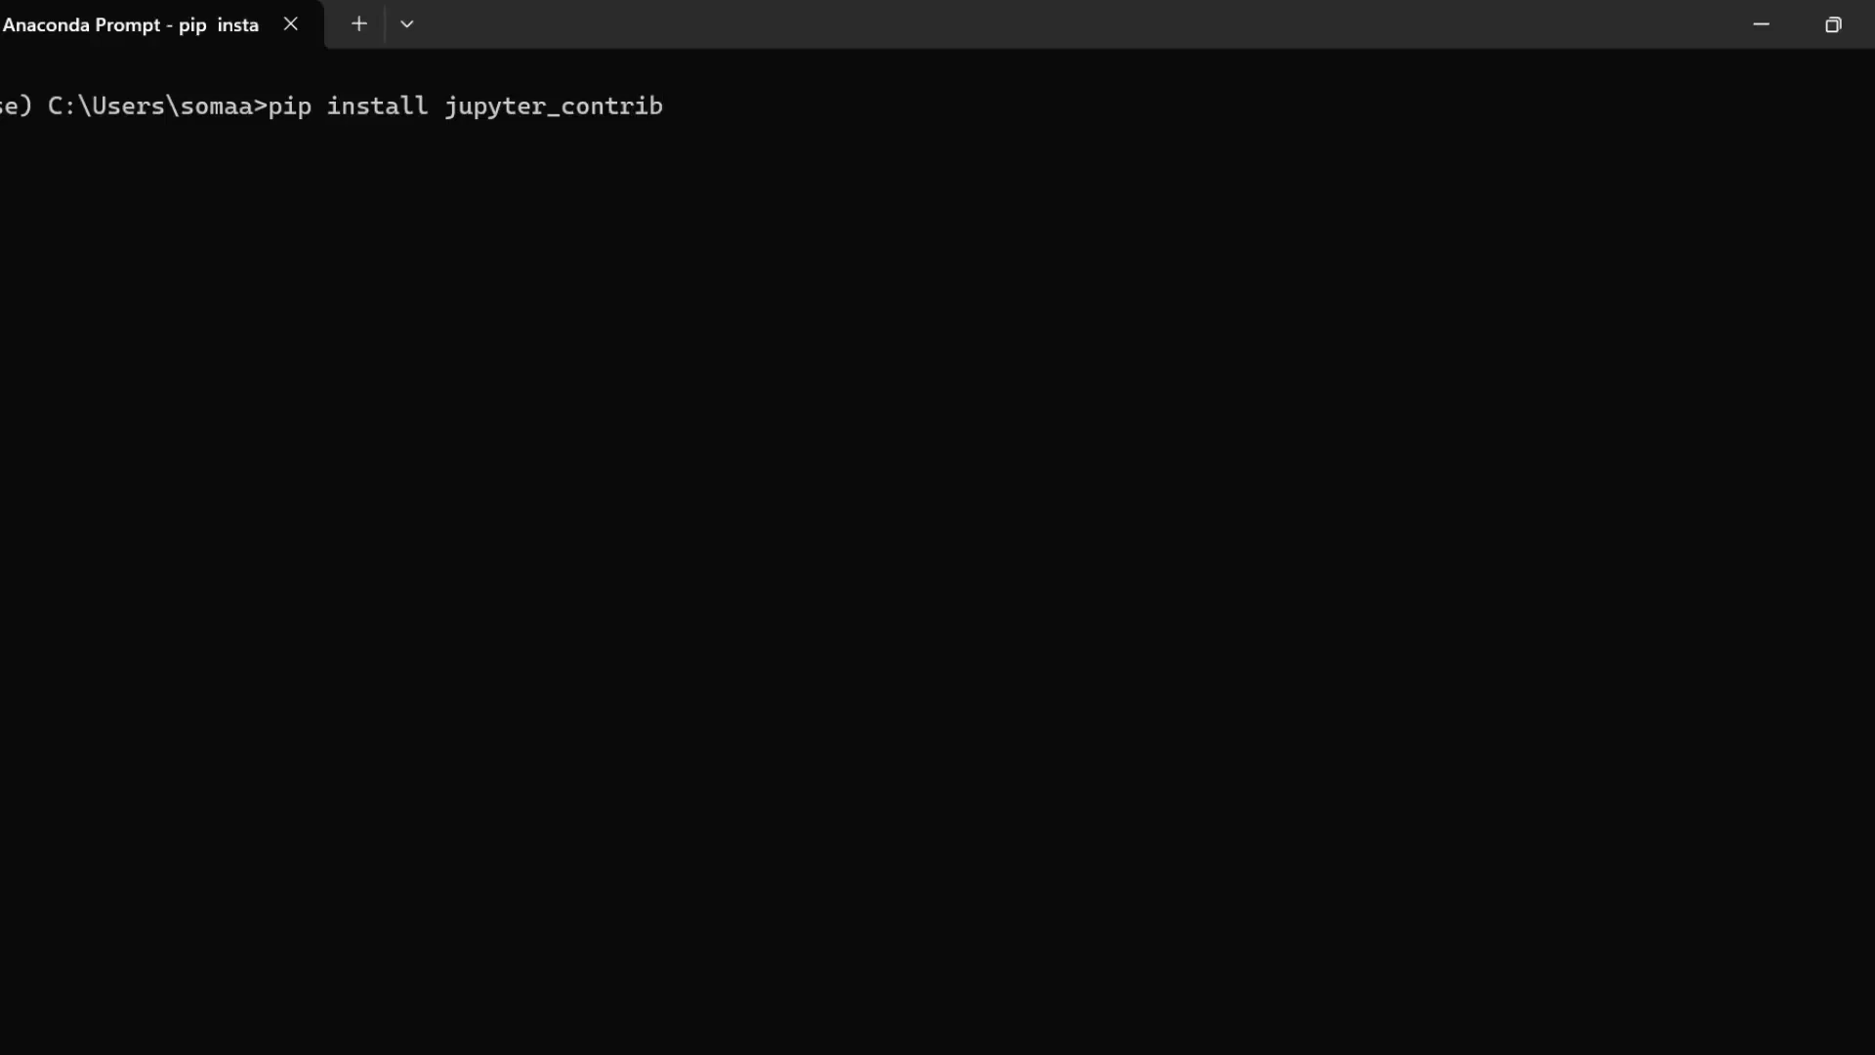
pyautogui.moveTo(666, 134)
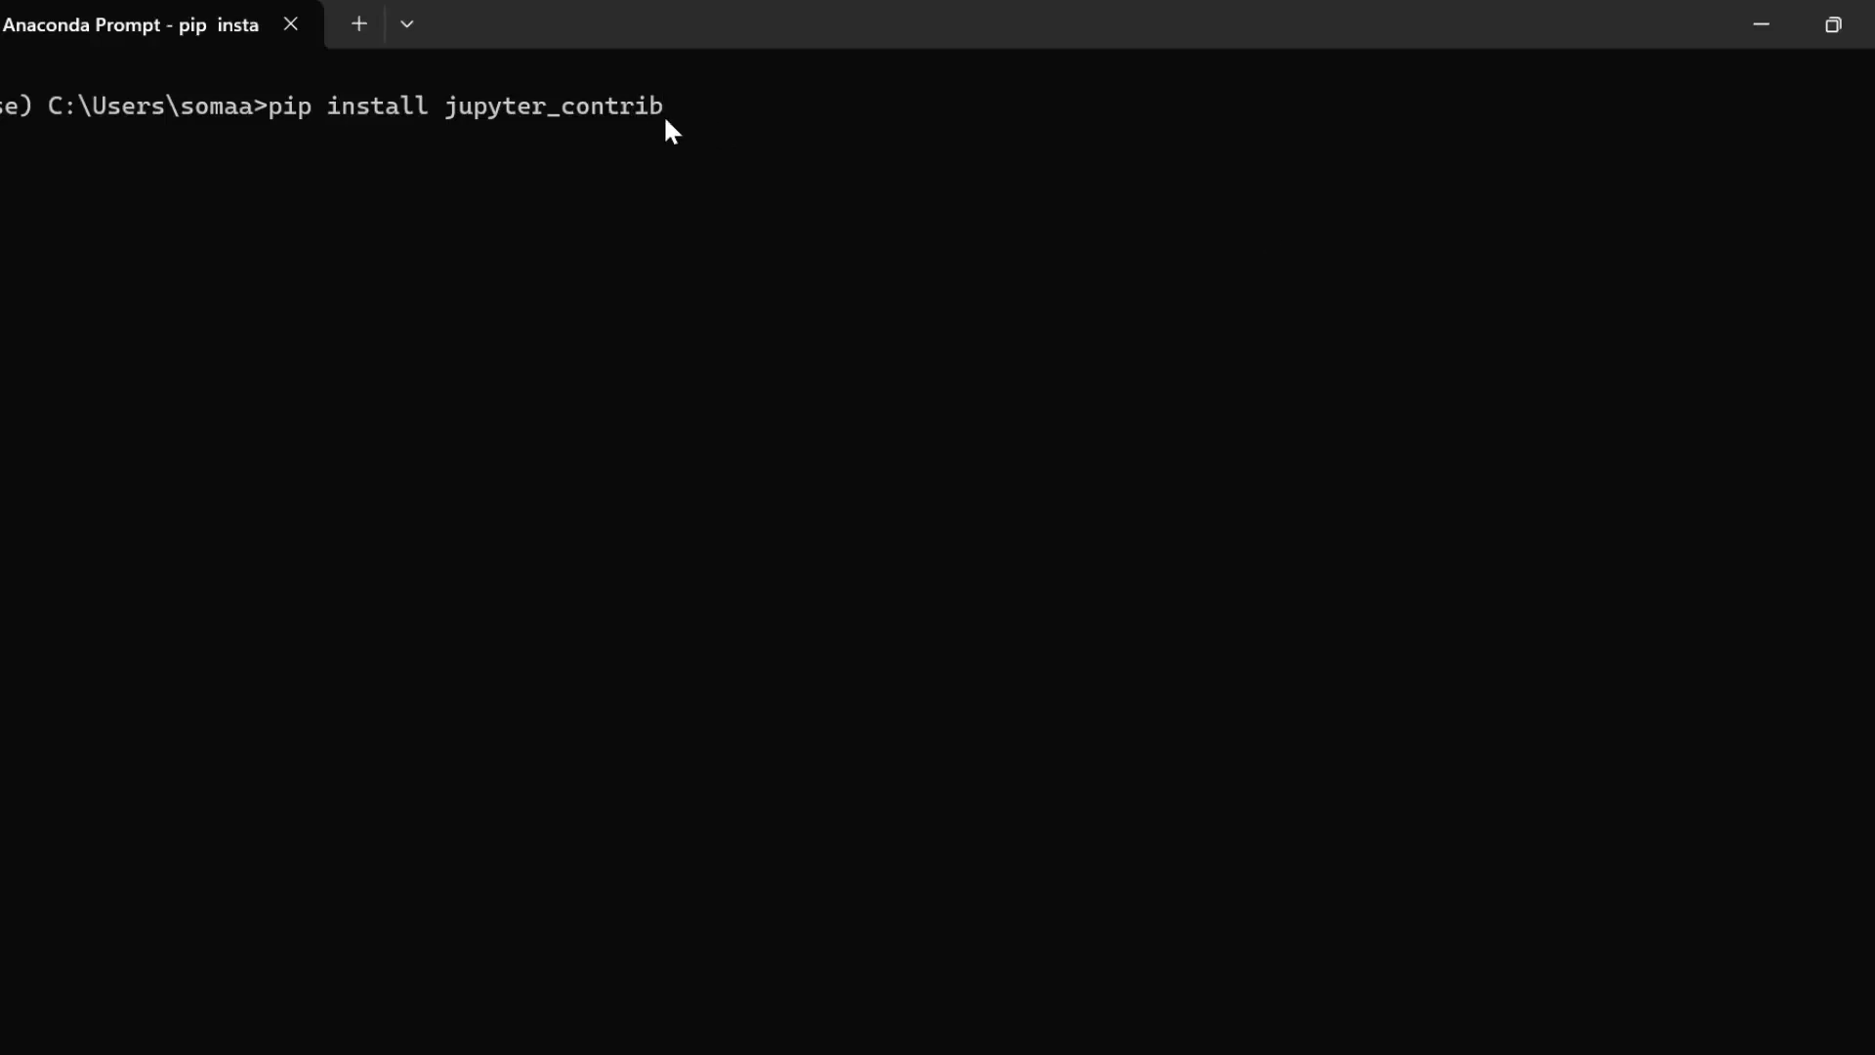
pyautogui.press('Enter')
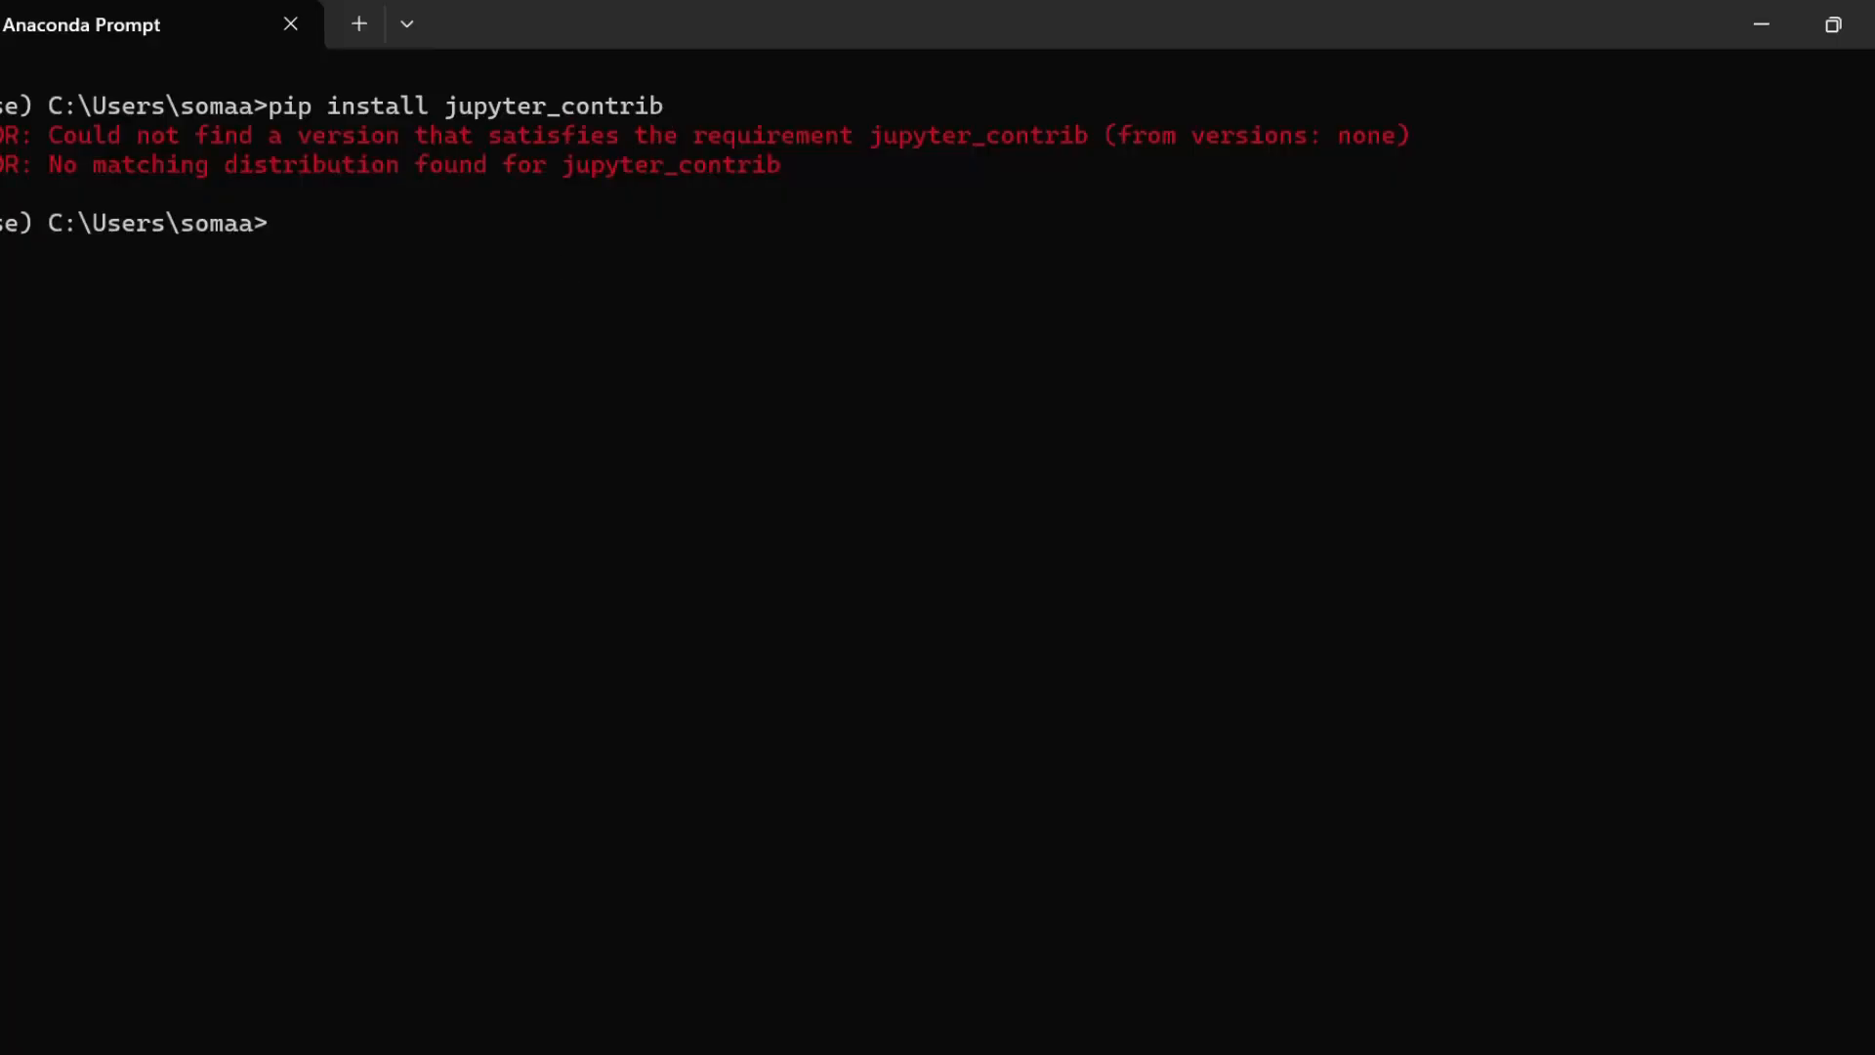
pyautogui.write('pip install jupy')
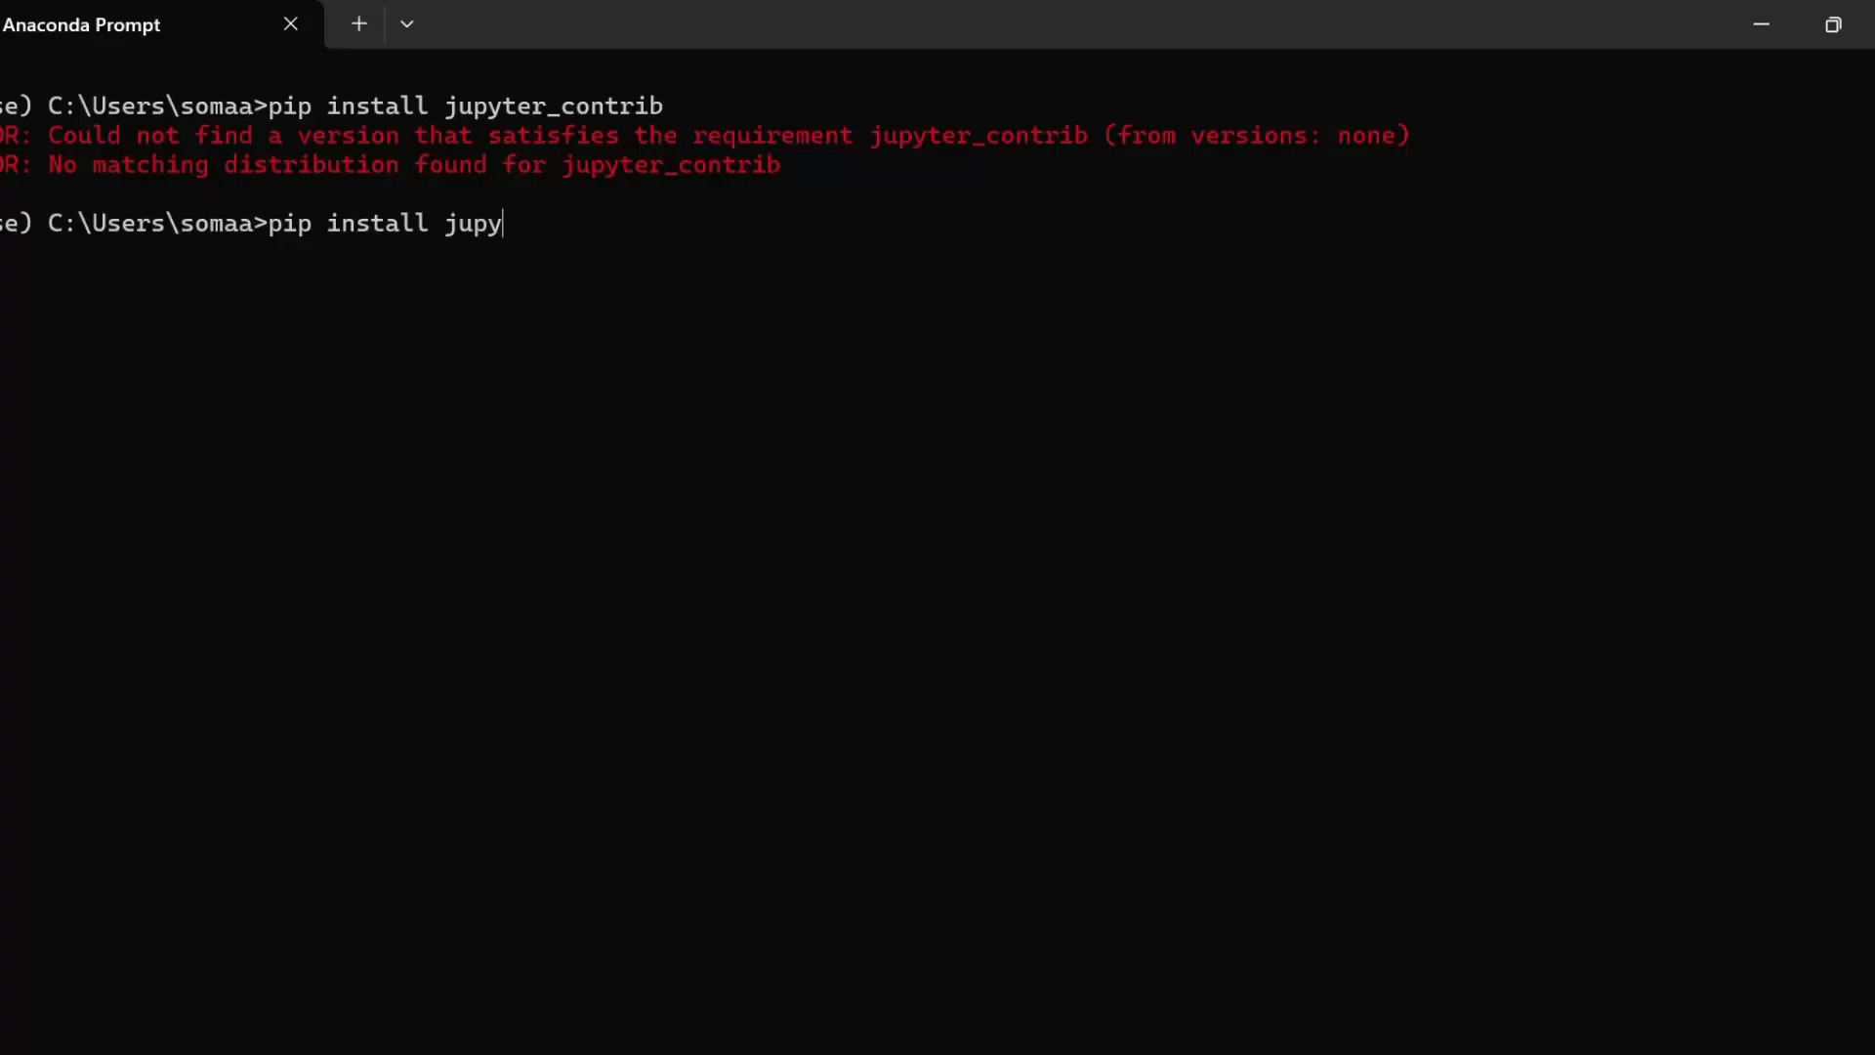
# Run 'pip install jupyter_contrib_nbextensions'; all requirements report already satisfied.
pyautogui.write('ter_con')
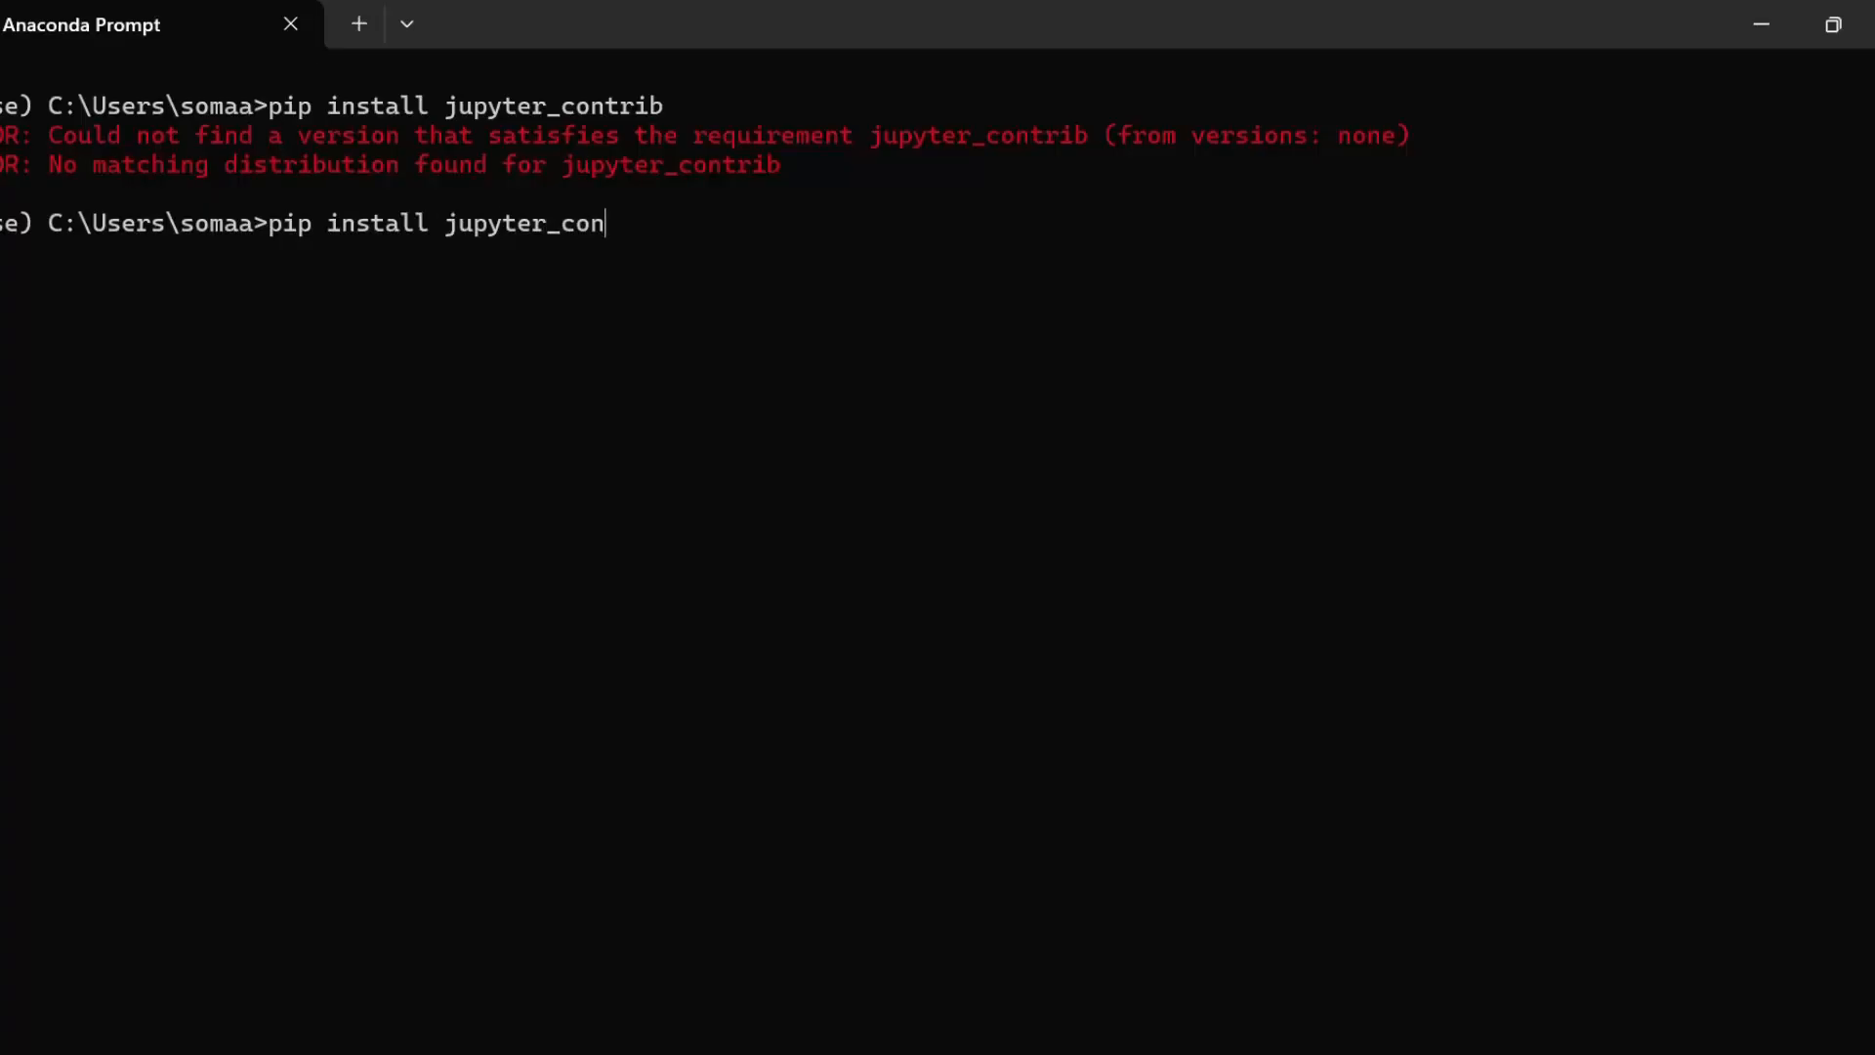
pyautogui.write('trib_')
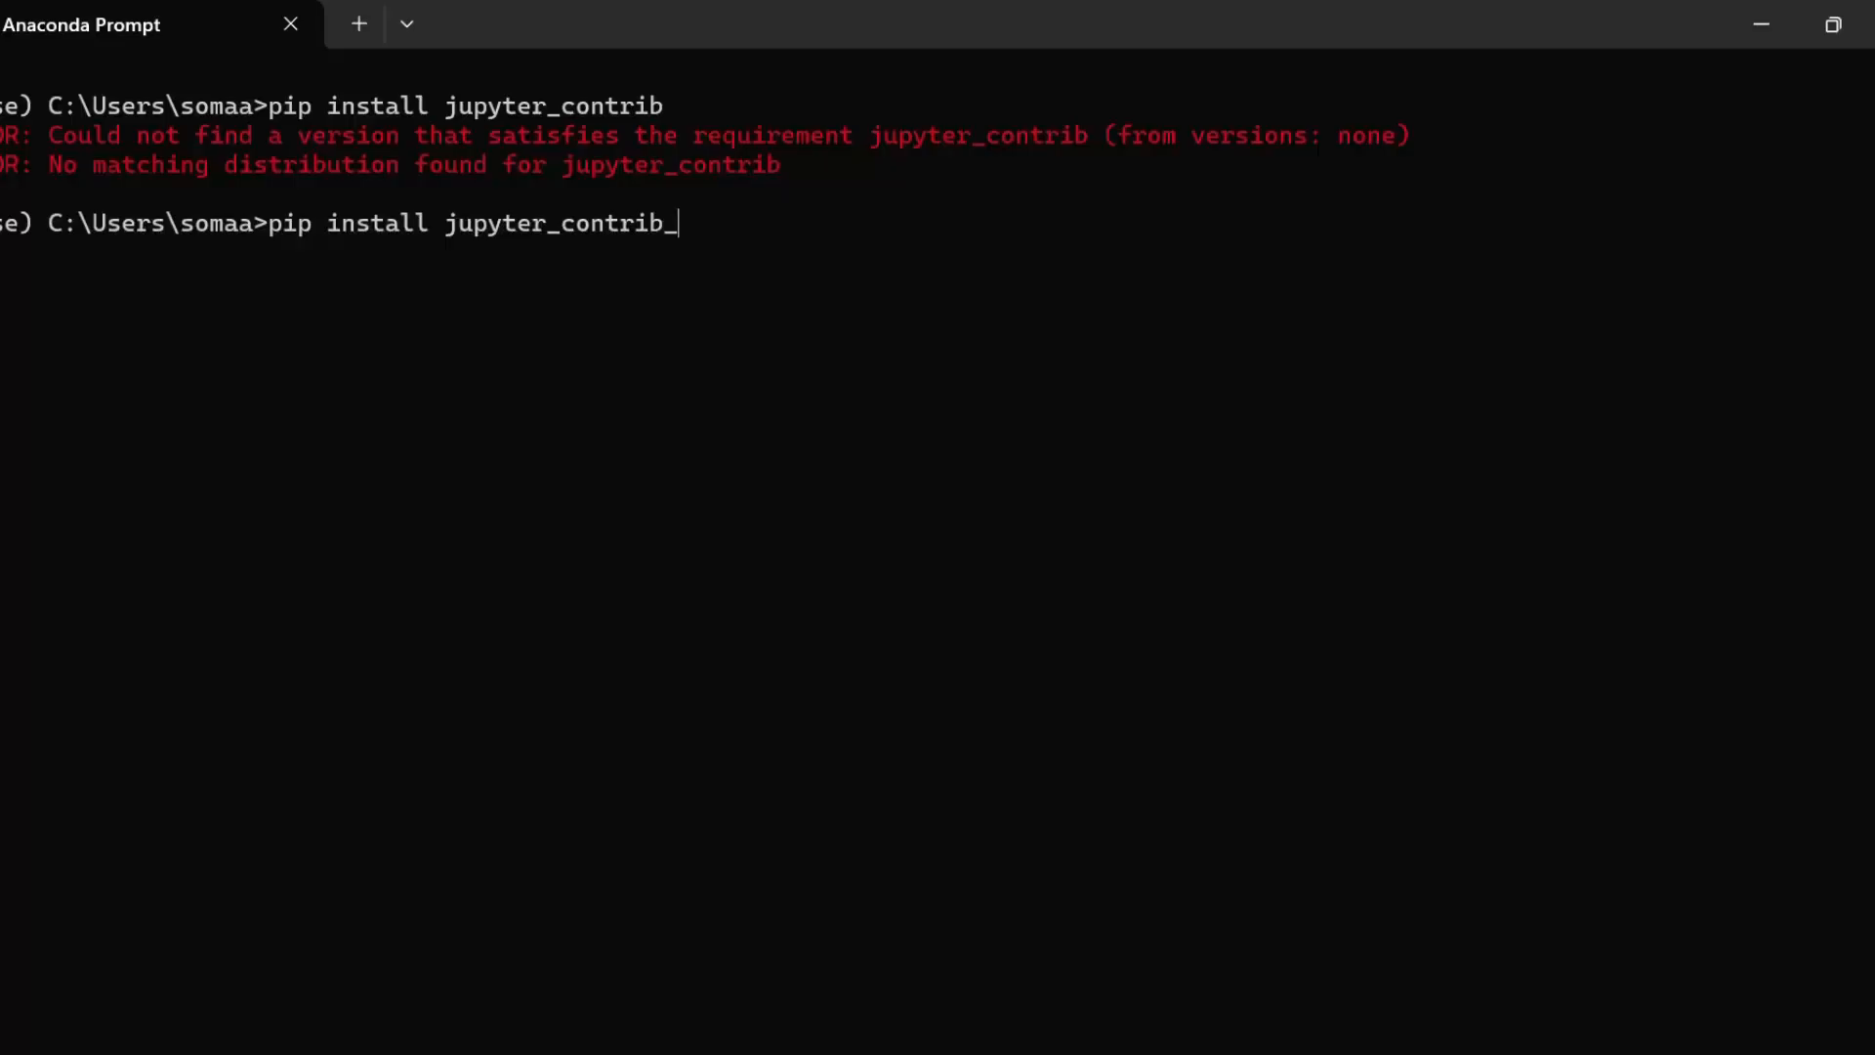
pyautogui.write('nbe')
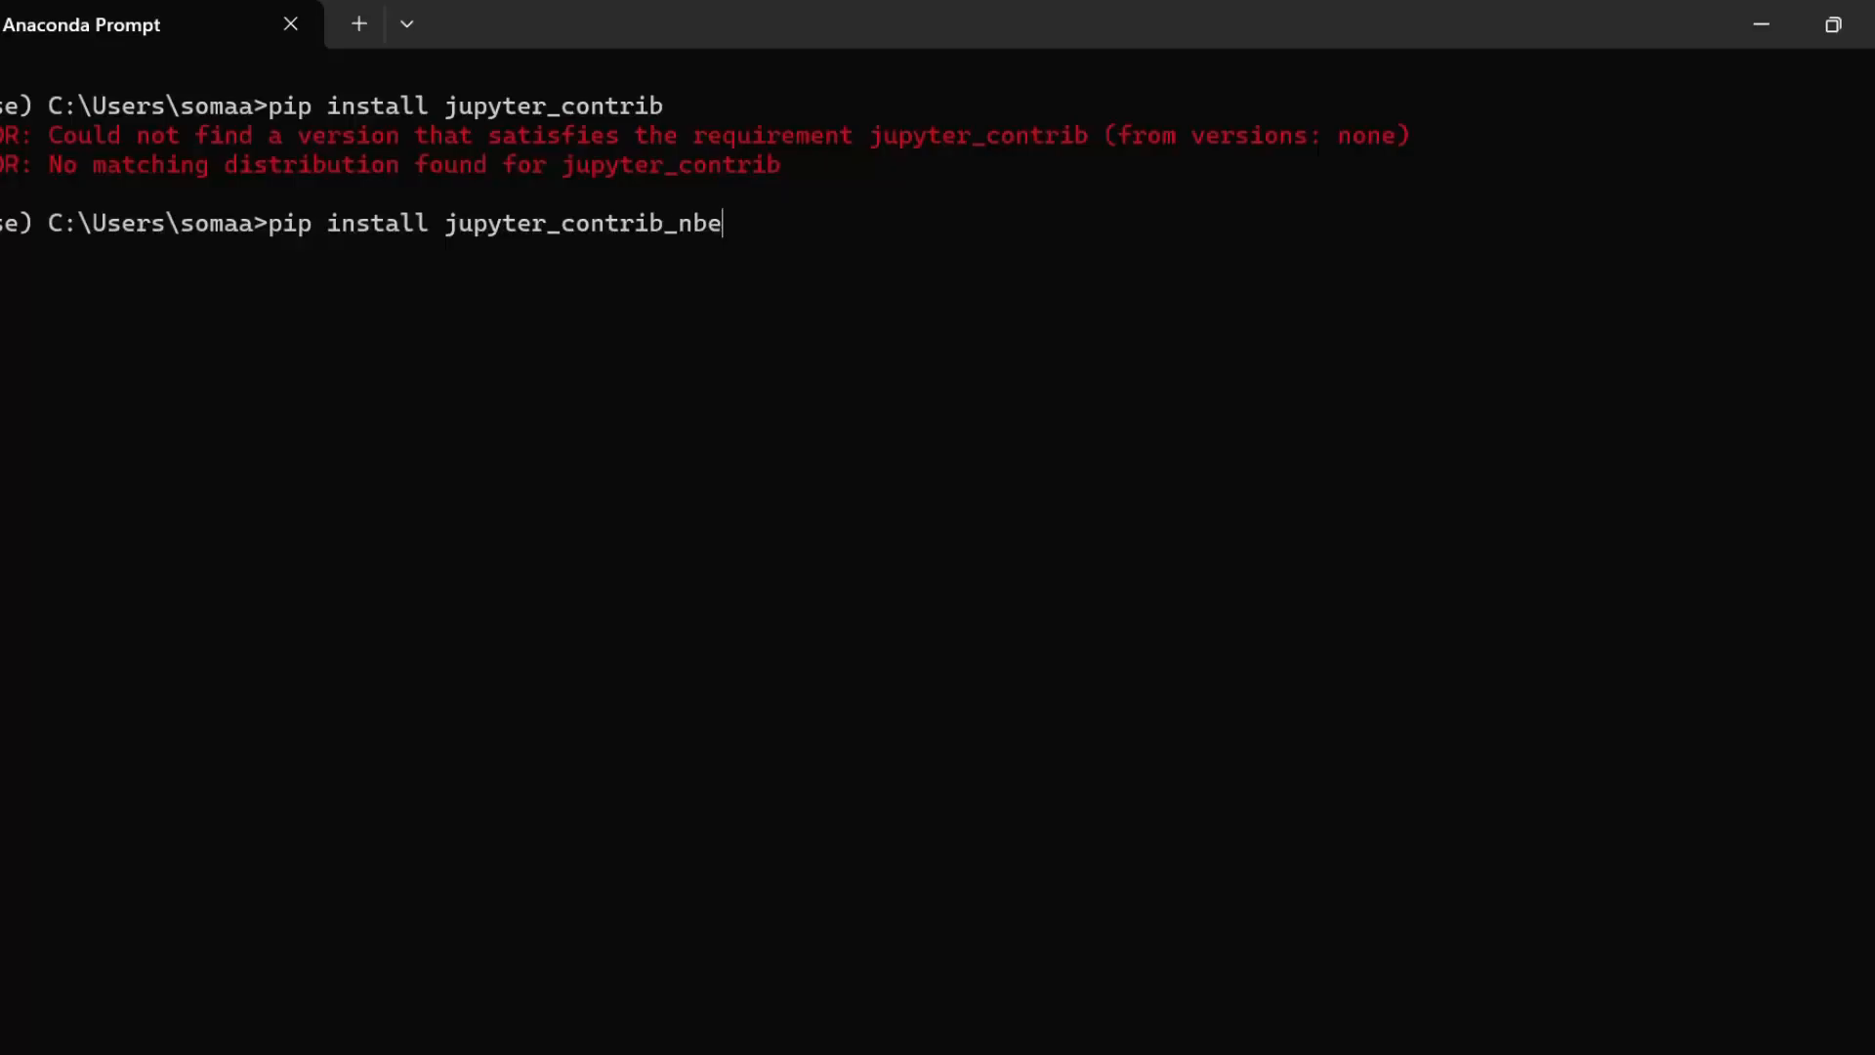
pyautogui.write('xten')
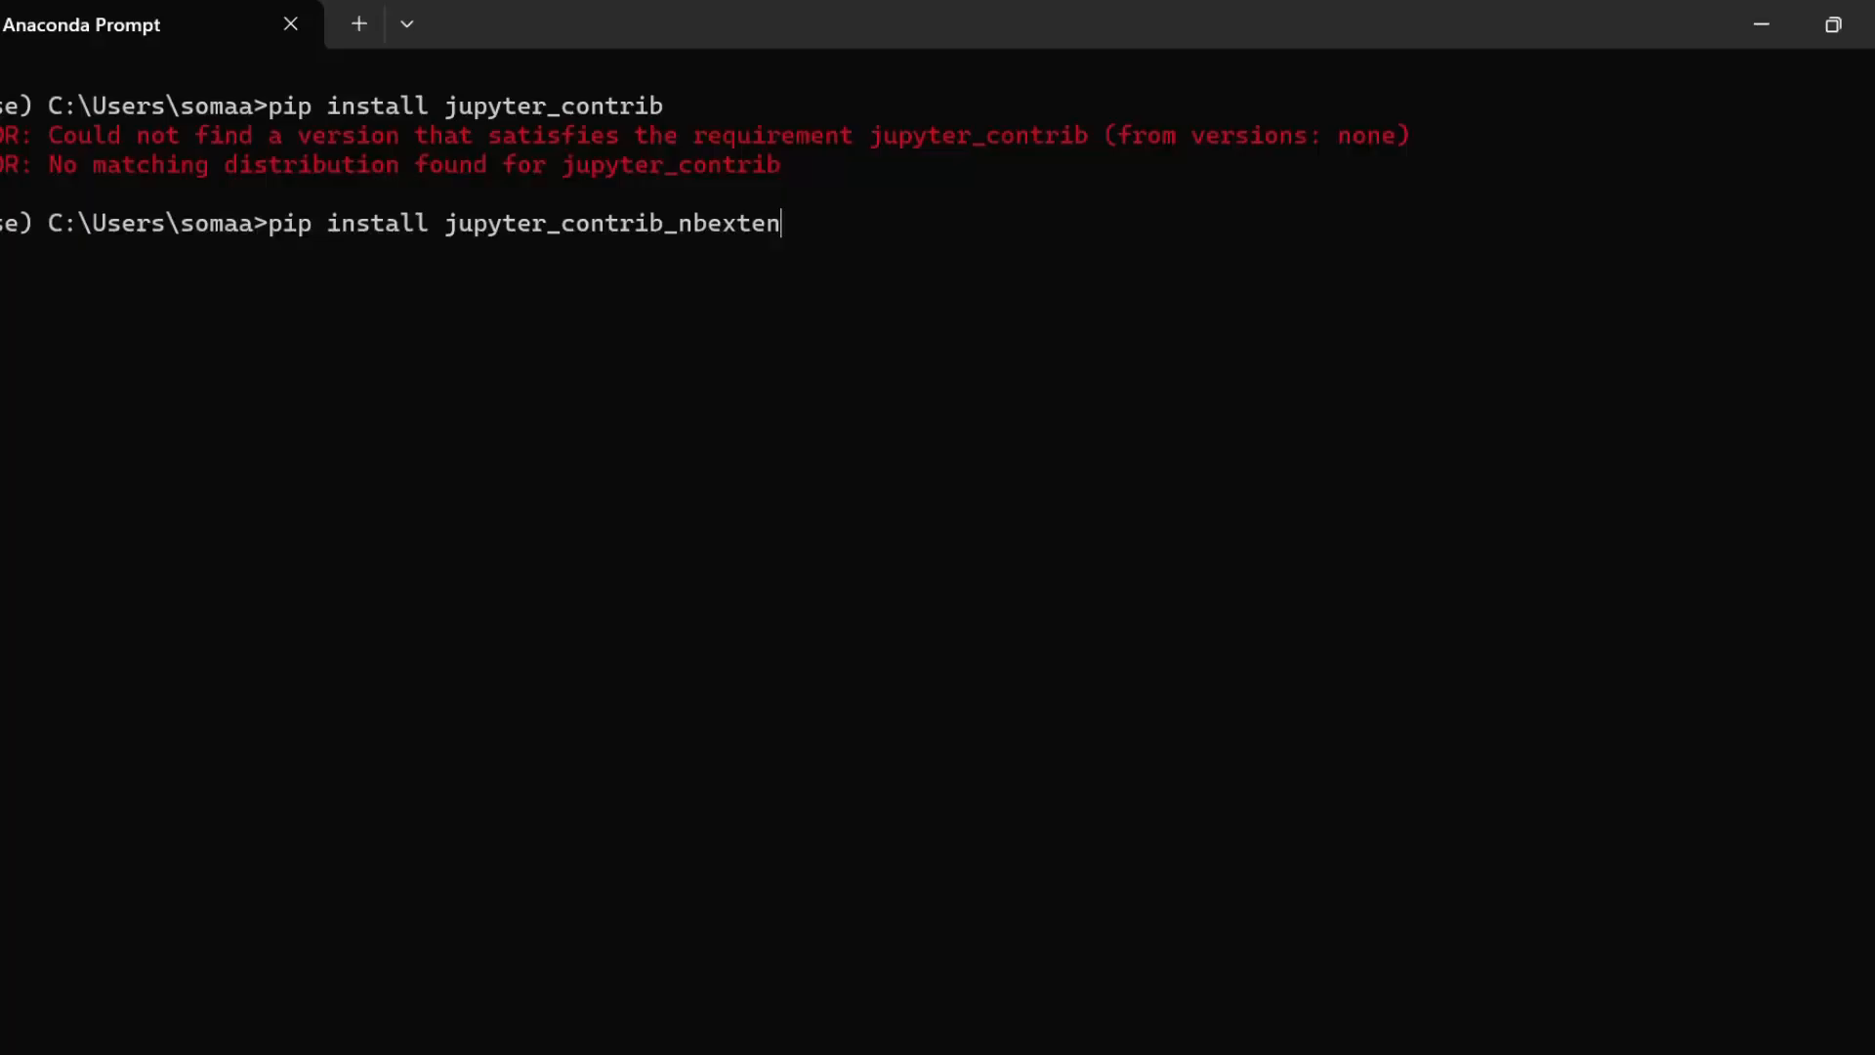
pyautogui.write('sio')
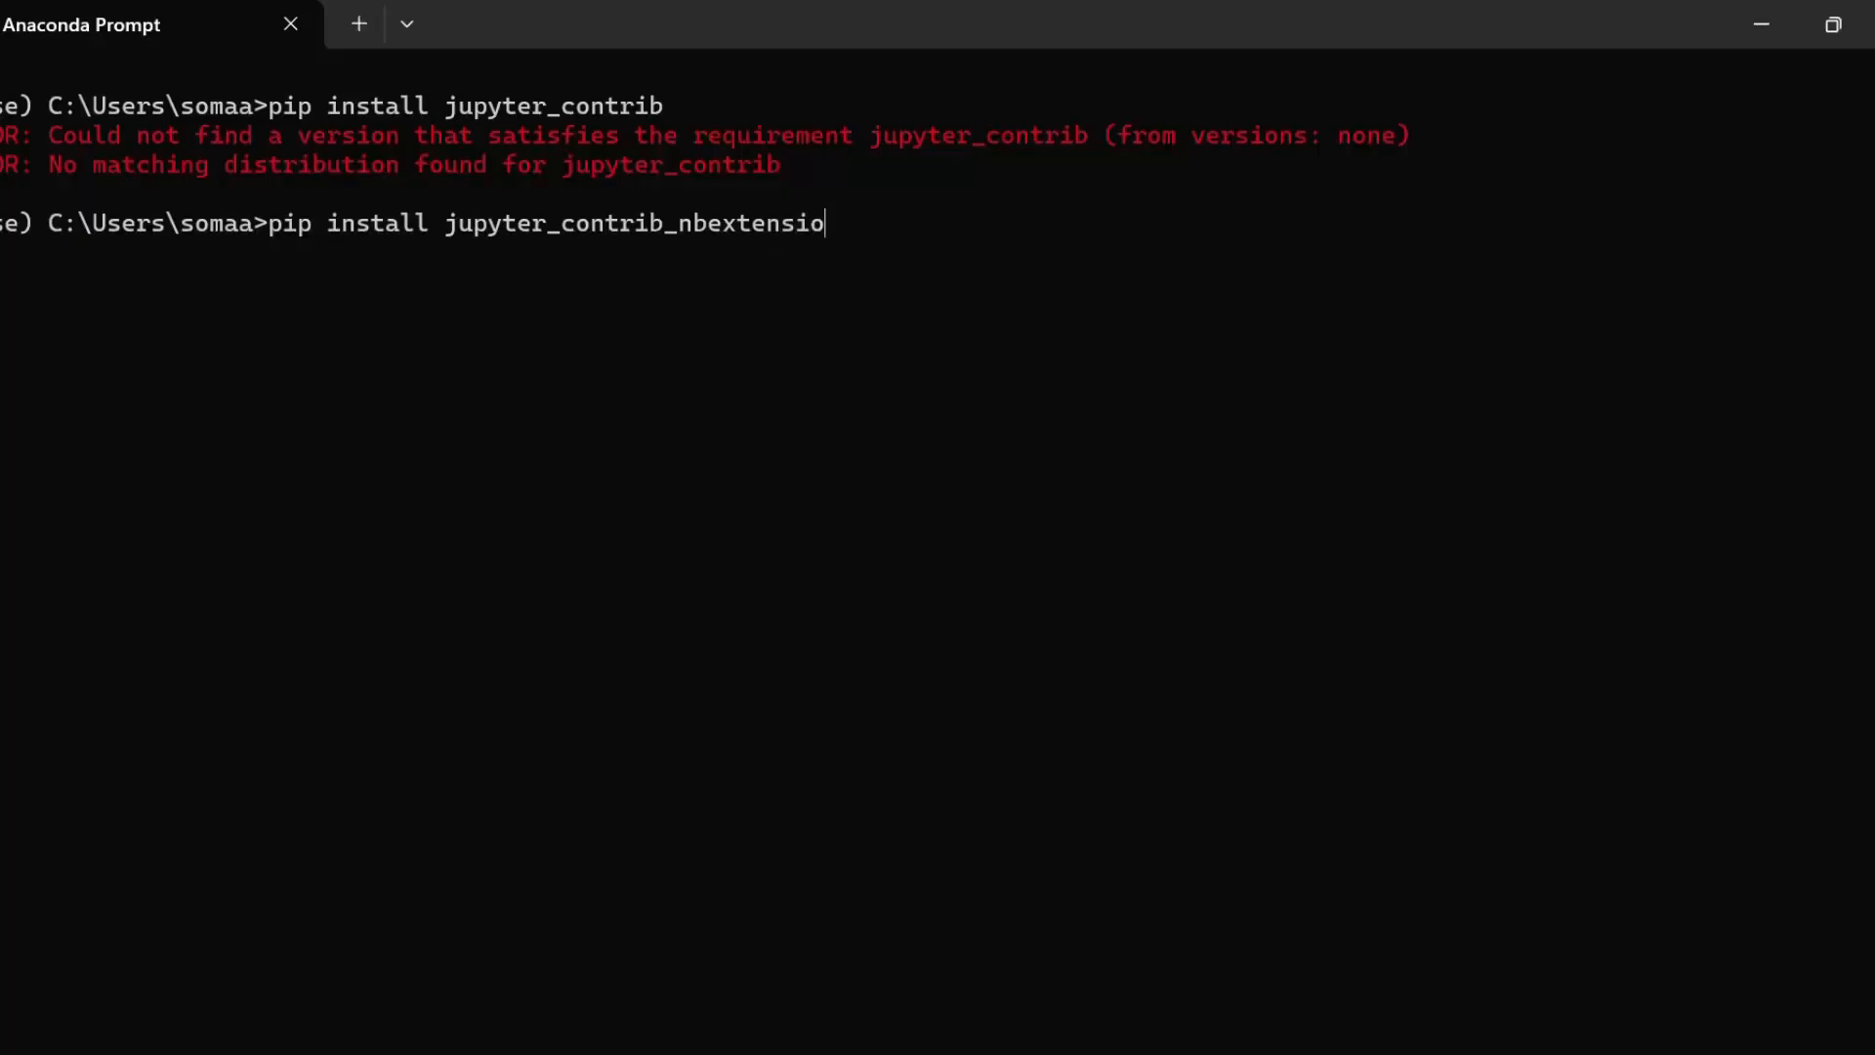
pyautogui.write('ns')
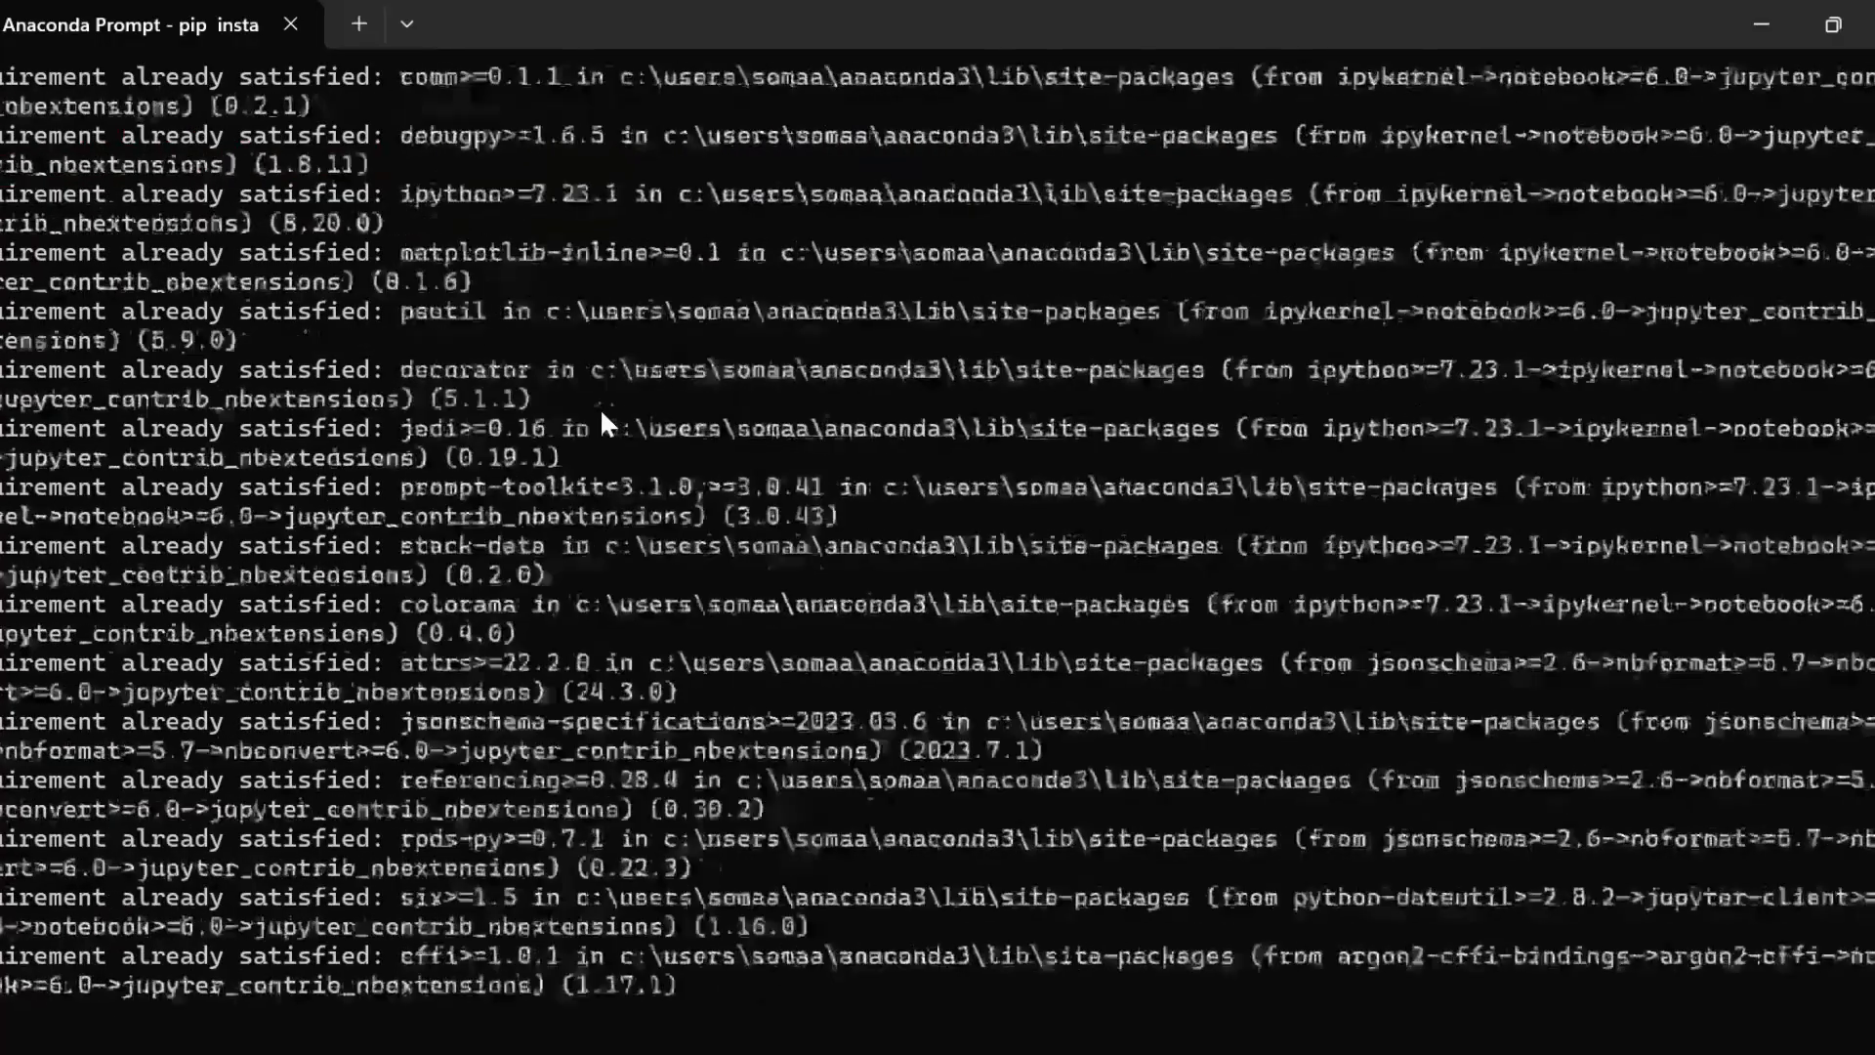
pyautogui.scroll(-3)
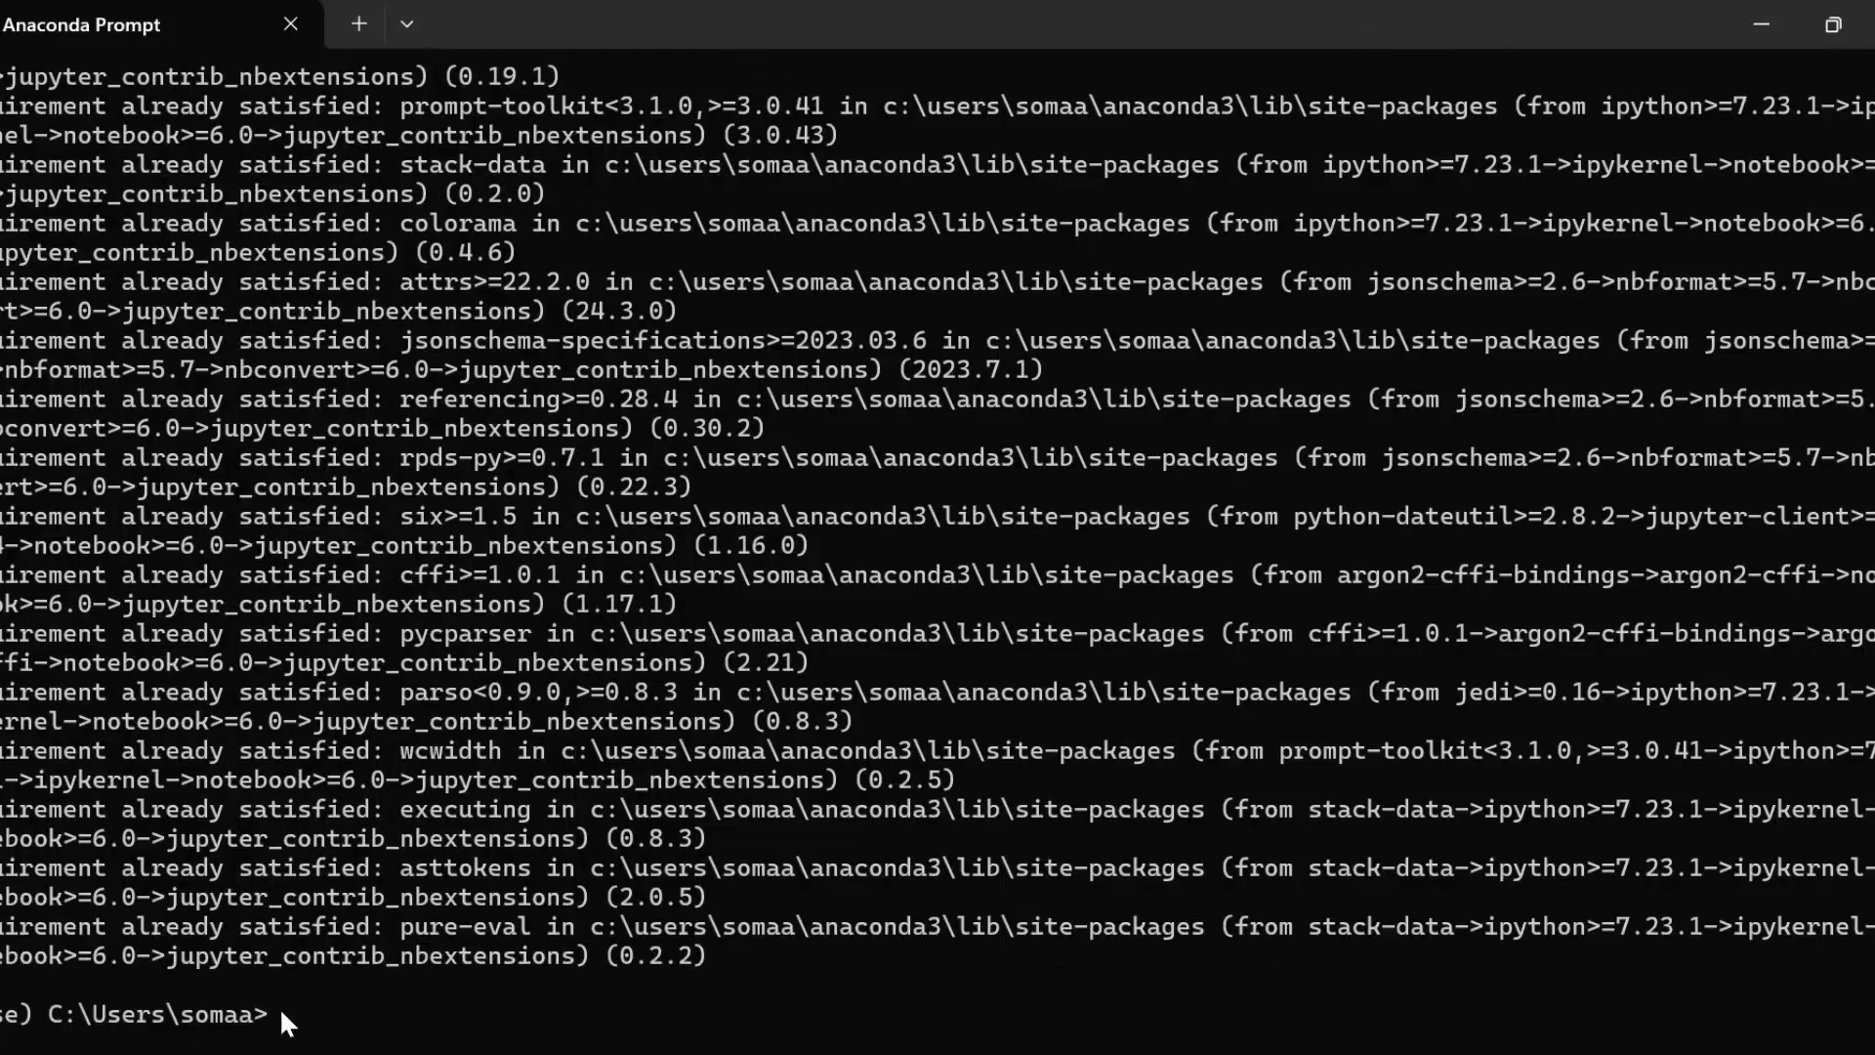
pyautogui.write('jupyter contrib nb')
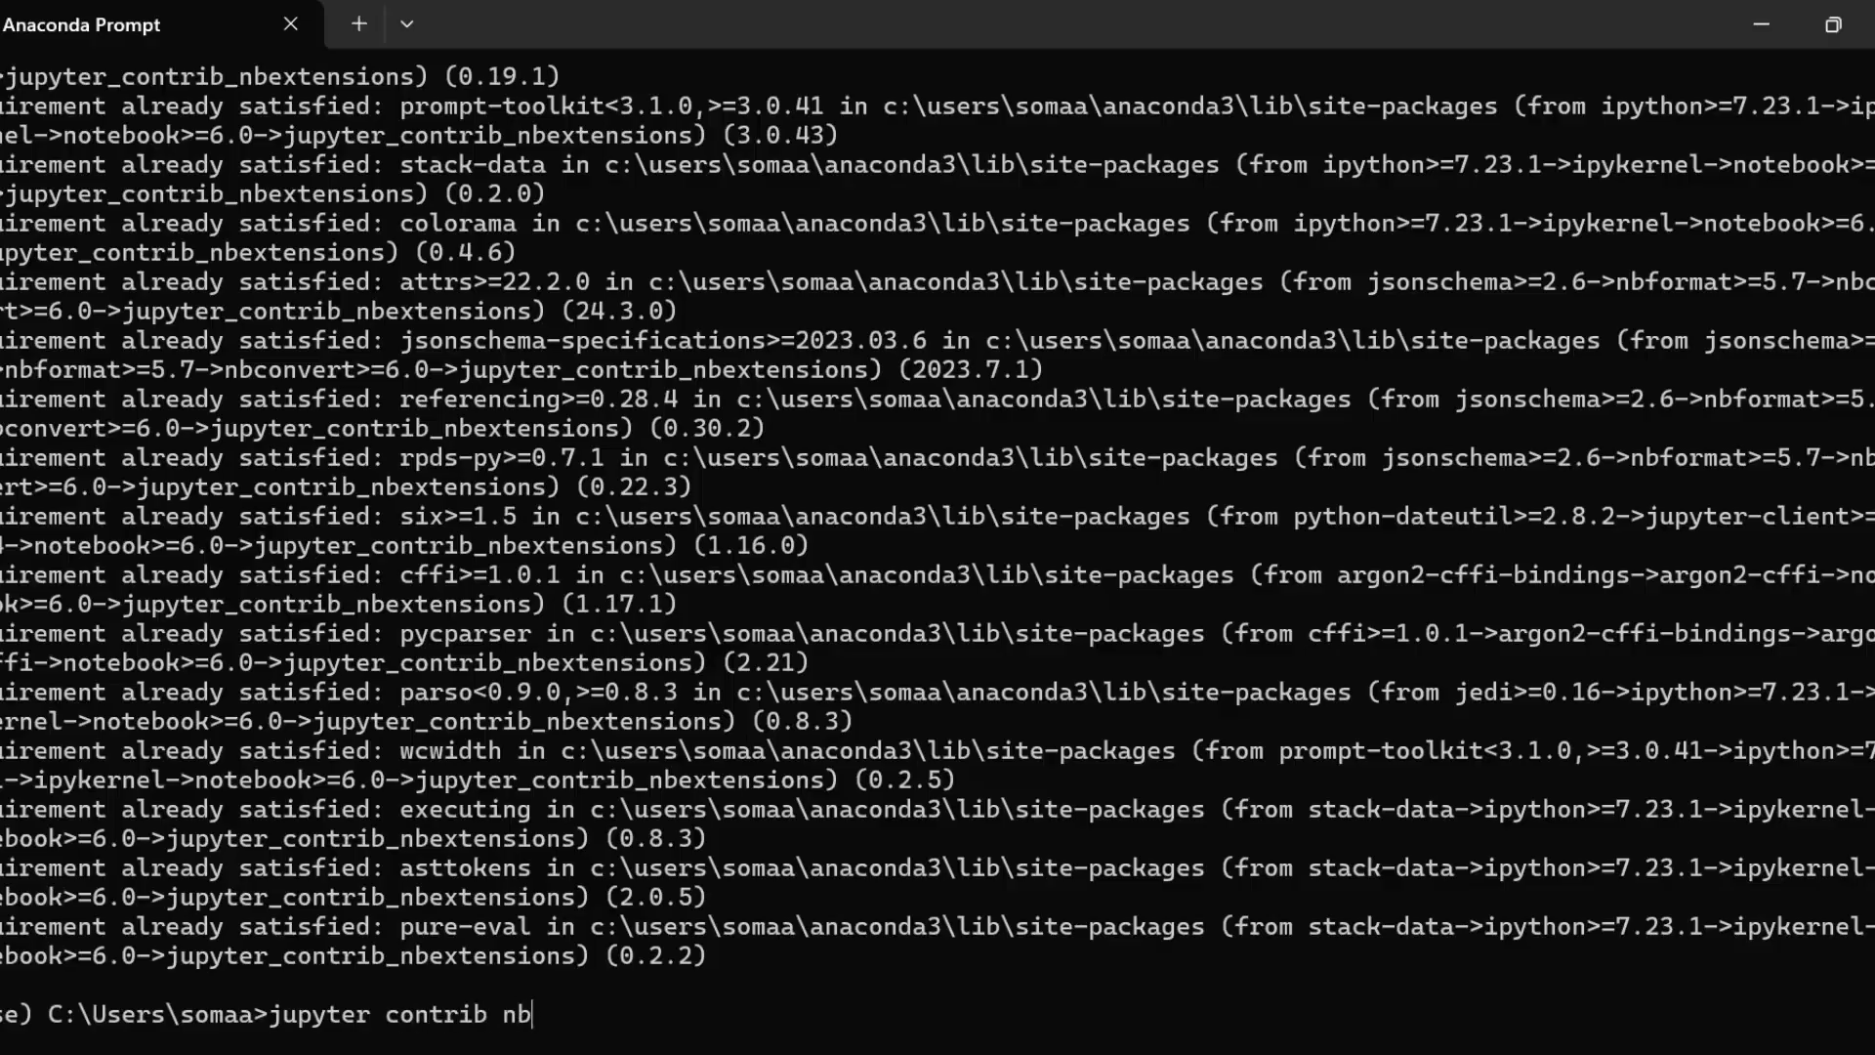
# Run 'jupyter contrib nbextension install --user' to write the extensions into the user config.
pyautogui.write('extension')
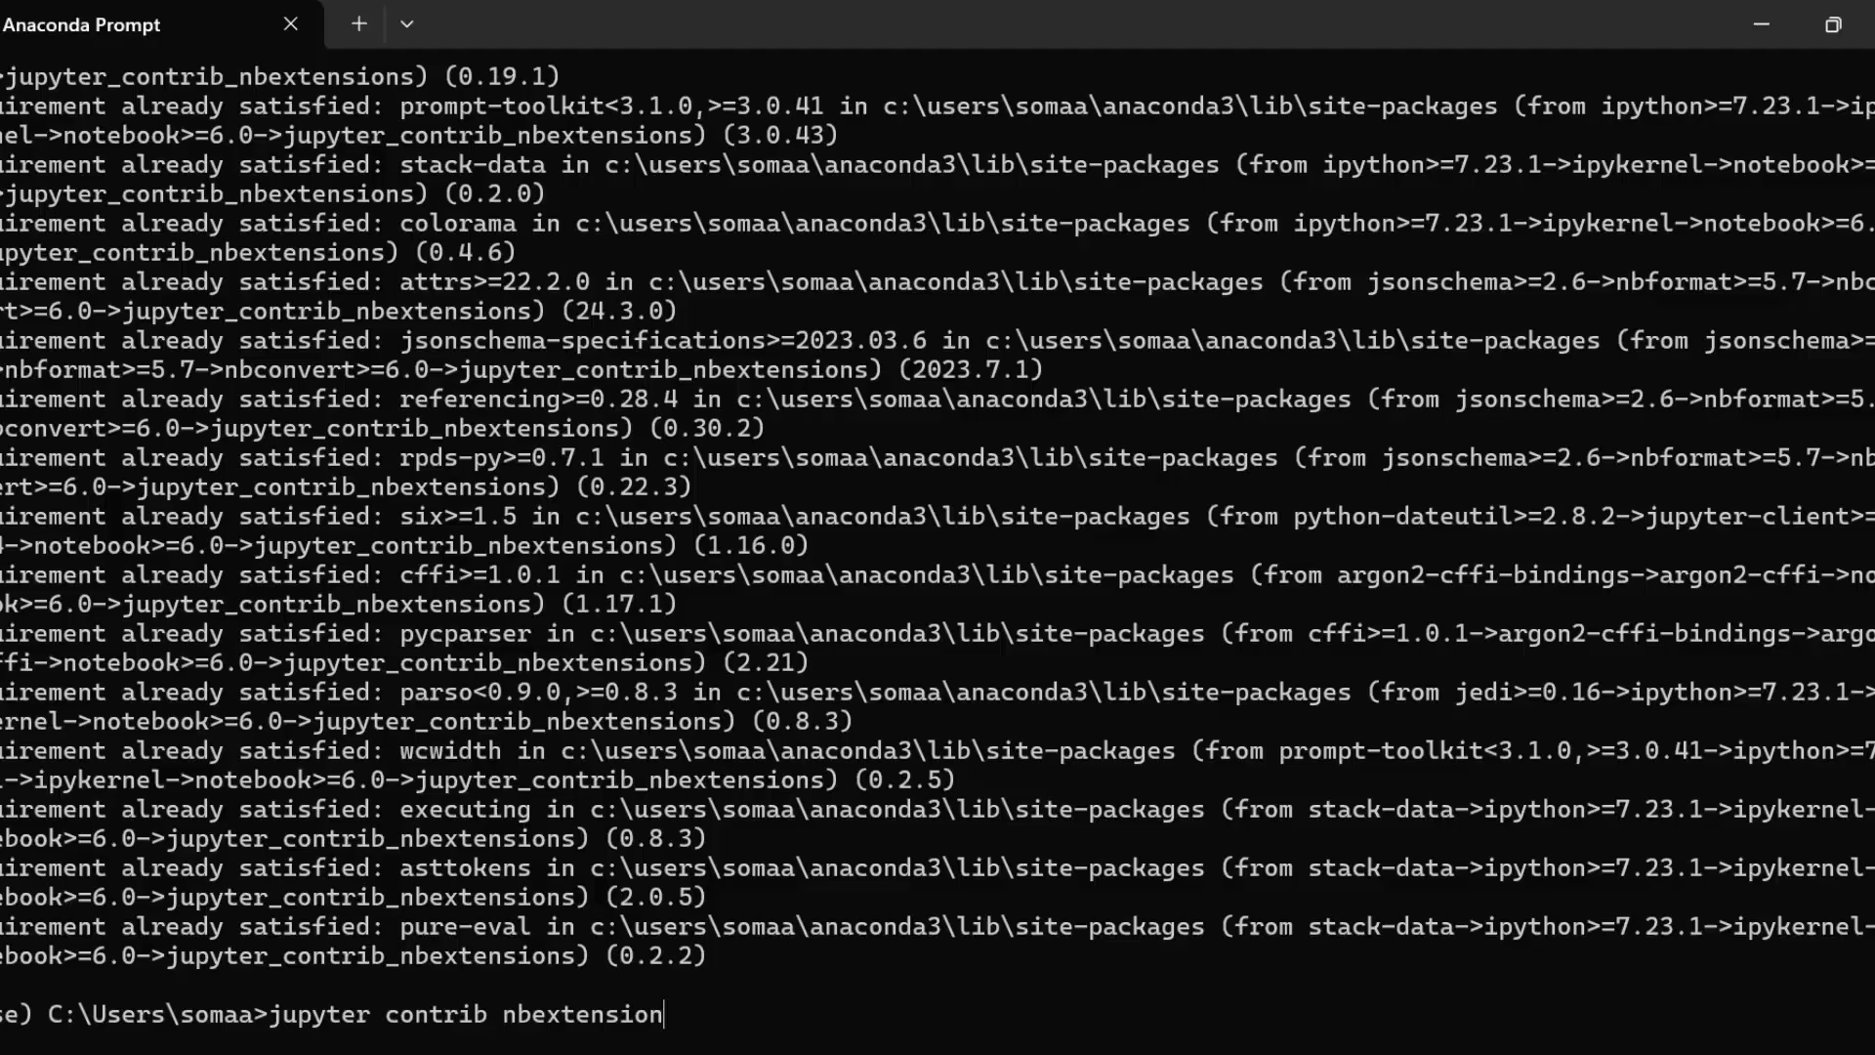
pyautogui.write('install --u')
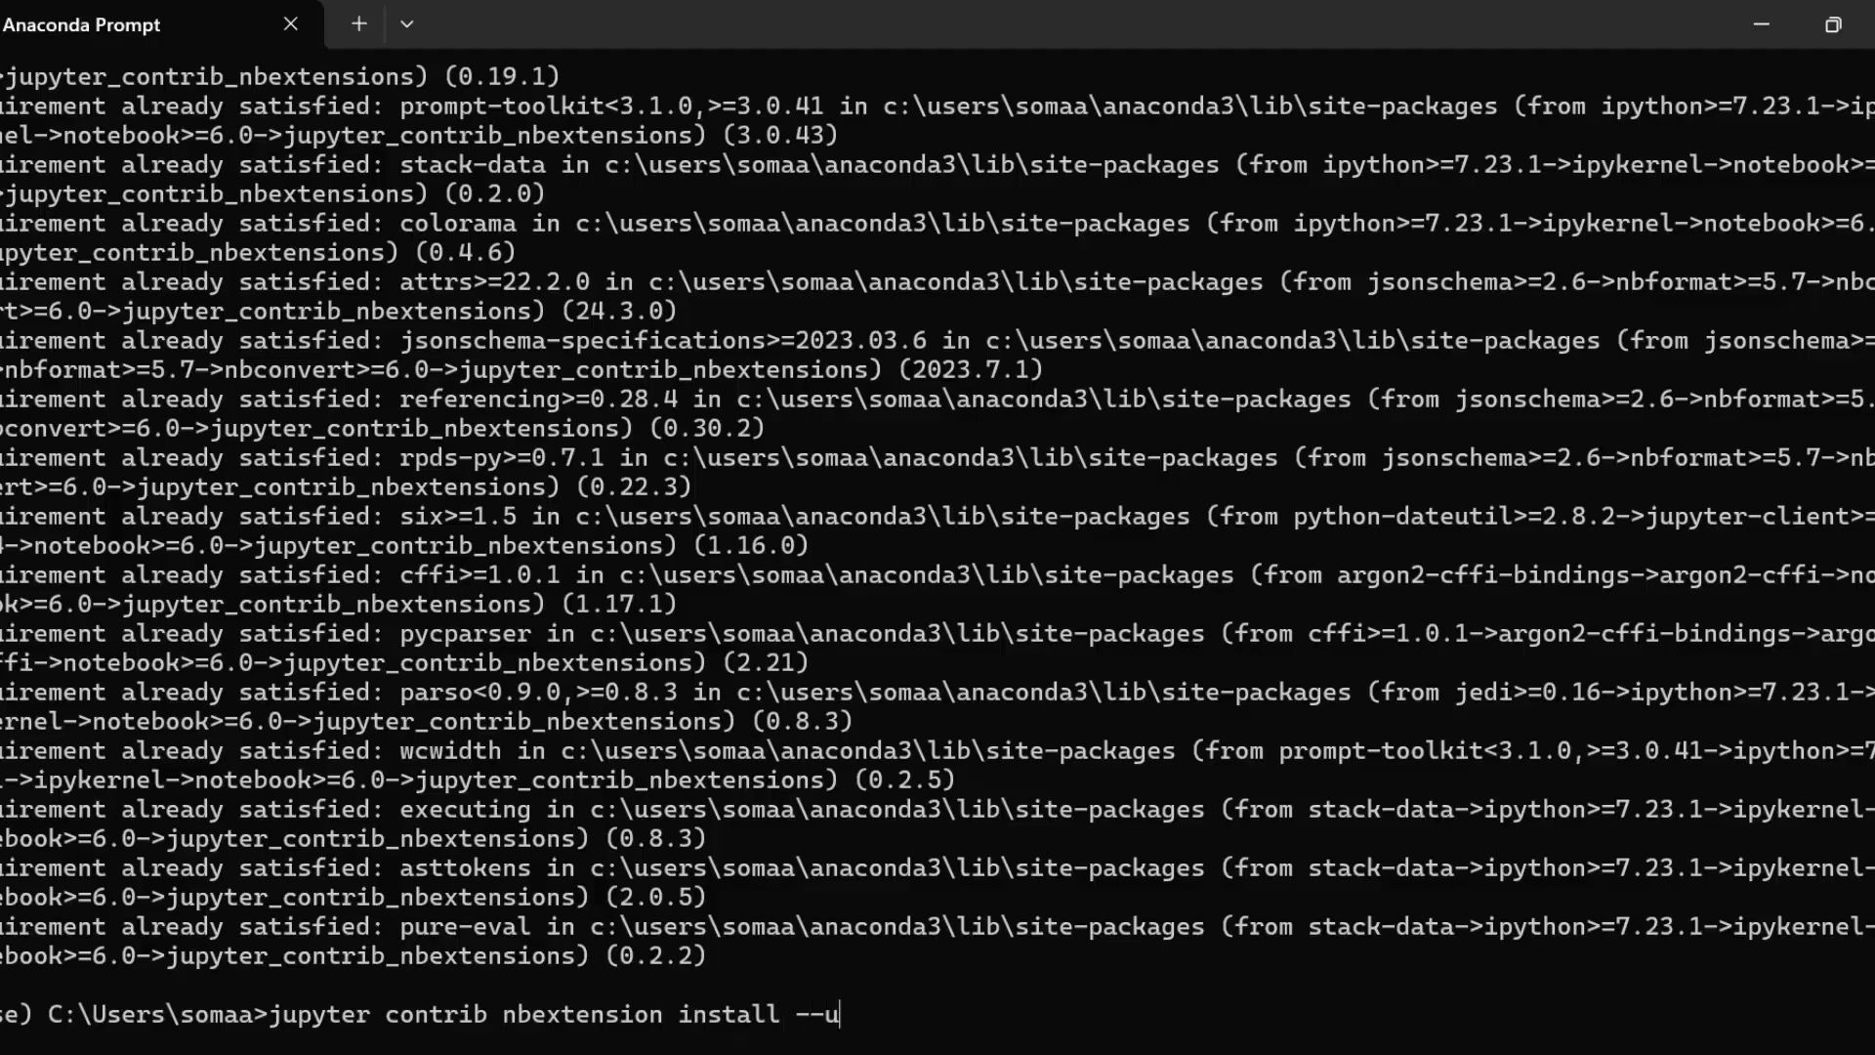
pyautogui.write('ser')
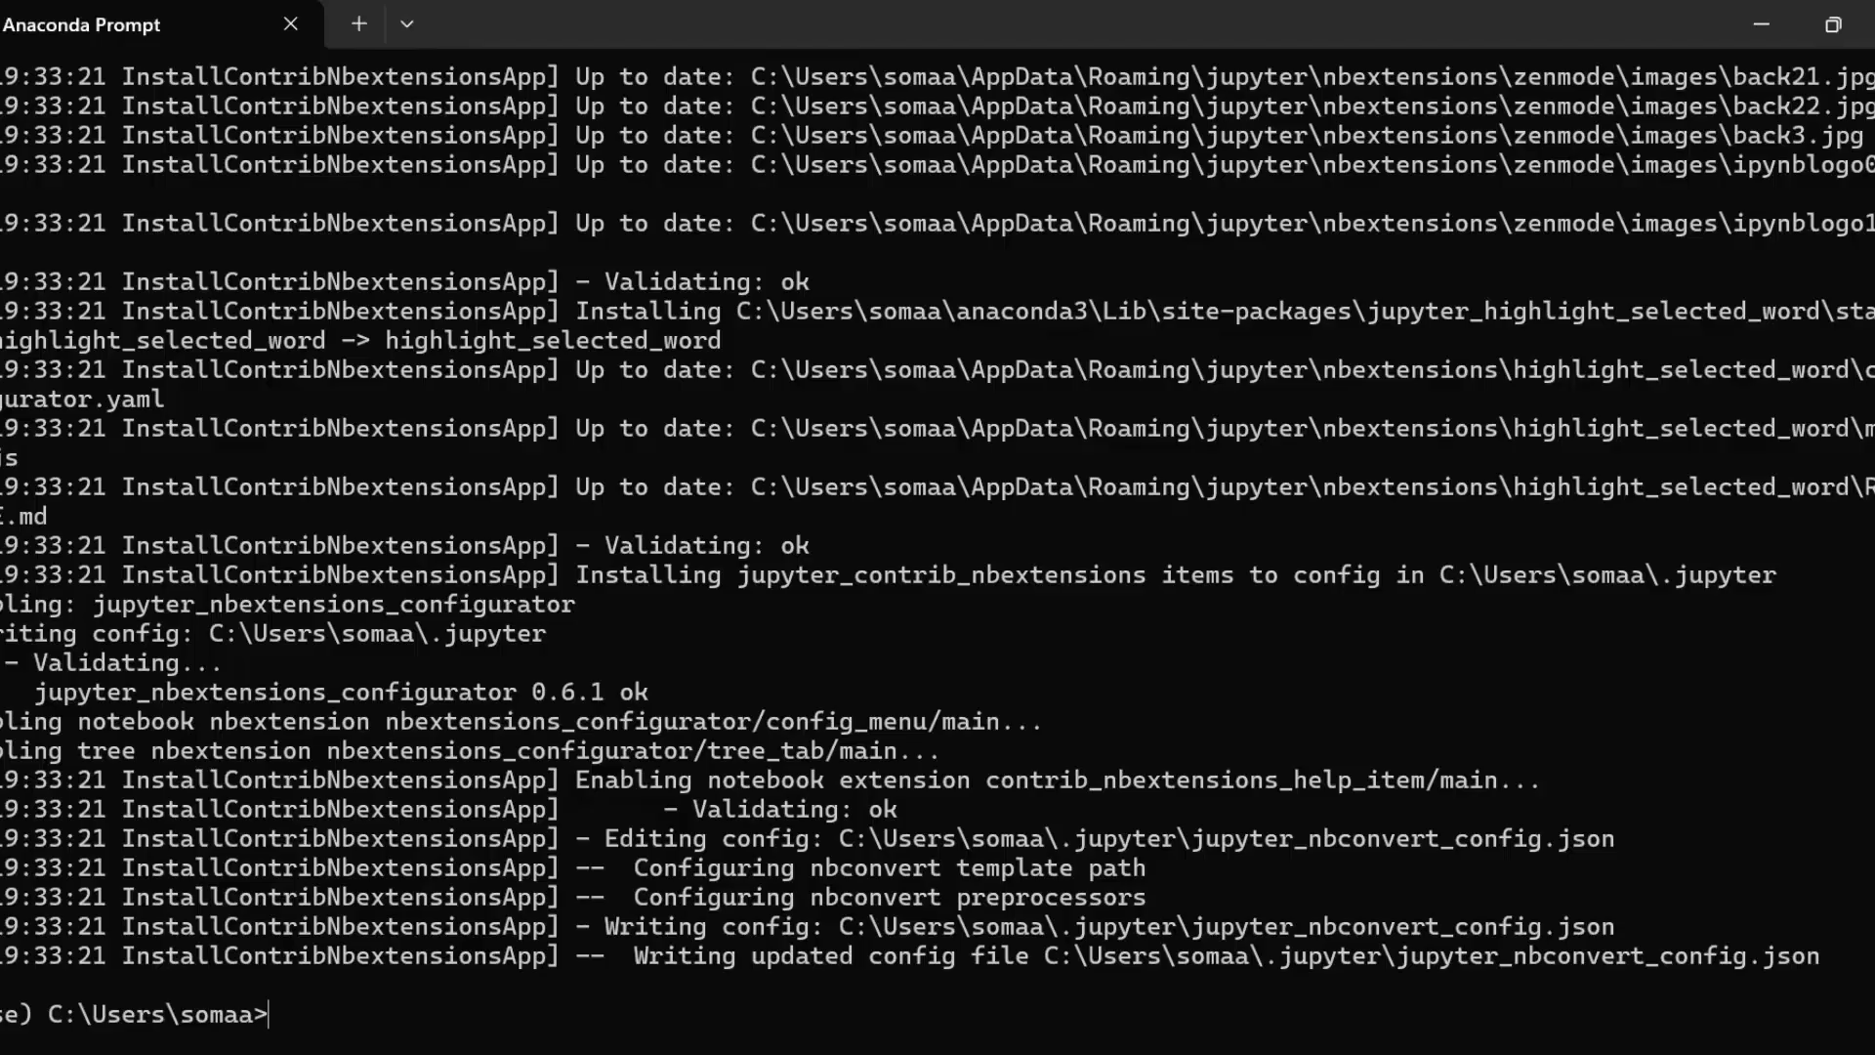
pyautogui.moveTo(0, 720); pyautogui.dragTo(945, 751)
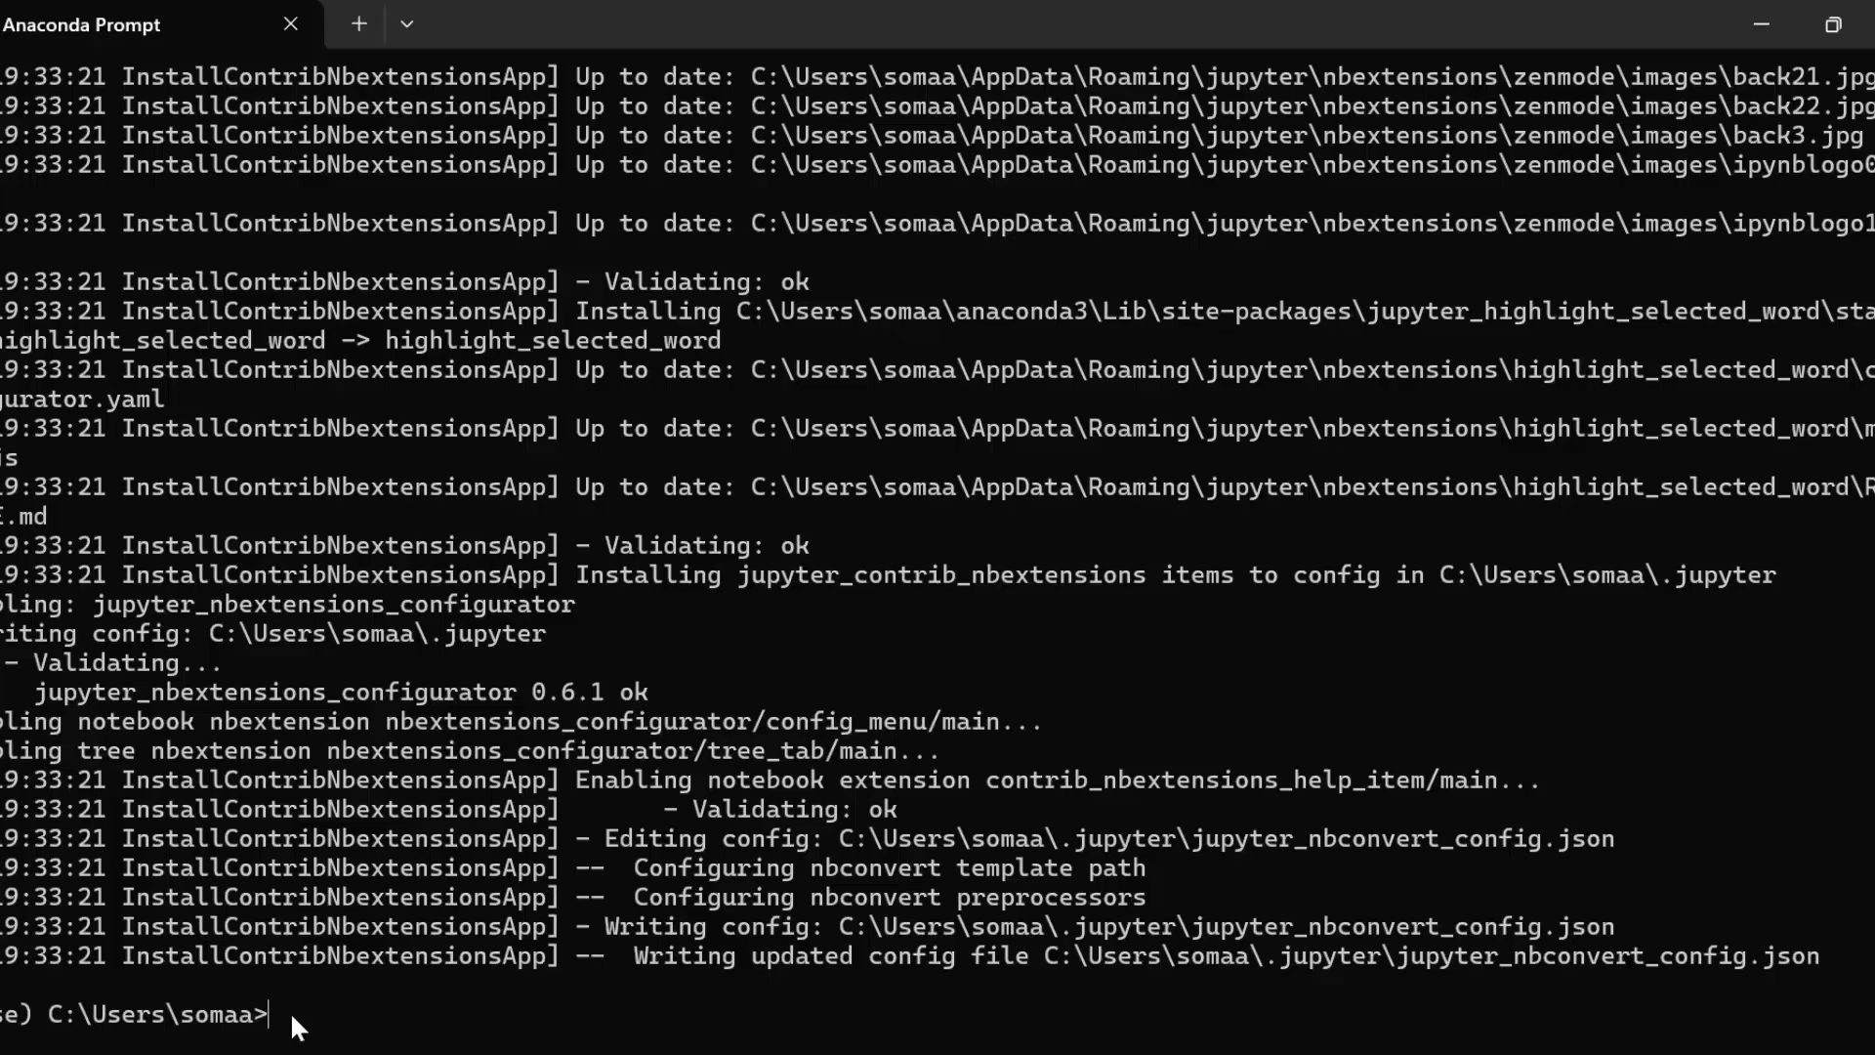
# Run 'jupyter nbextensions_configurator enable --user', which validates ok.
pyautogui.write('jupyter')
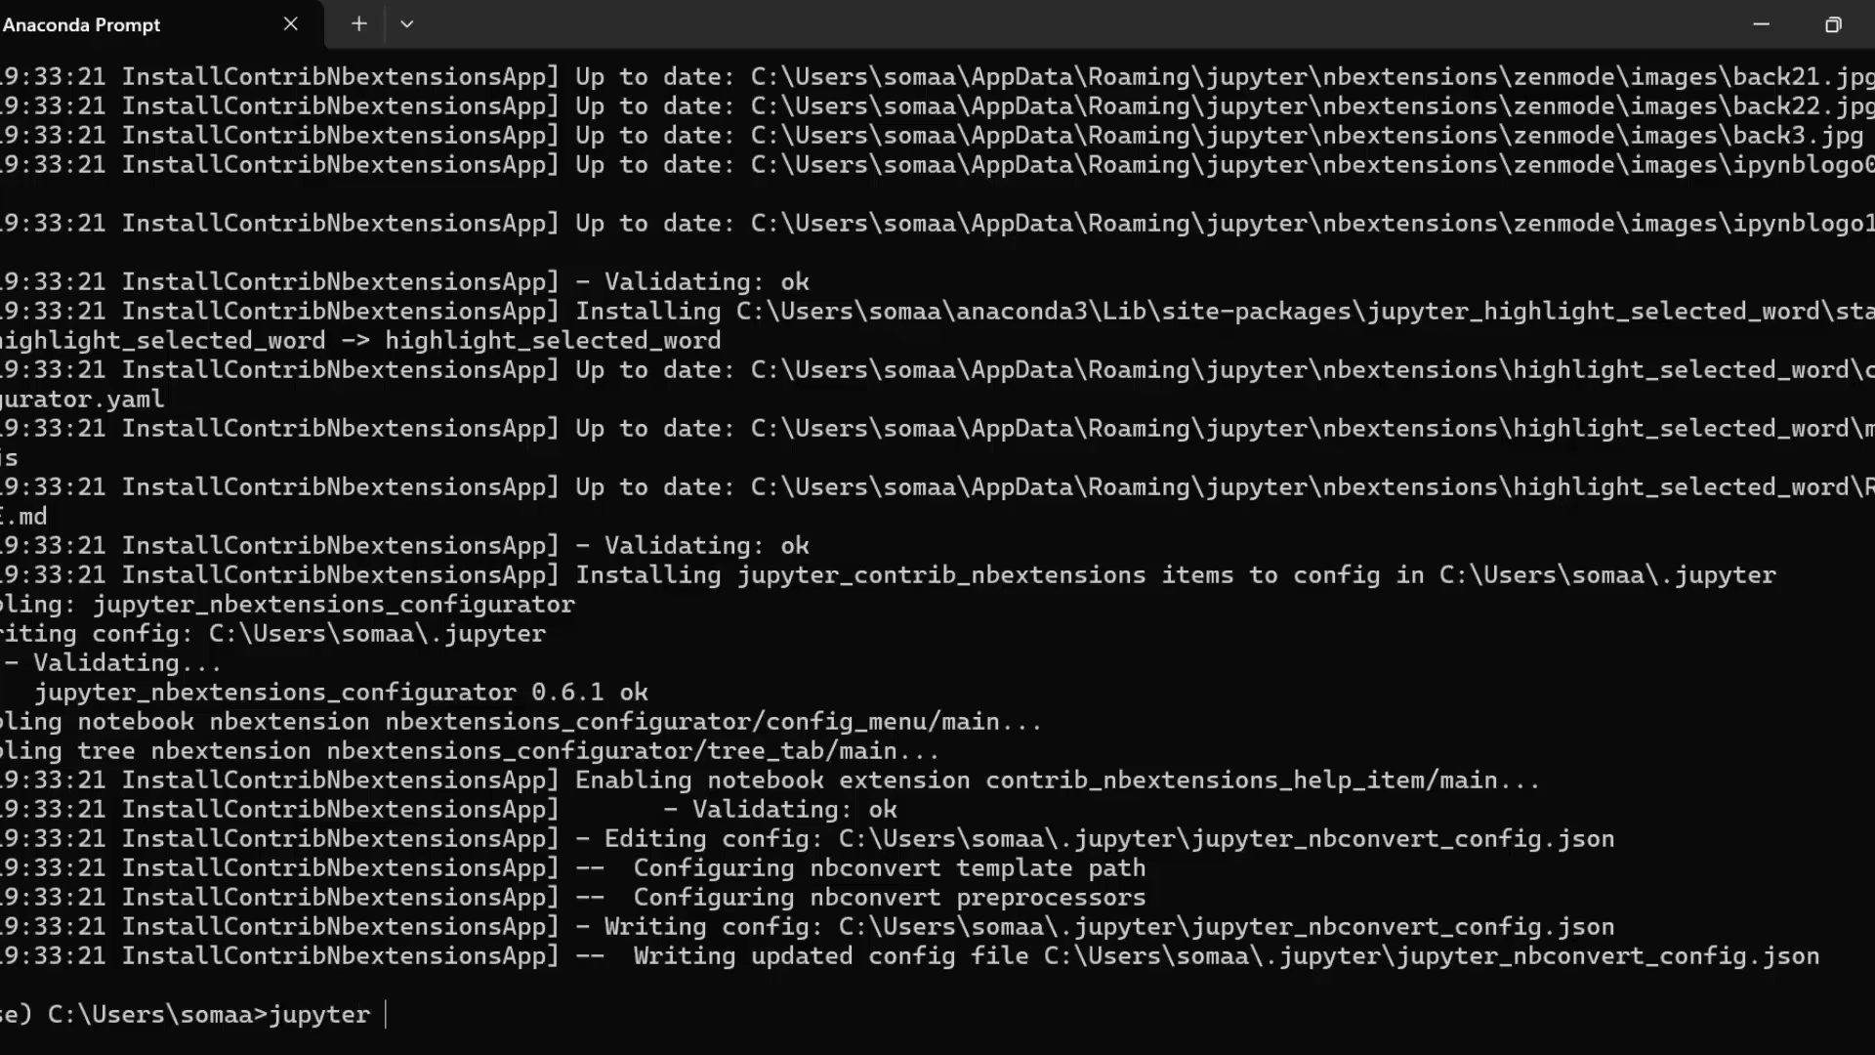
pyautogui.write('nbexten')
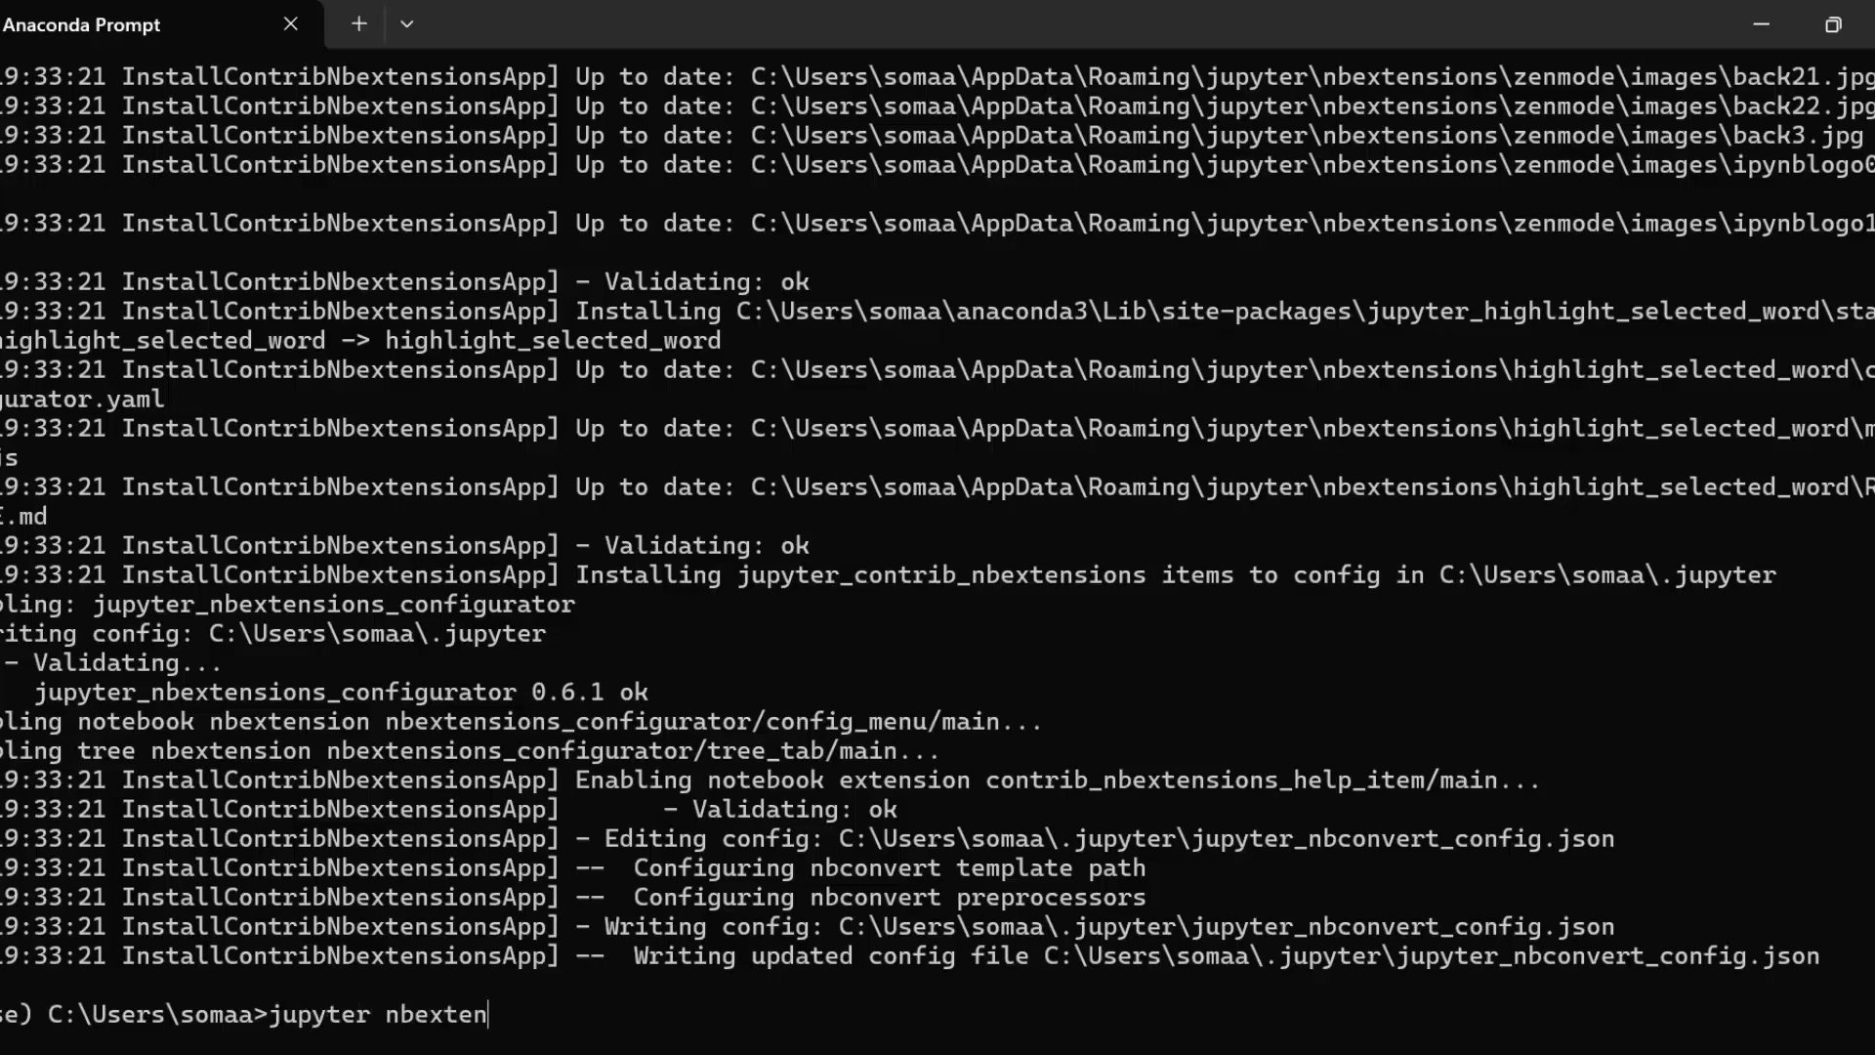
pyautogui.write('sions')
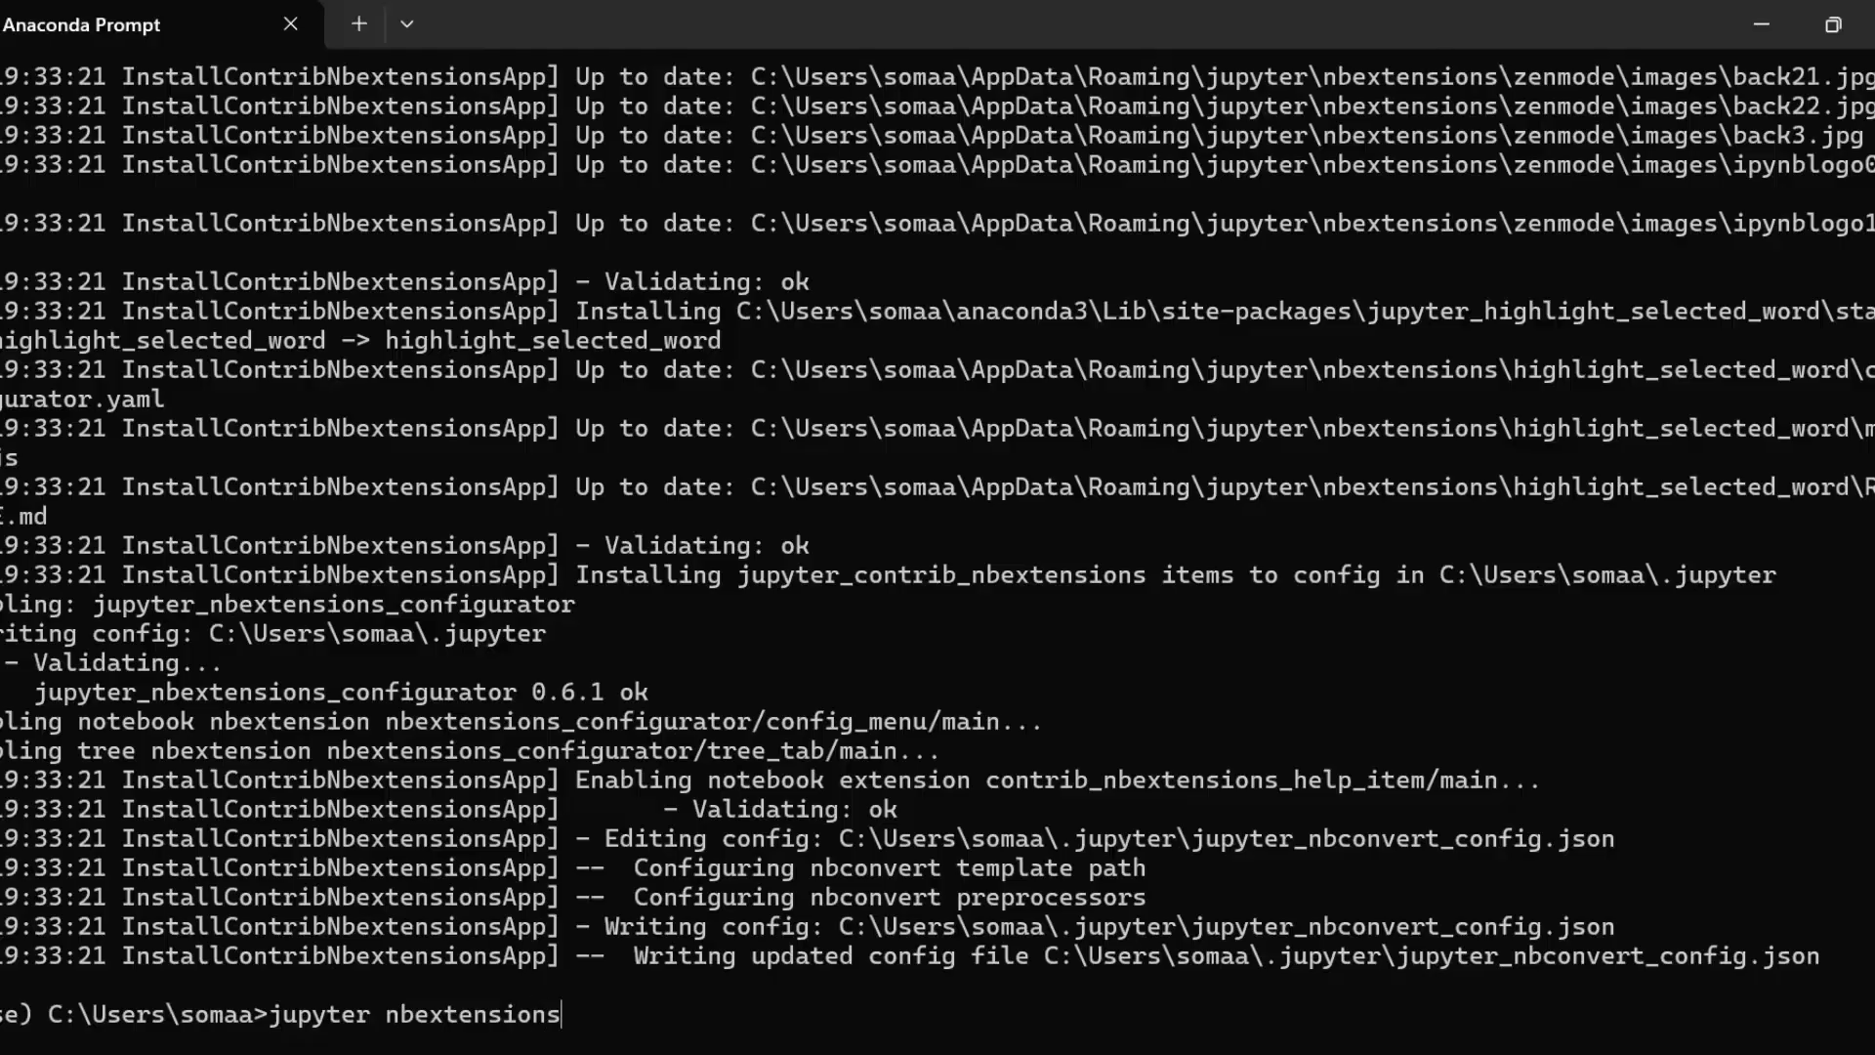
pyautogui.write('_c')
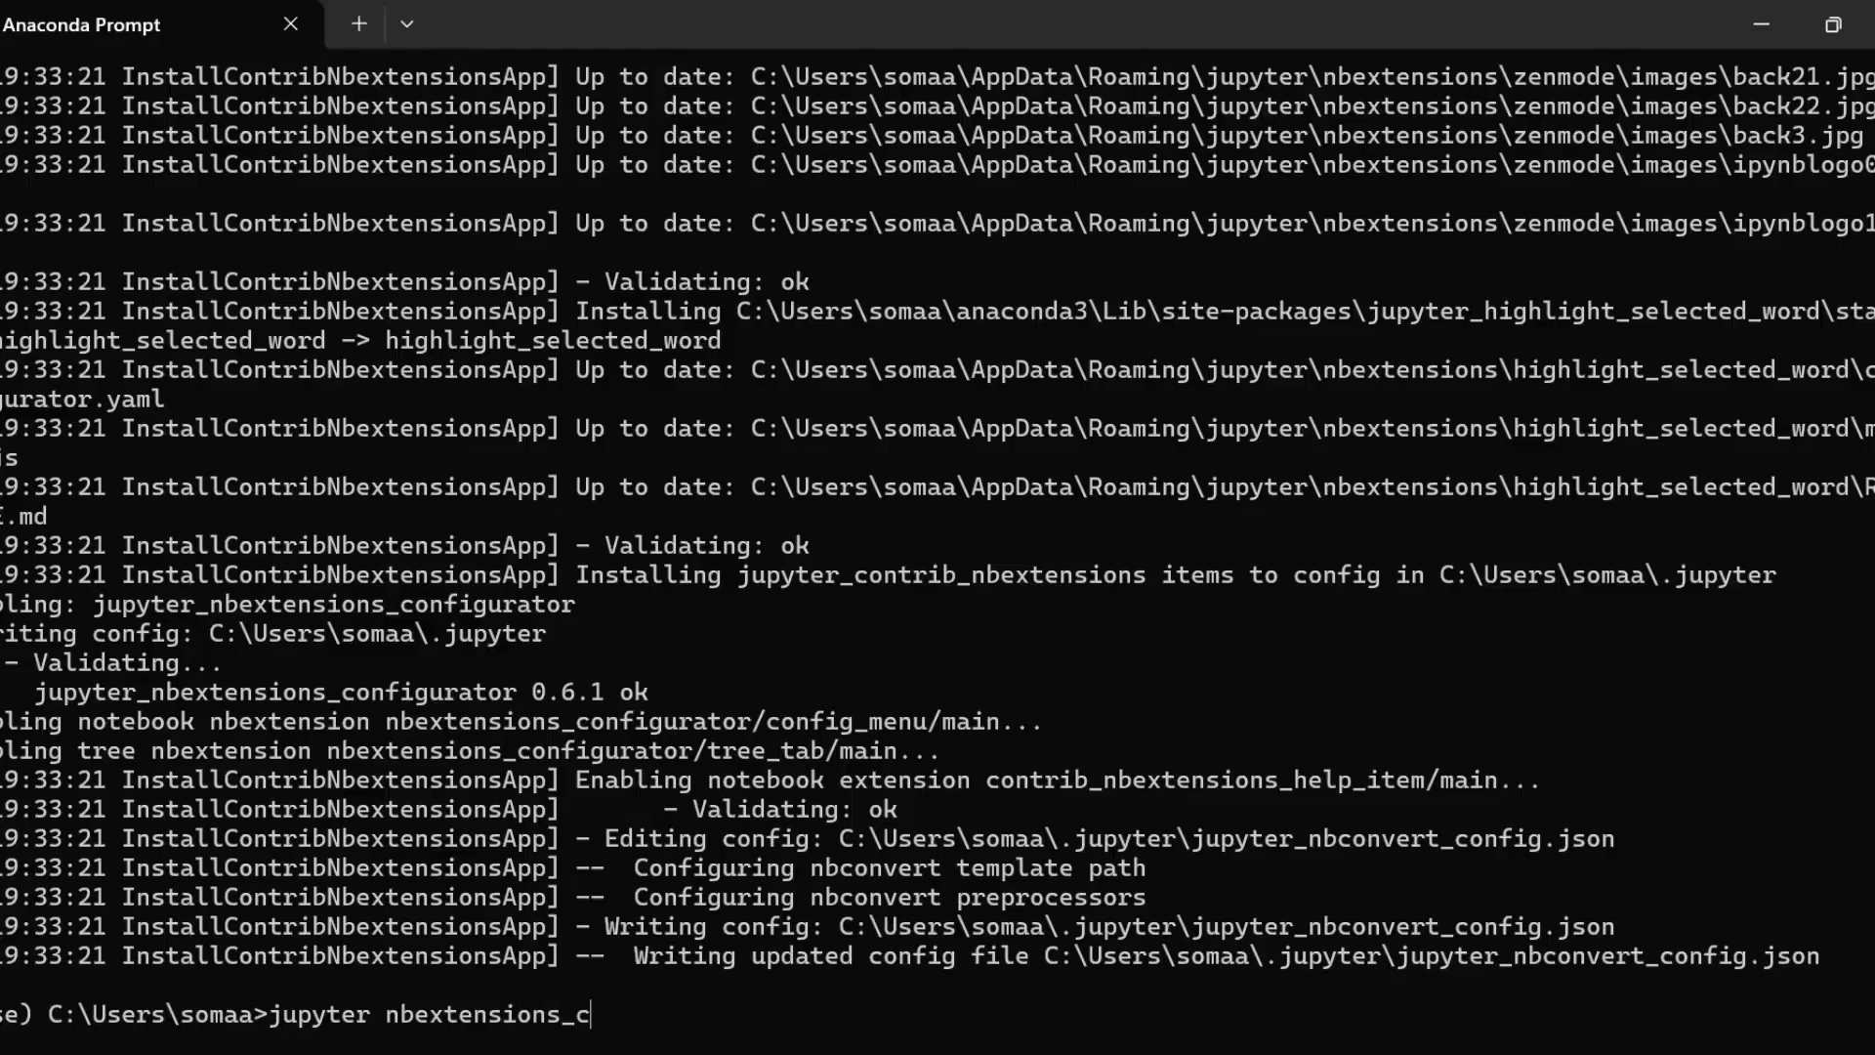
pyautogui.write('onfigu')
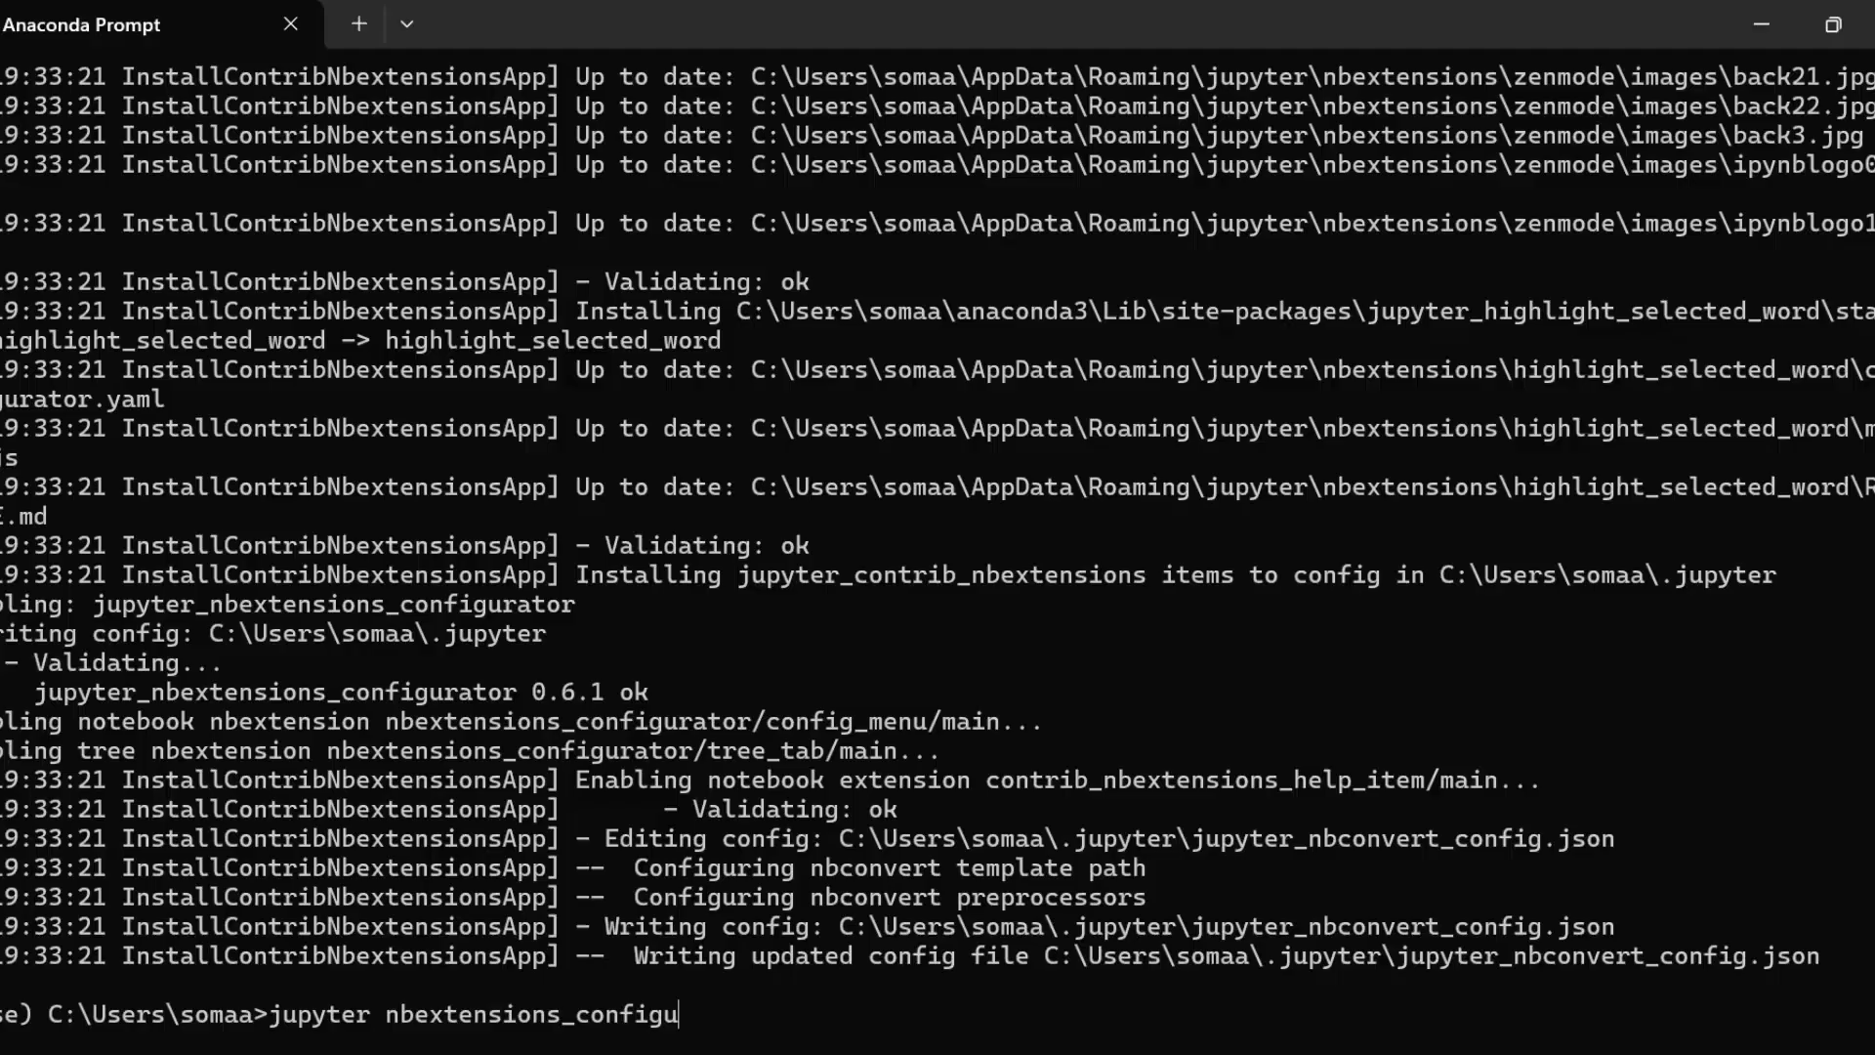
pyautogui.write('rator e')
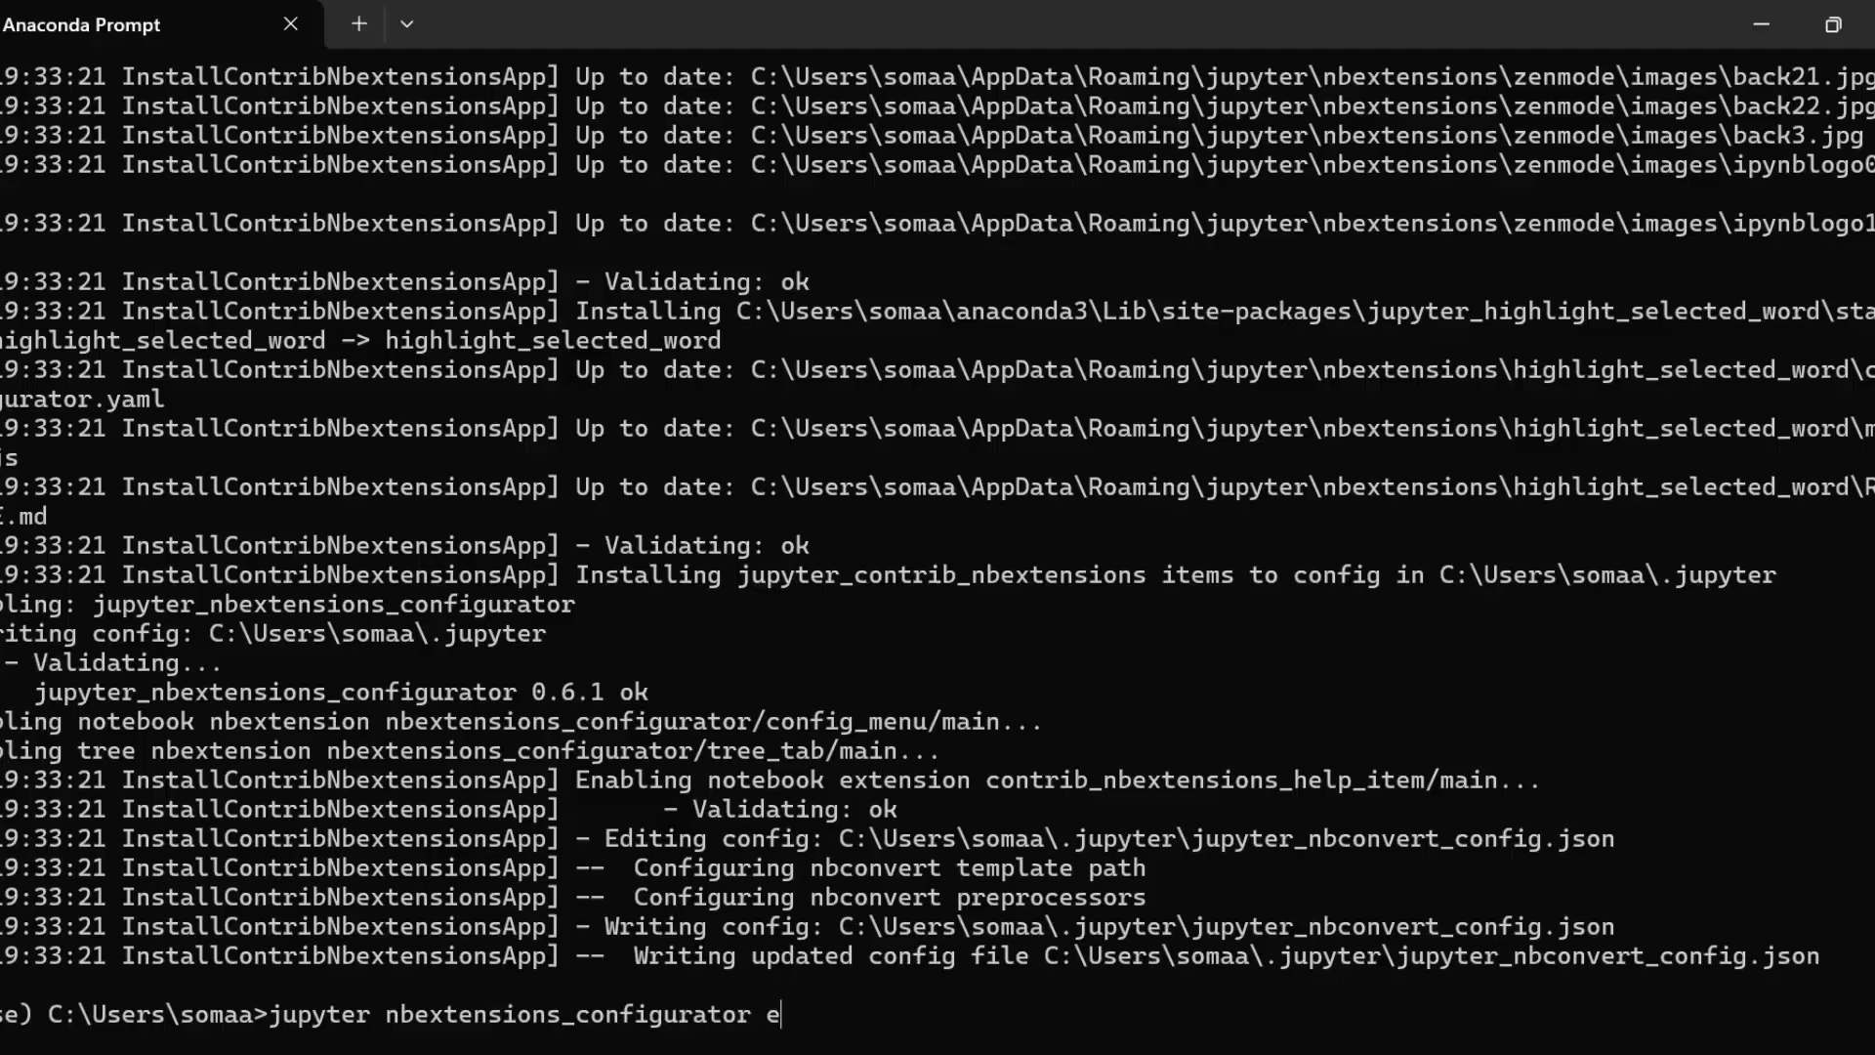
pyautogui.write('nable --')
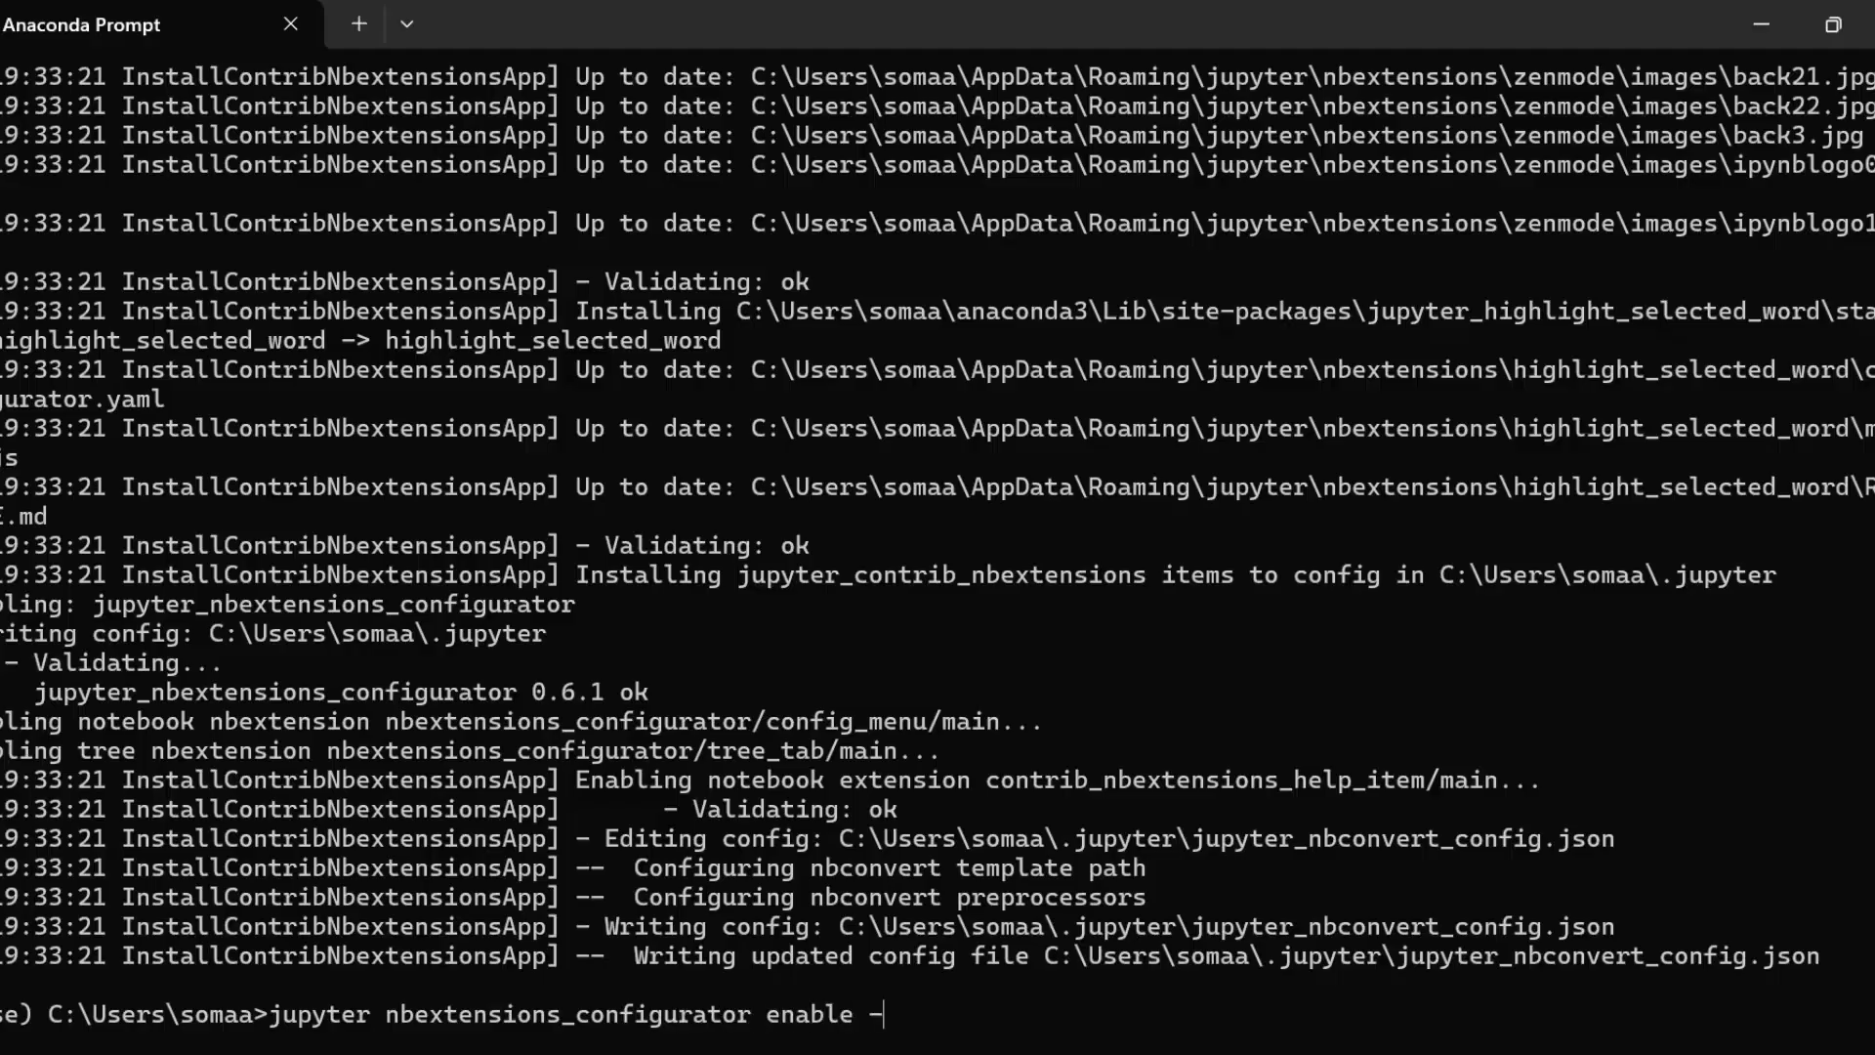
pyautogui.write('-user')
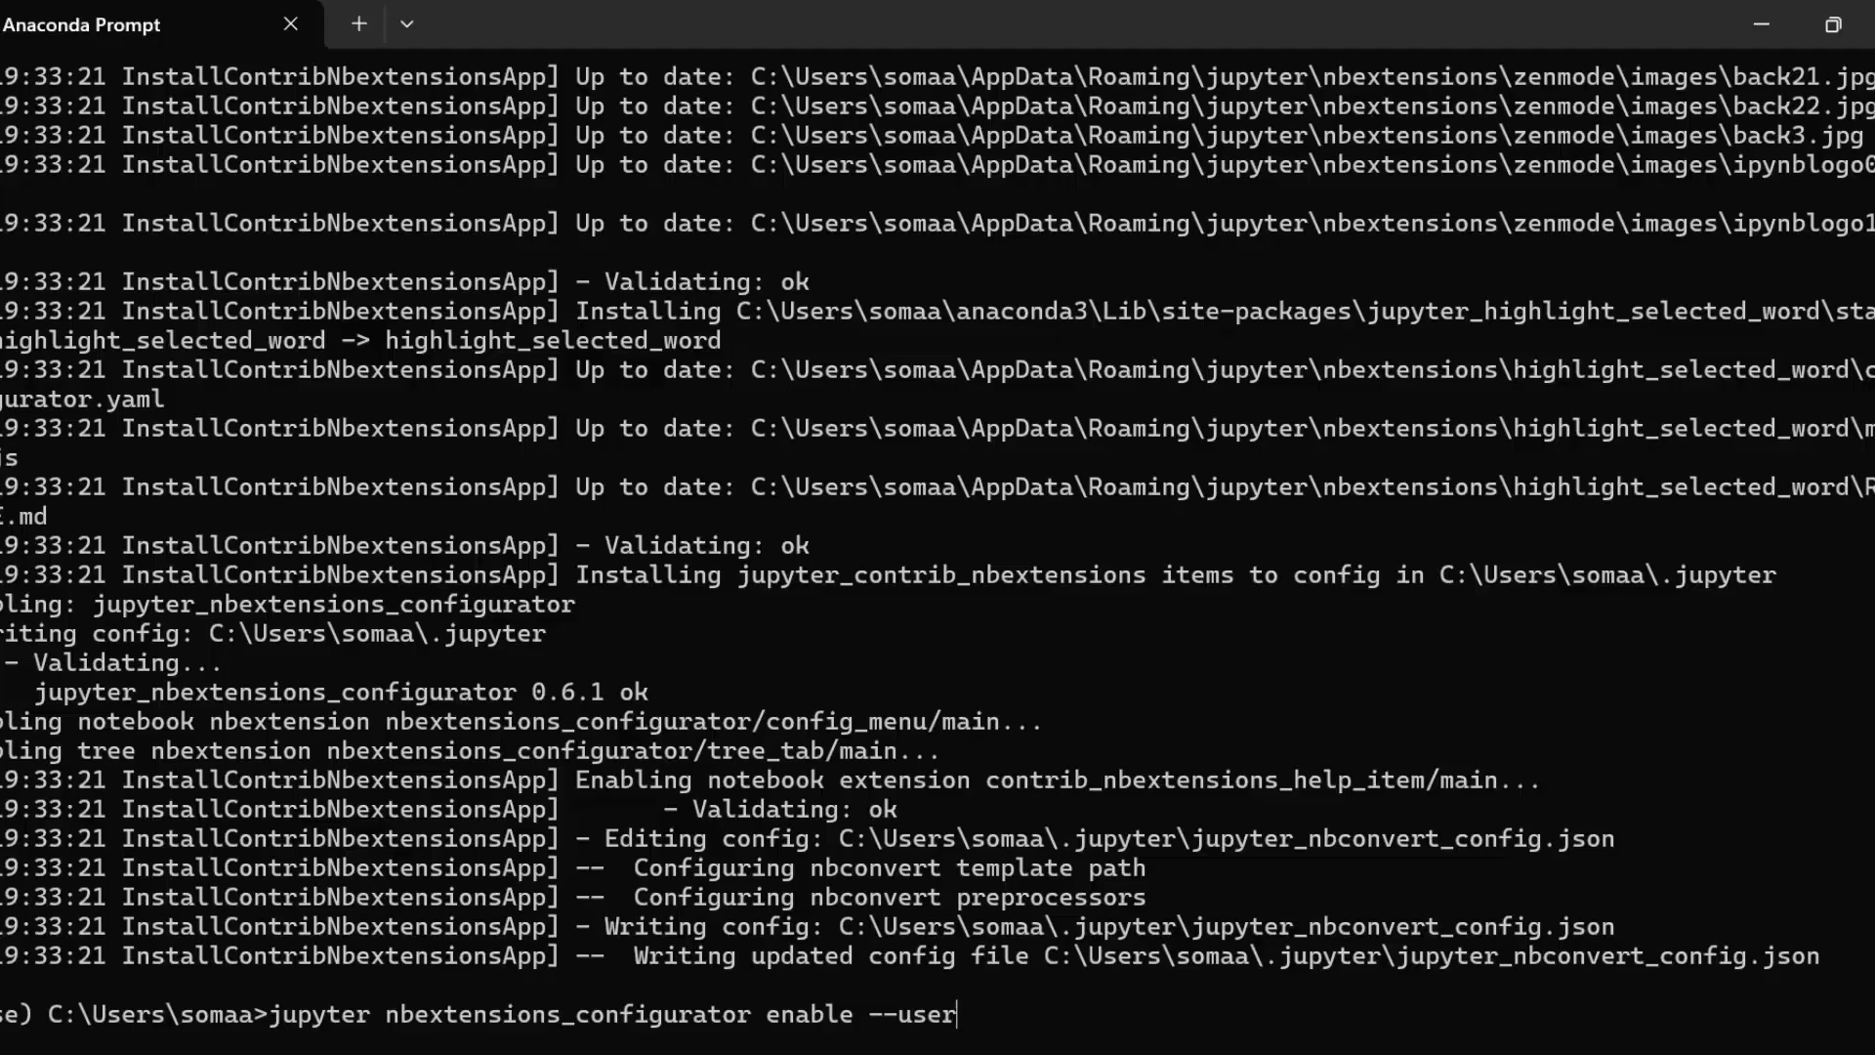
pyautogui.press('Enter')
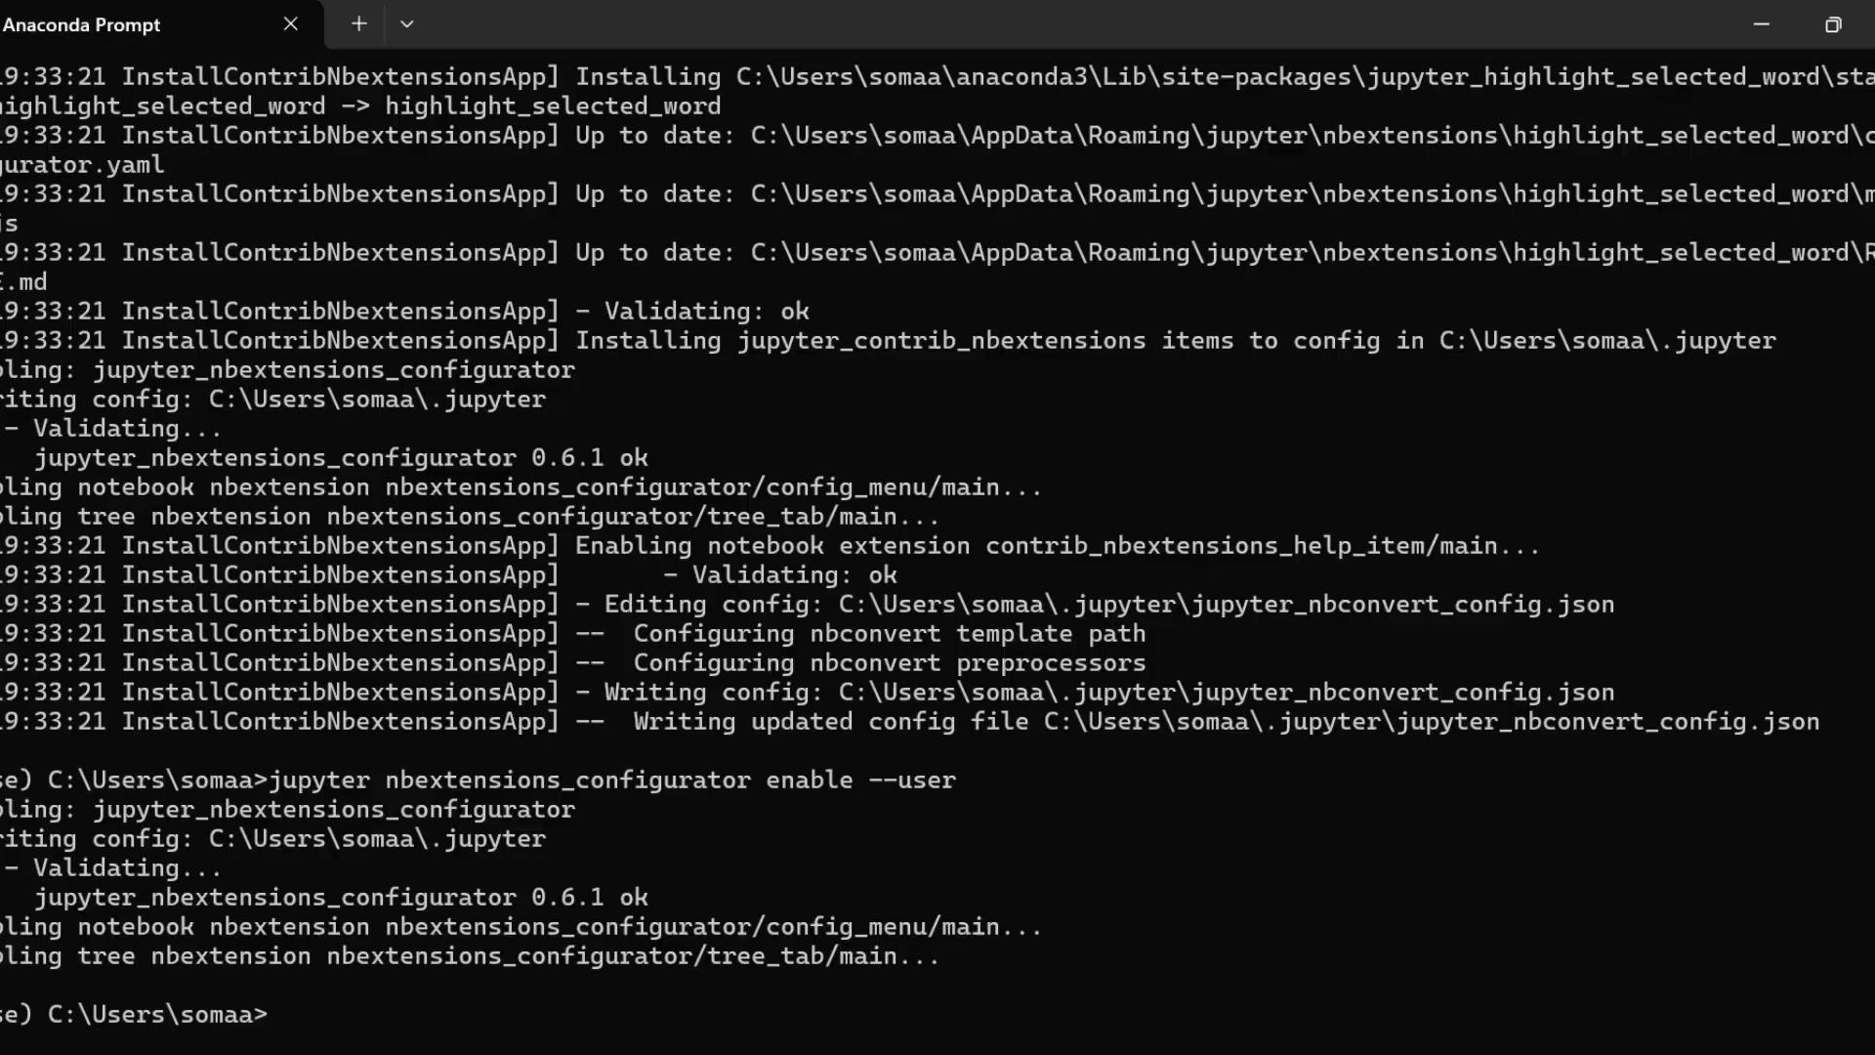
pyautogui.moveTo(363, 968)
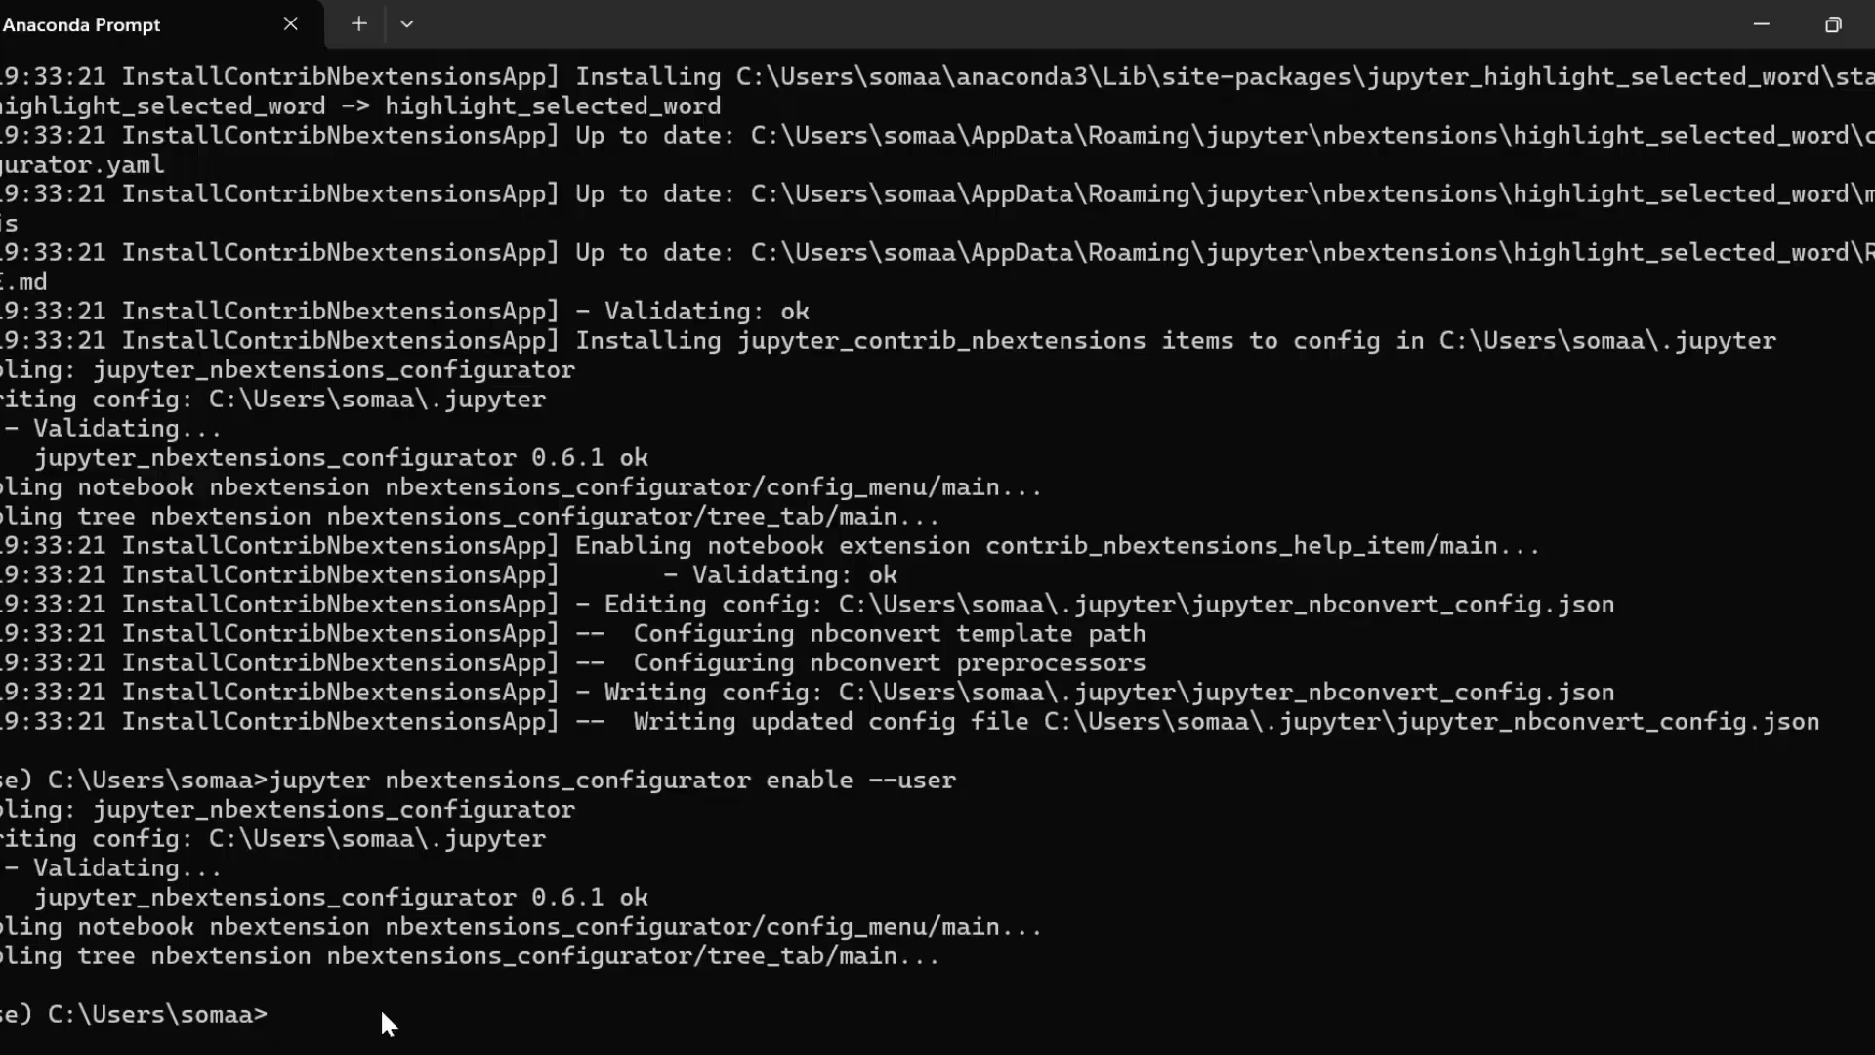
pyautogui.write('jupyter')
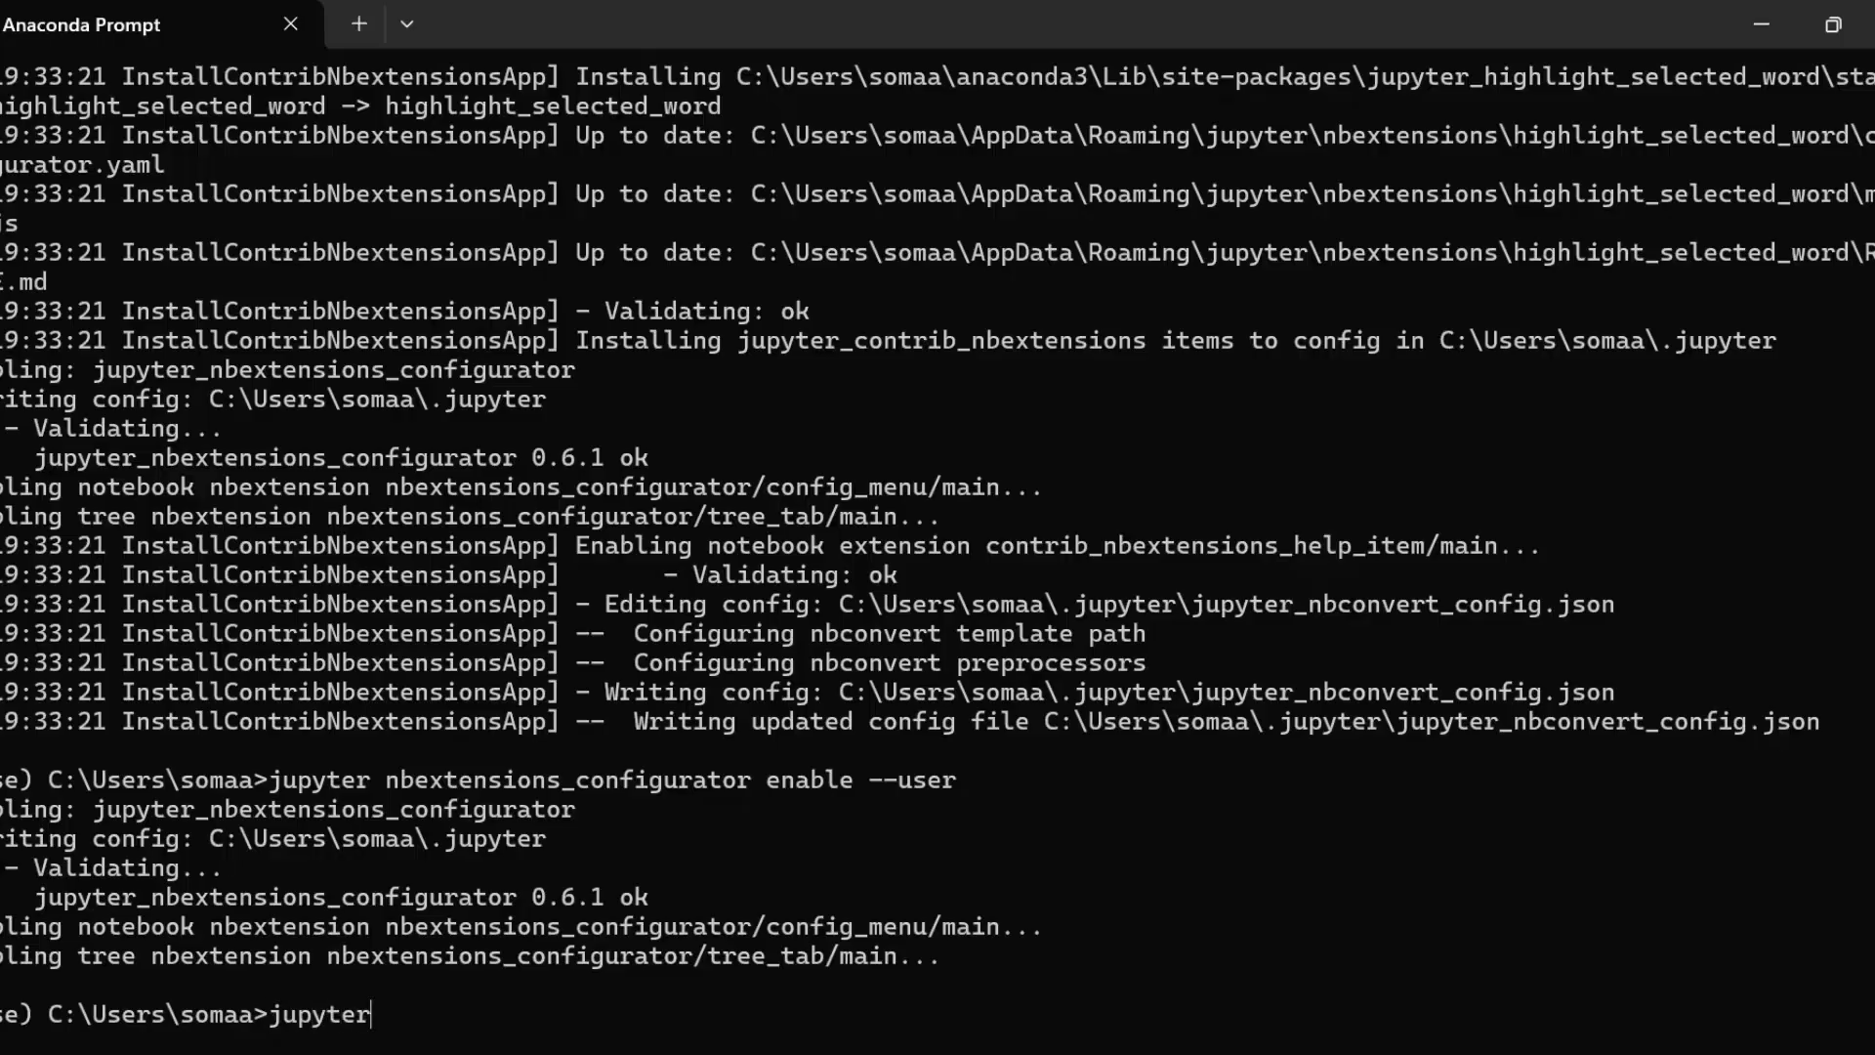
# Launch 'jupyter notebook' so the home page shows an Nbextensions tab.
pyautogui.write('notebook')
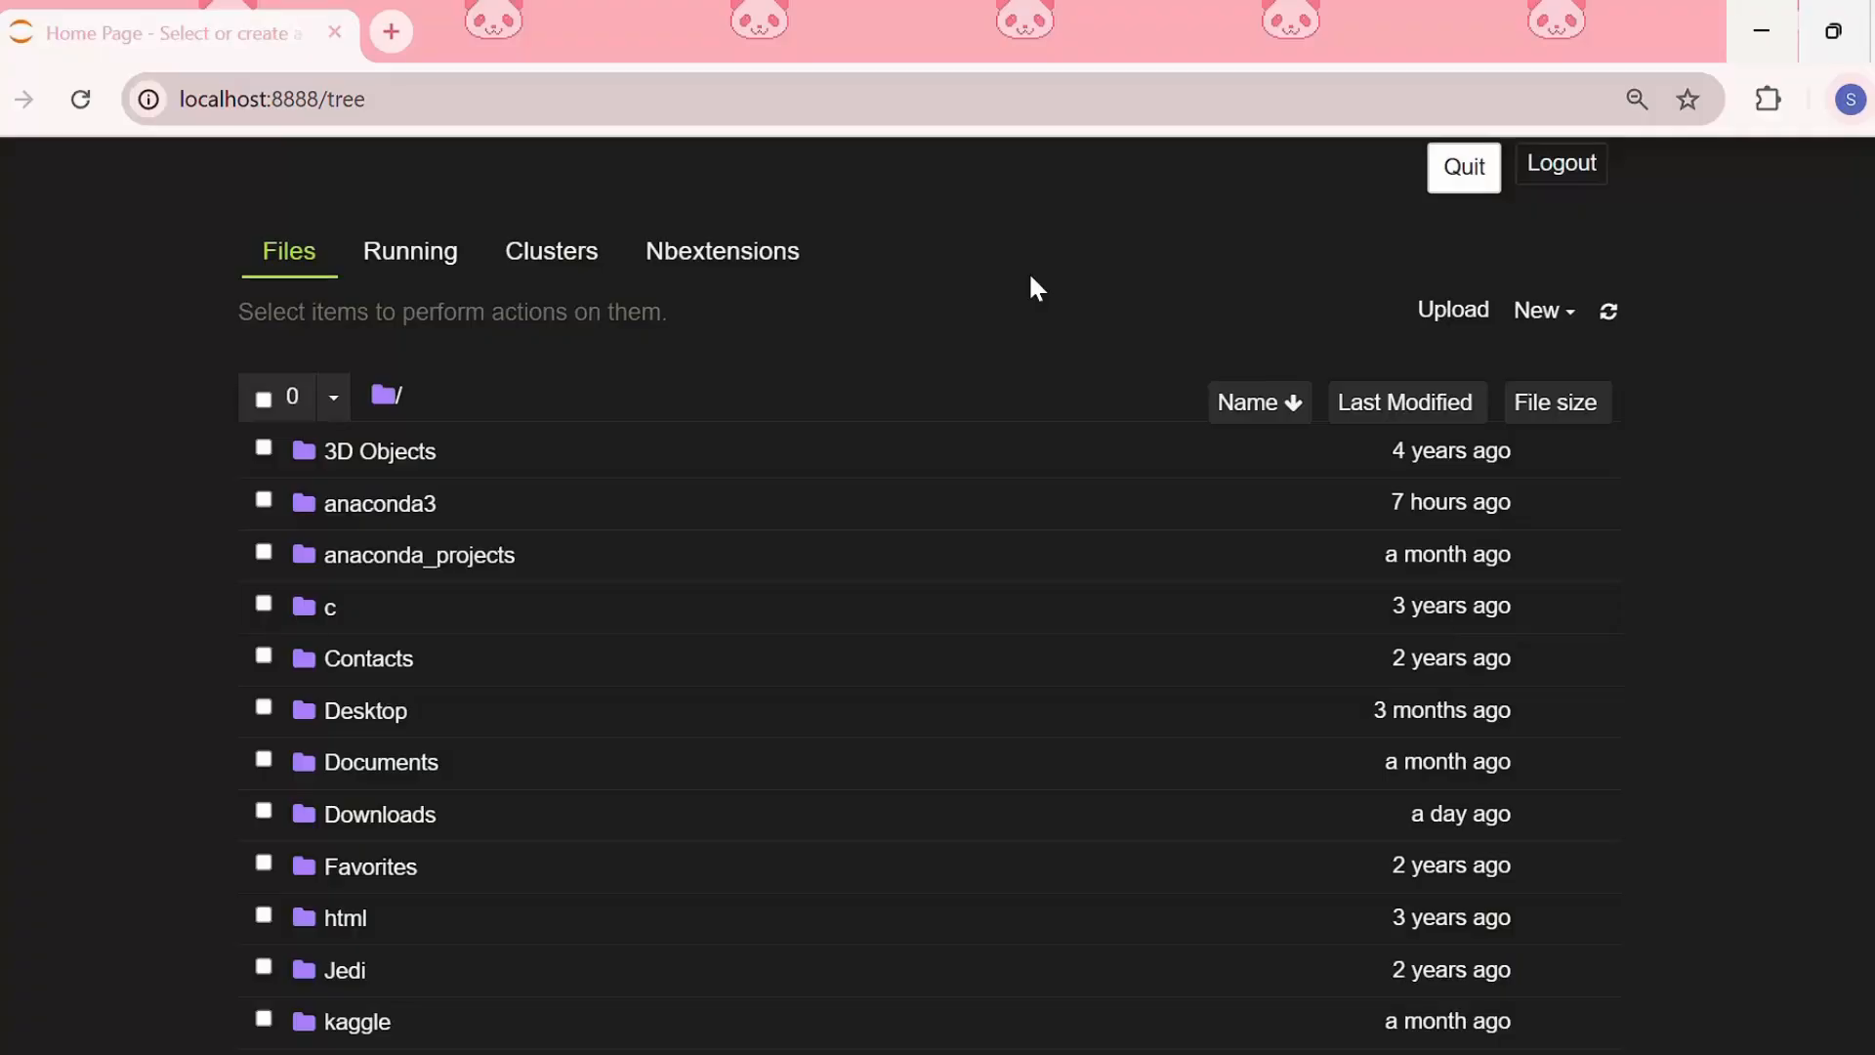
# On the Nbextensions tab, untick 'disable configuration for nbextensions without explicit compatibility'.
pyautogui.click(722, 251)
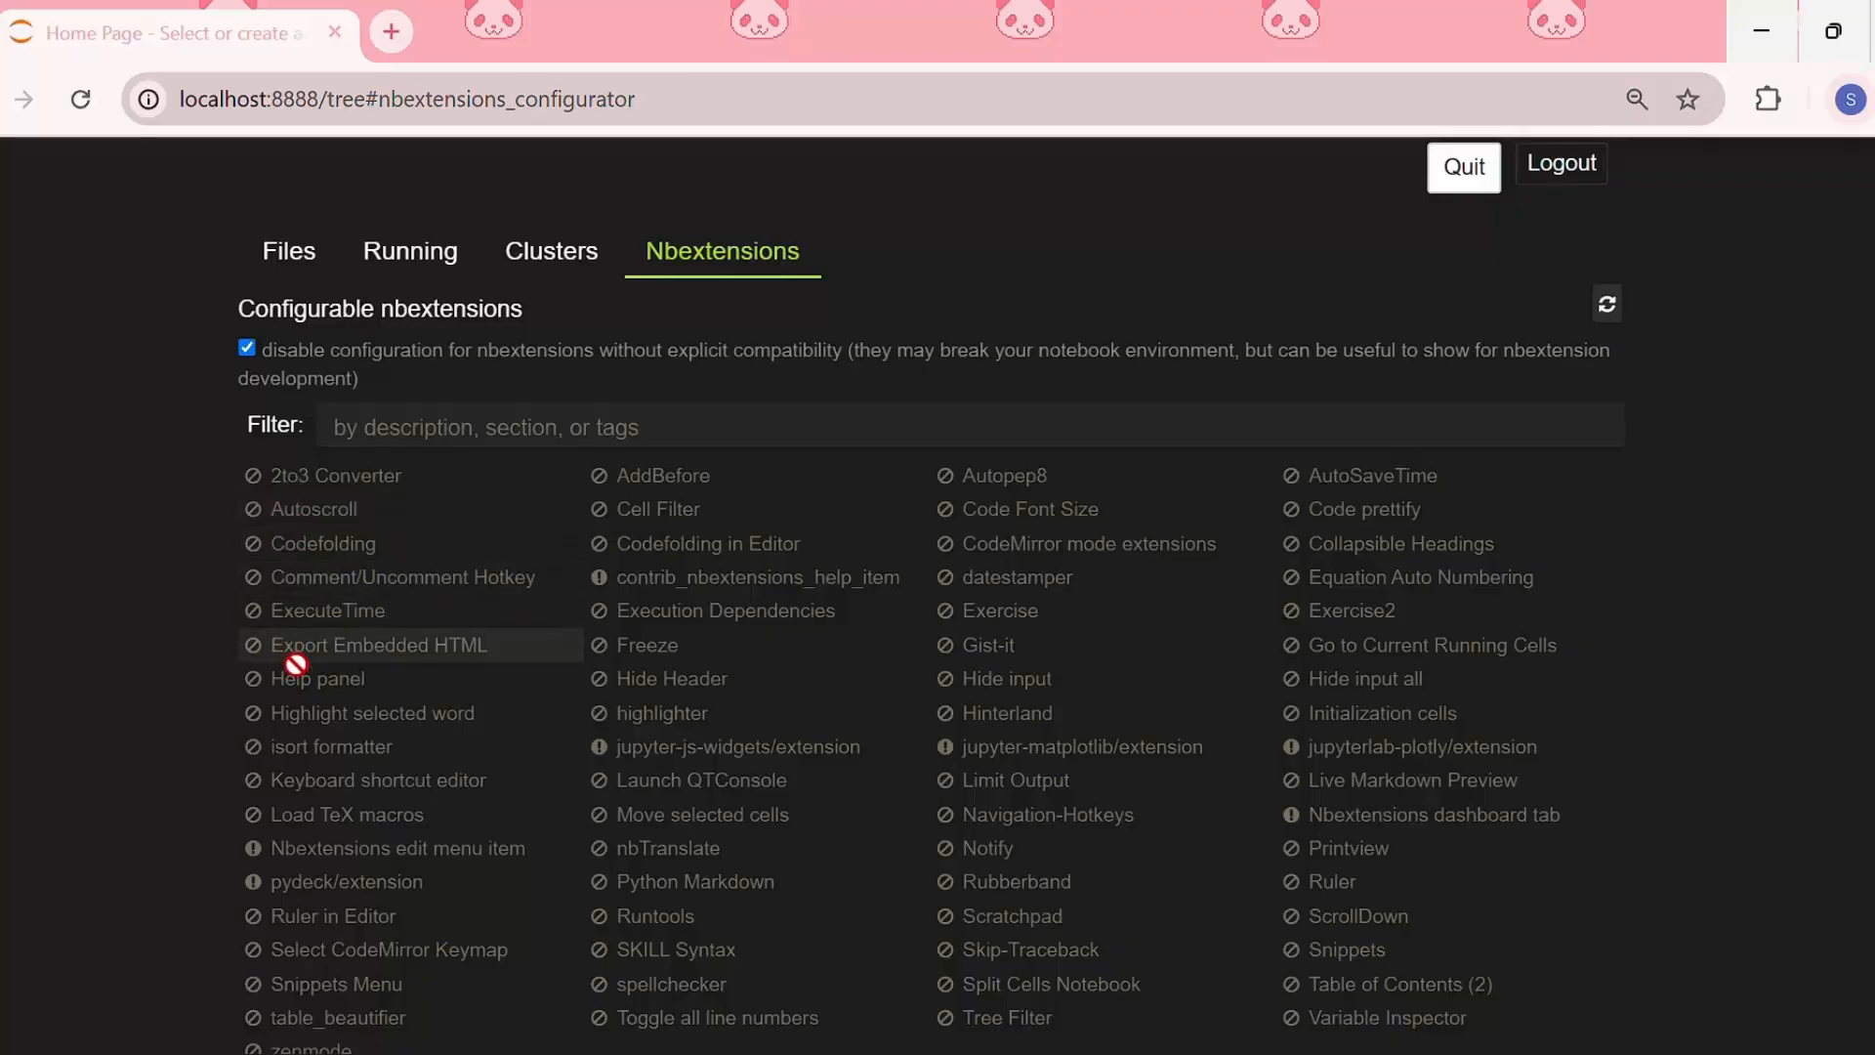
pyautogui.click(247, 349)
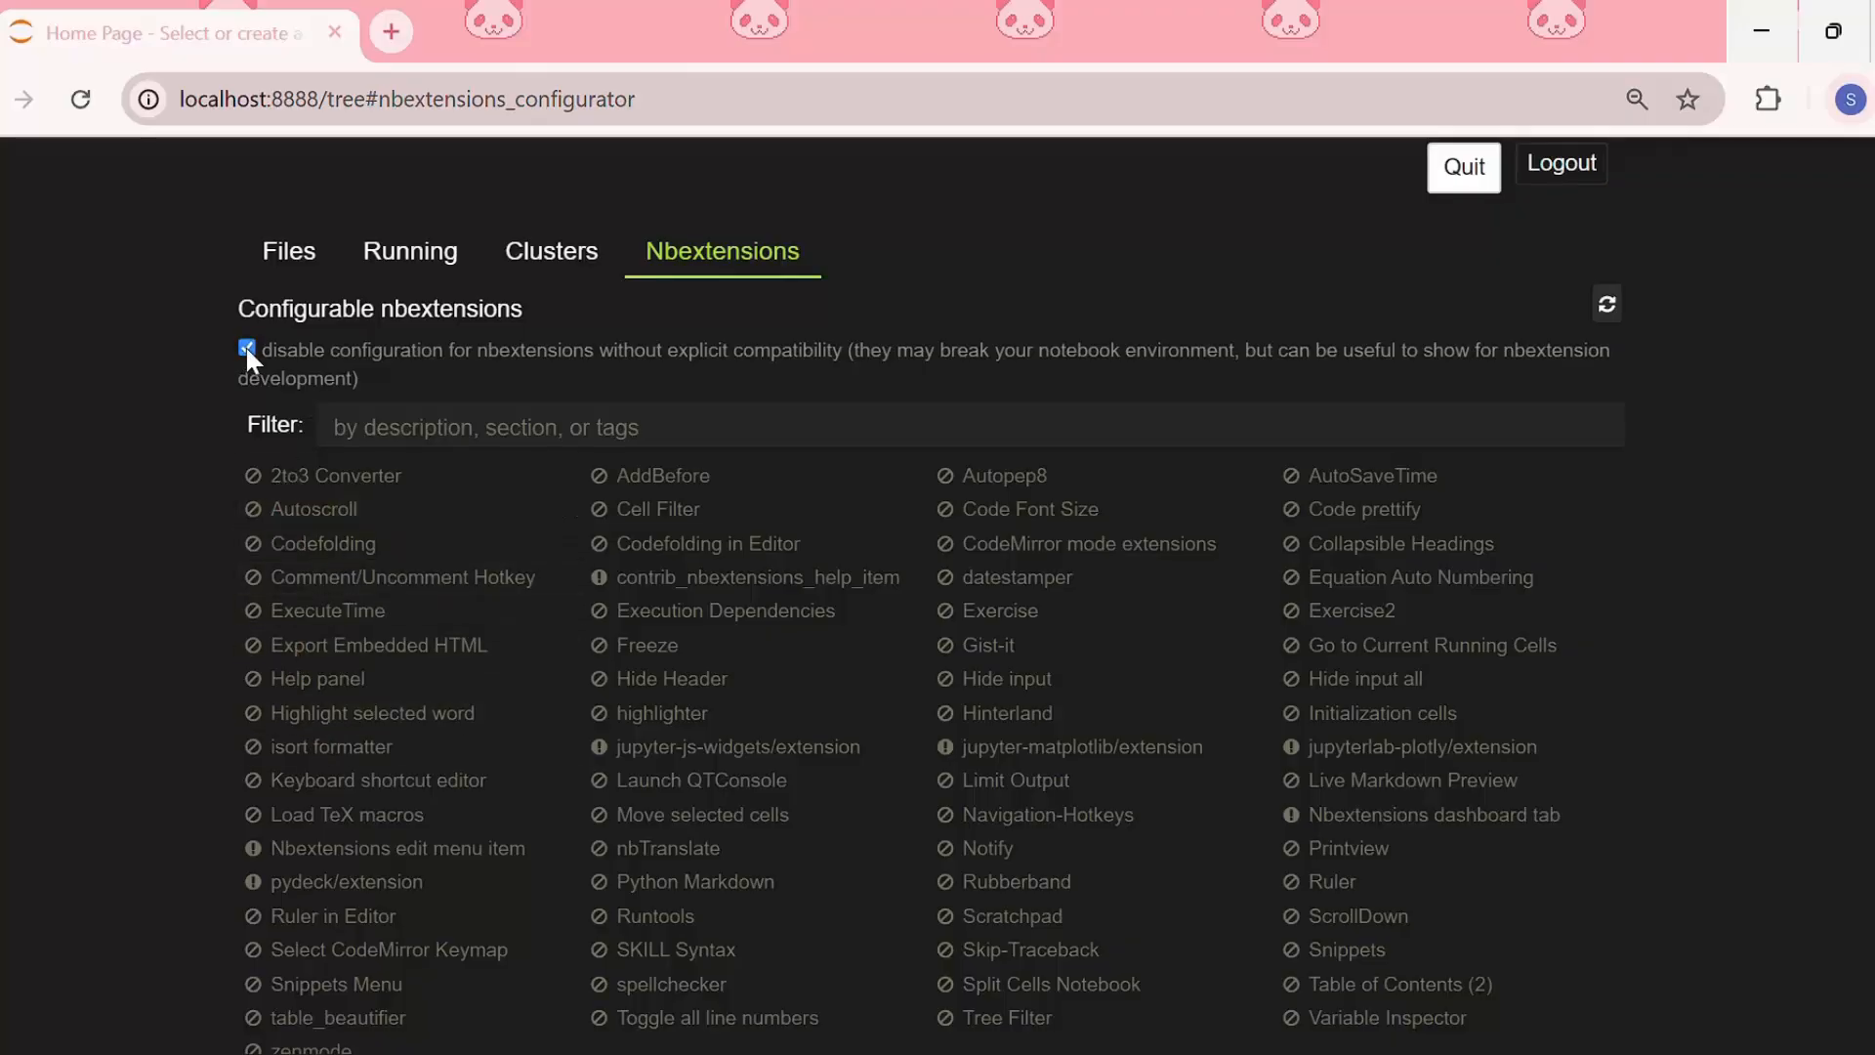
pyautogui.click(246, 348)
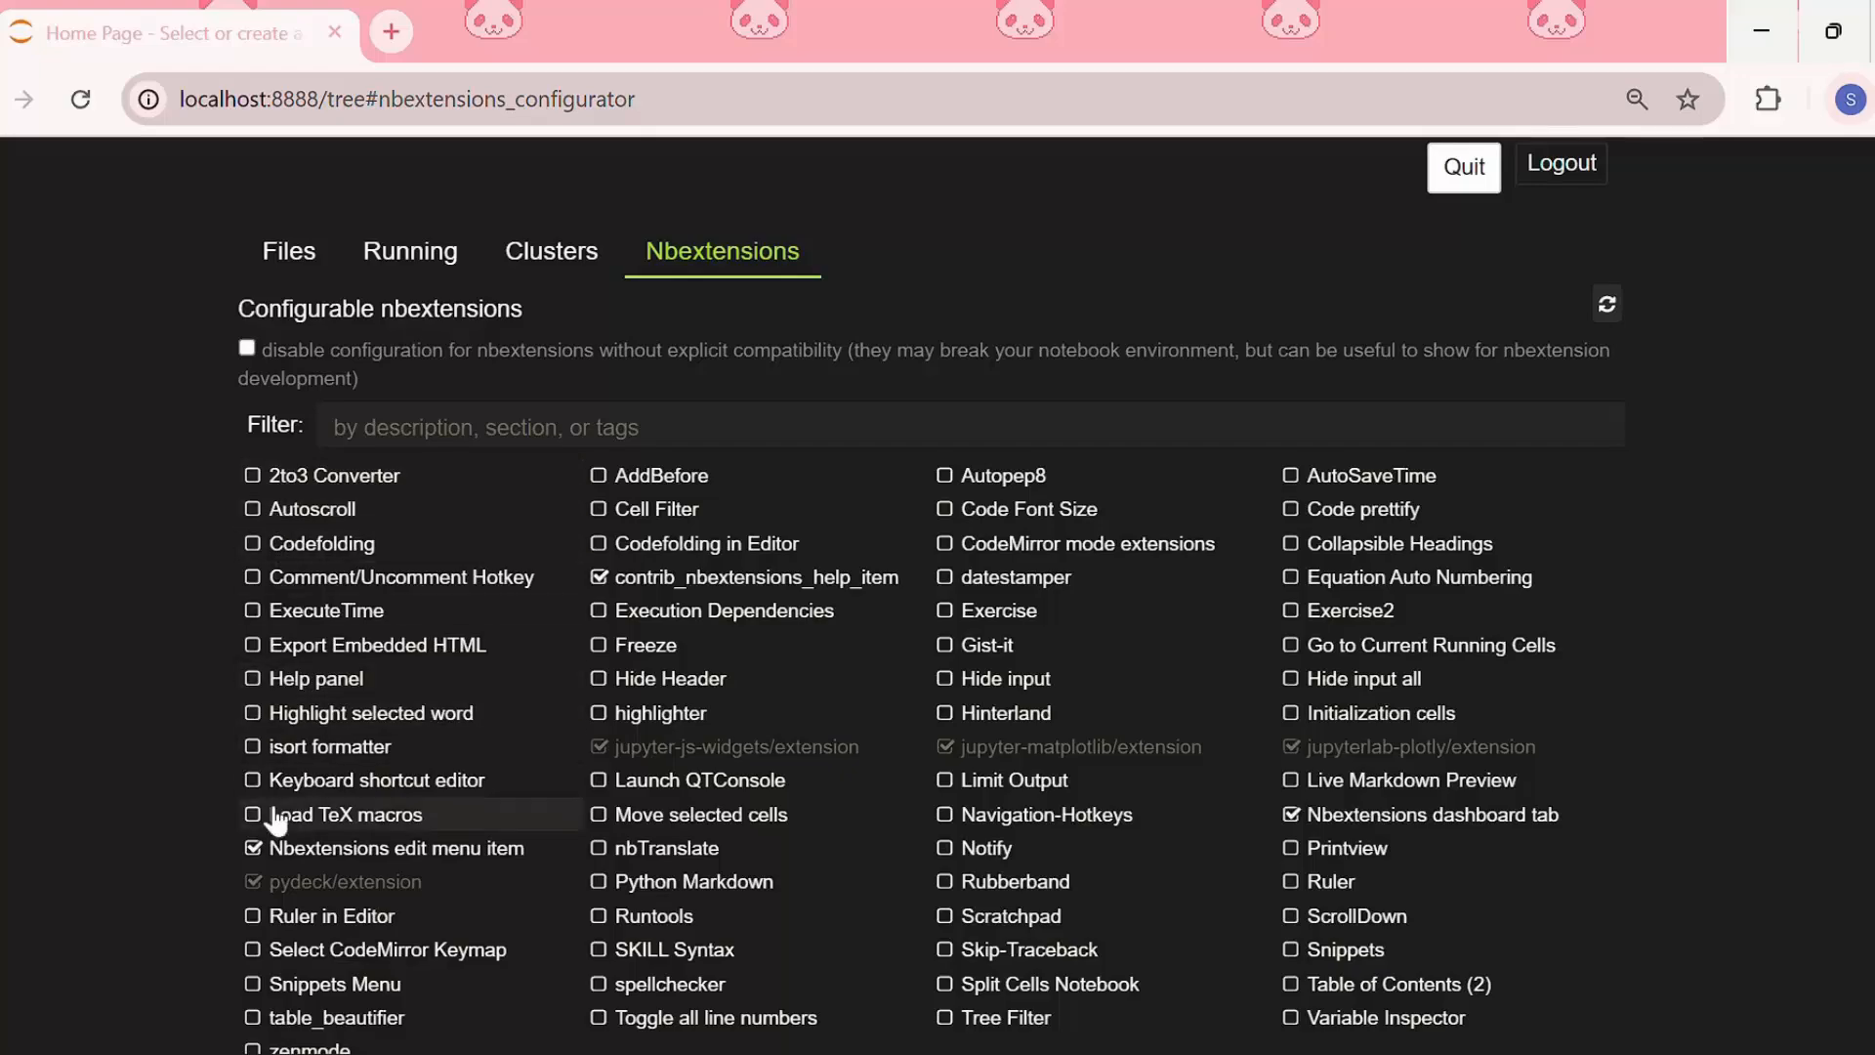
pyautogui.moveTo(864, 891)
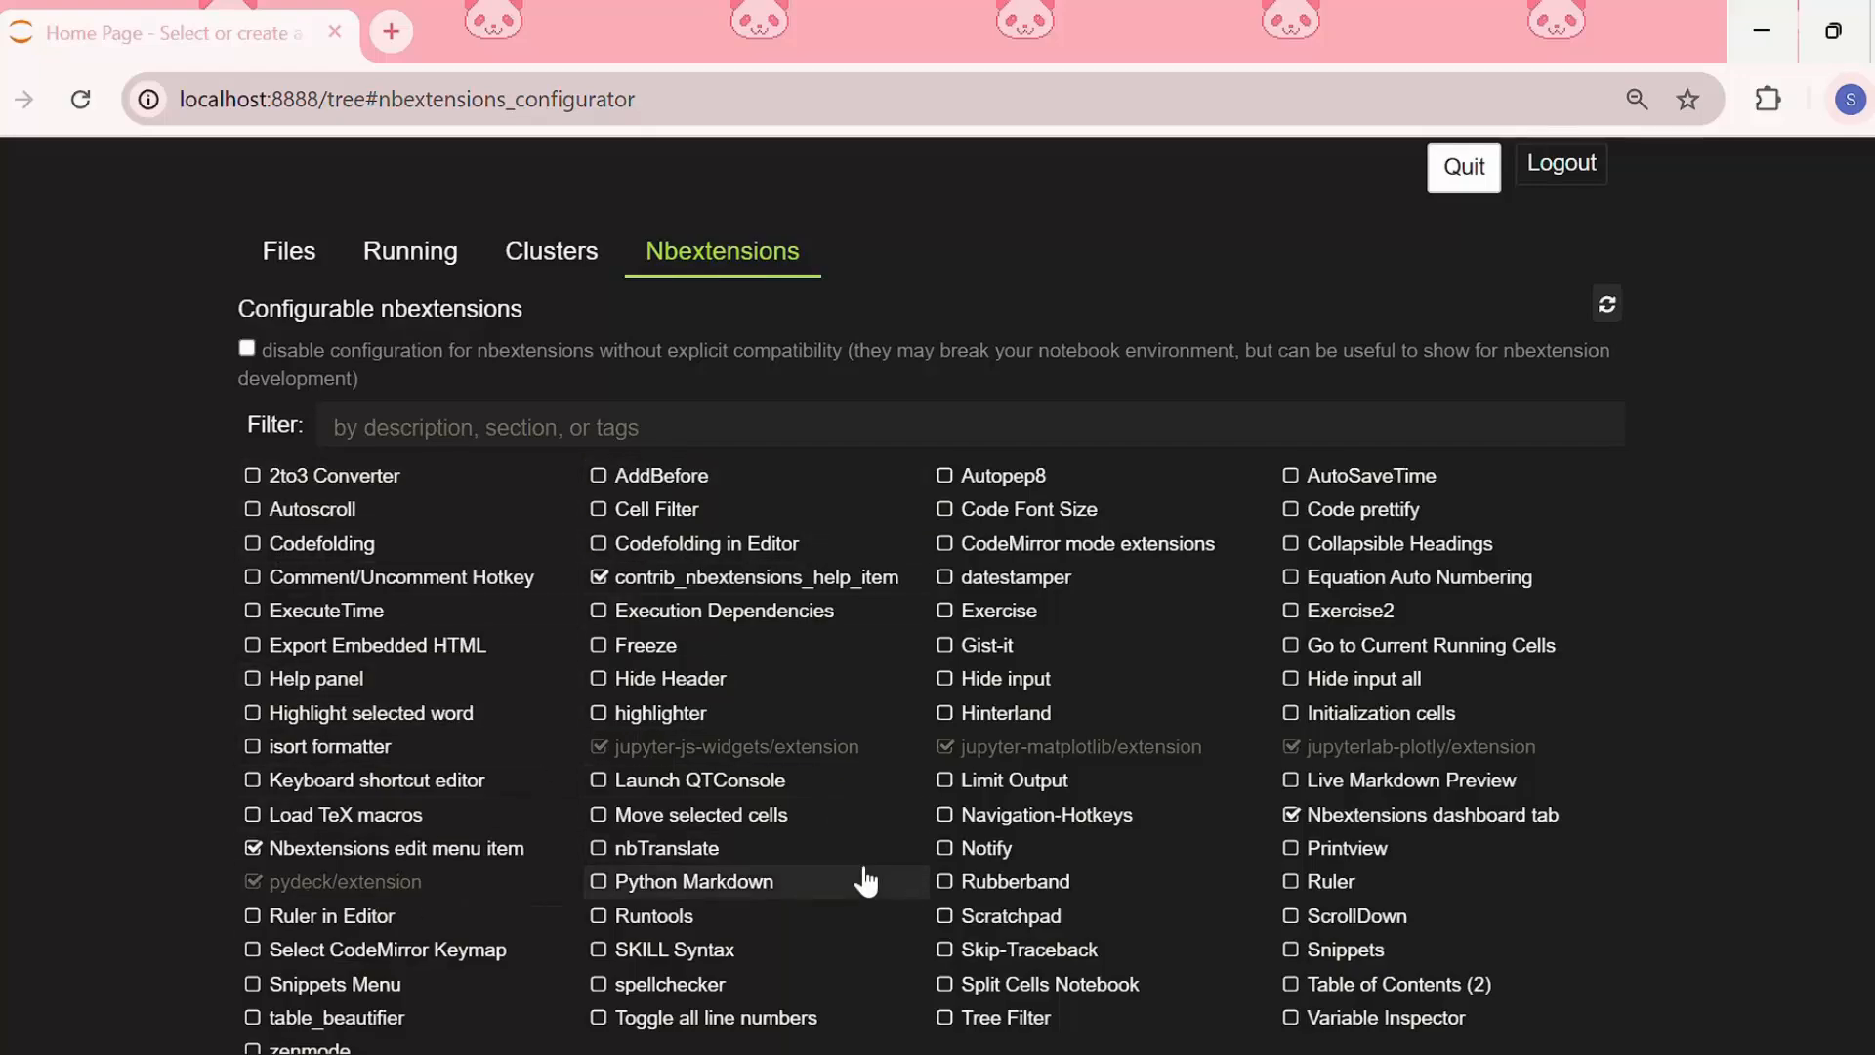
# Open the Python Markdown extension and scroll through its readme.
pyautogui.click(691, 881)
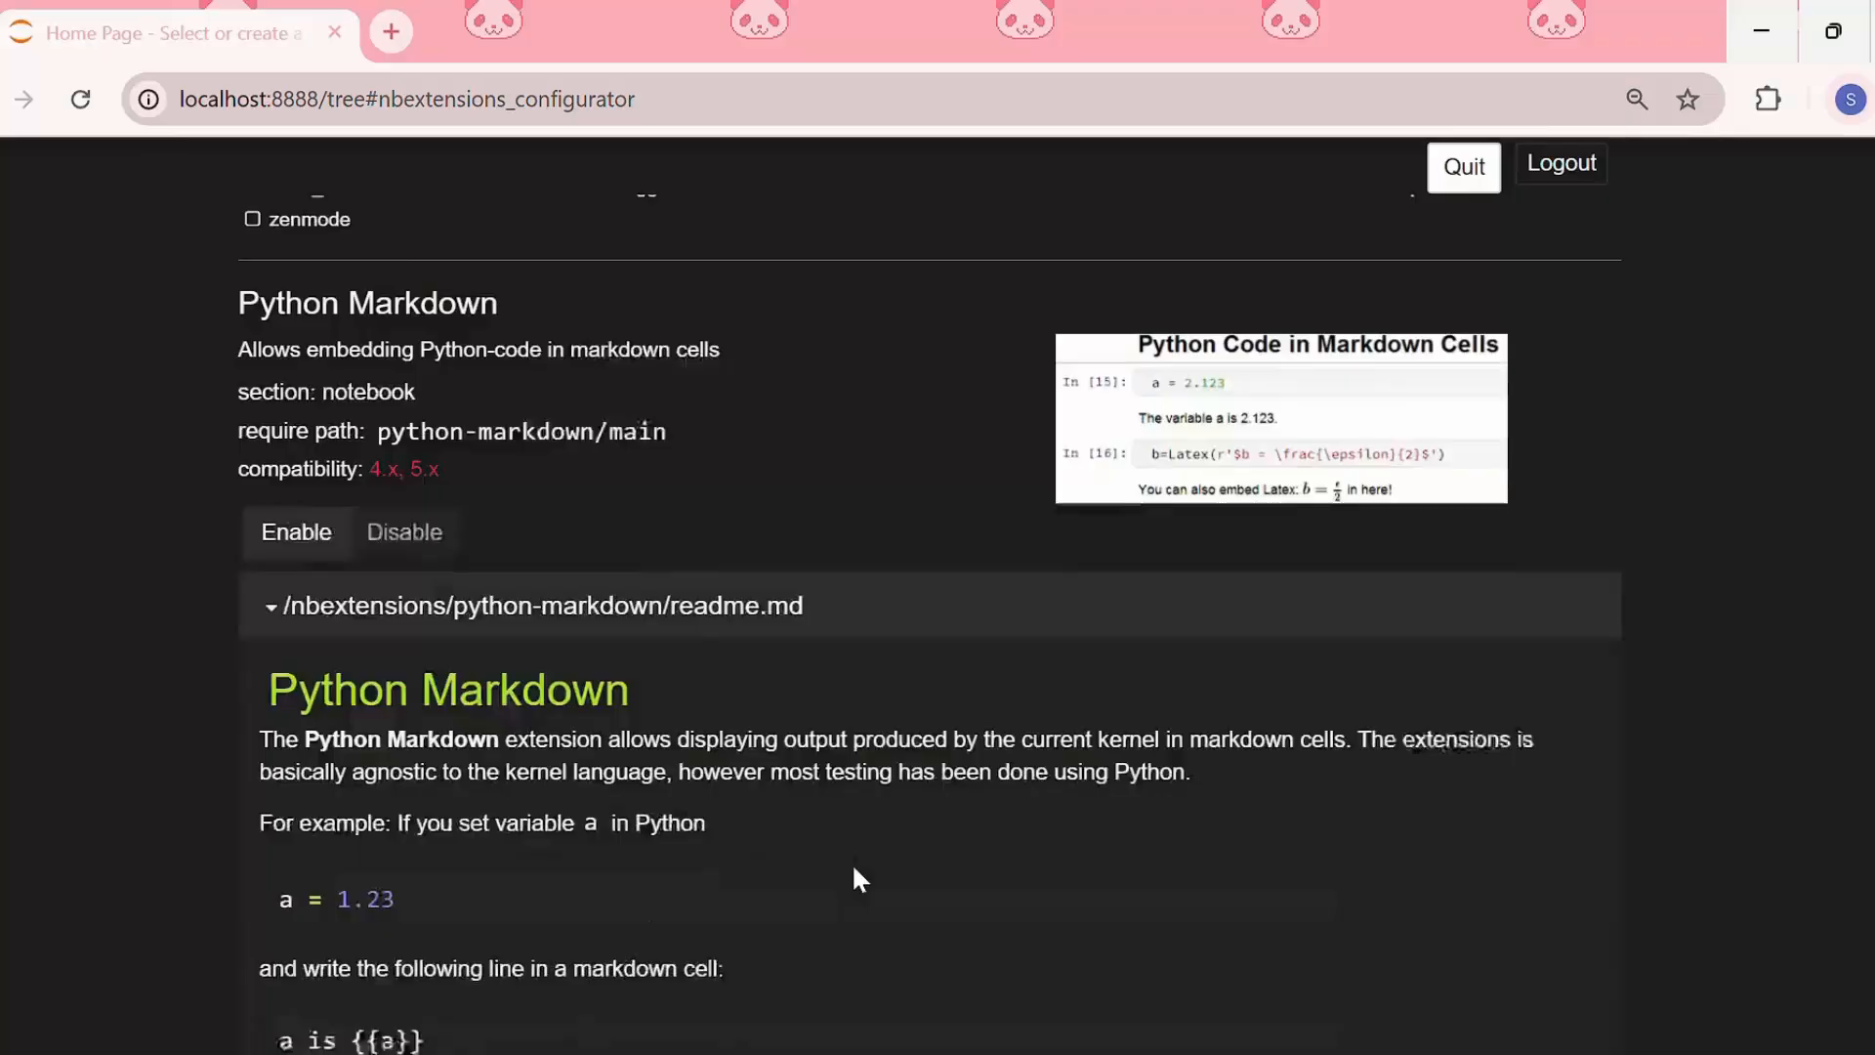
pyautogui.scroll(-3)
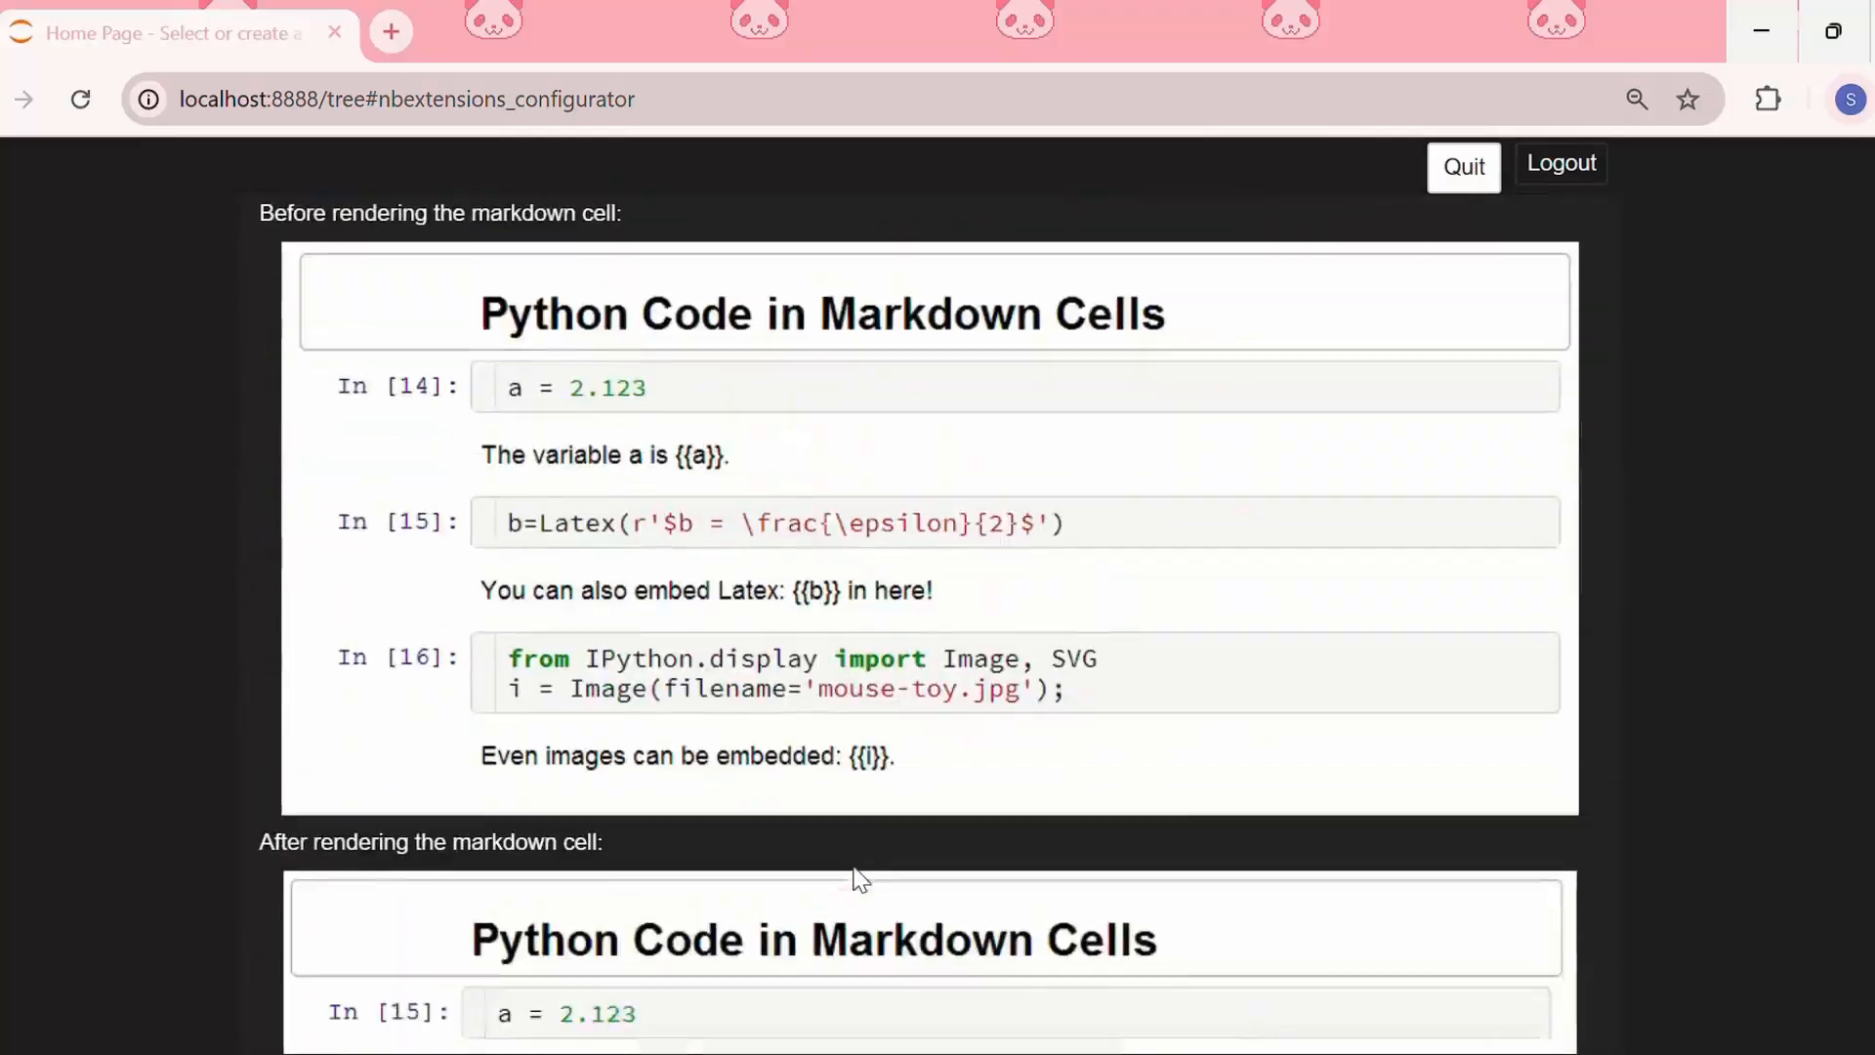
pyautogui.scroll(-3)
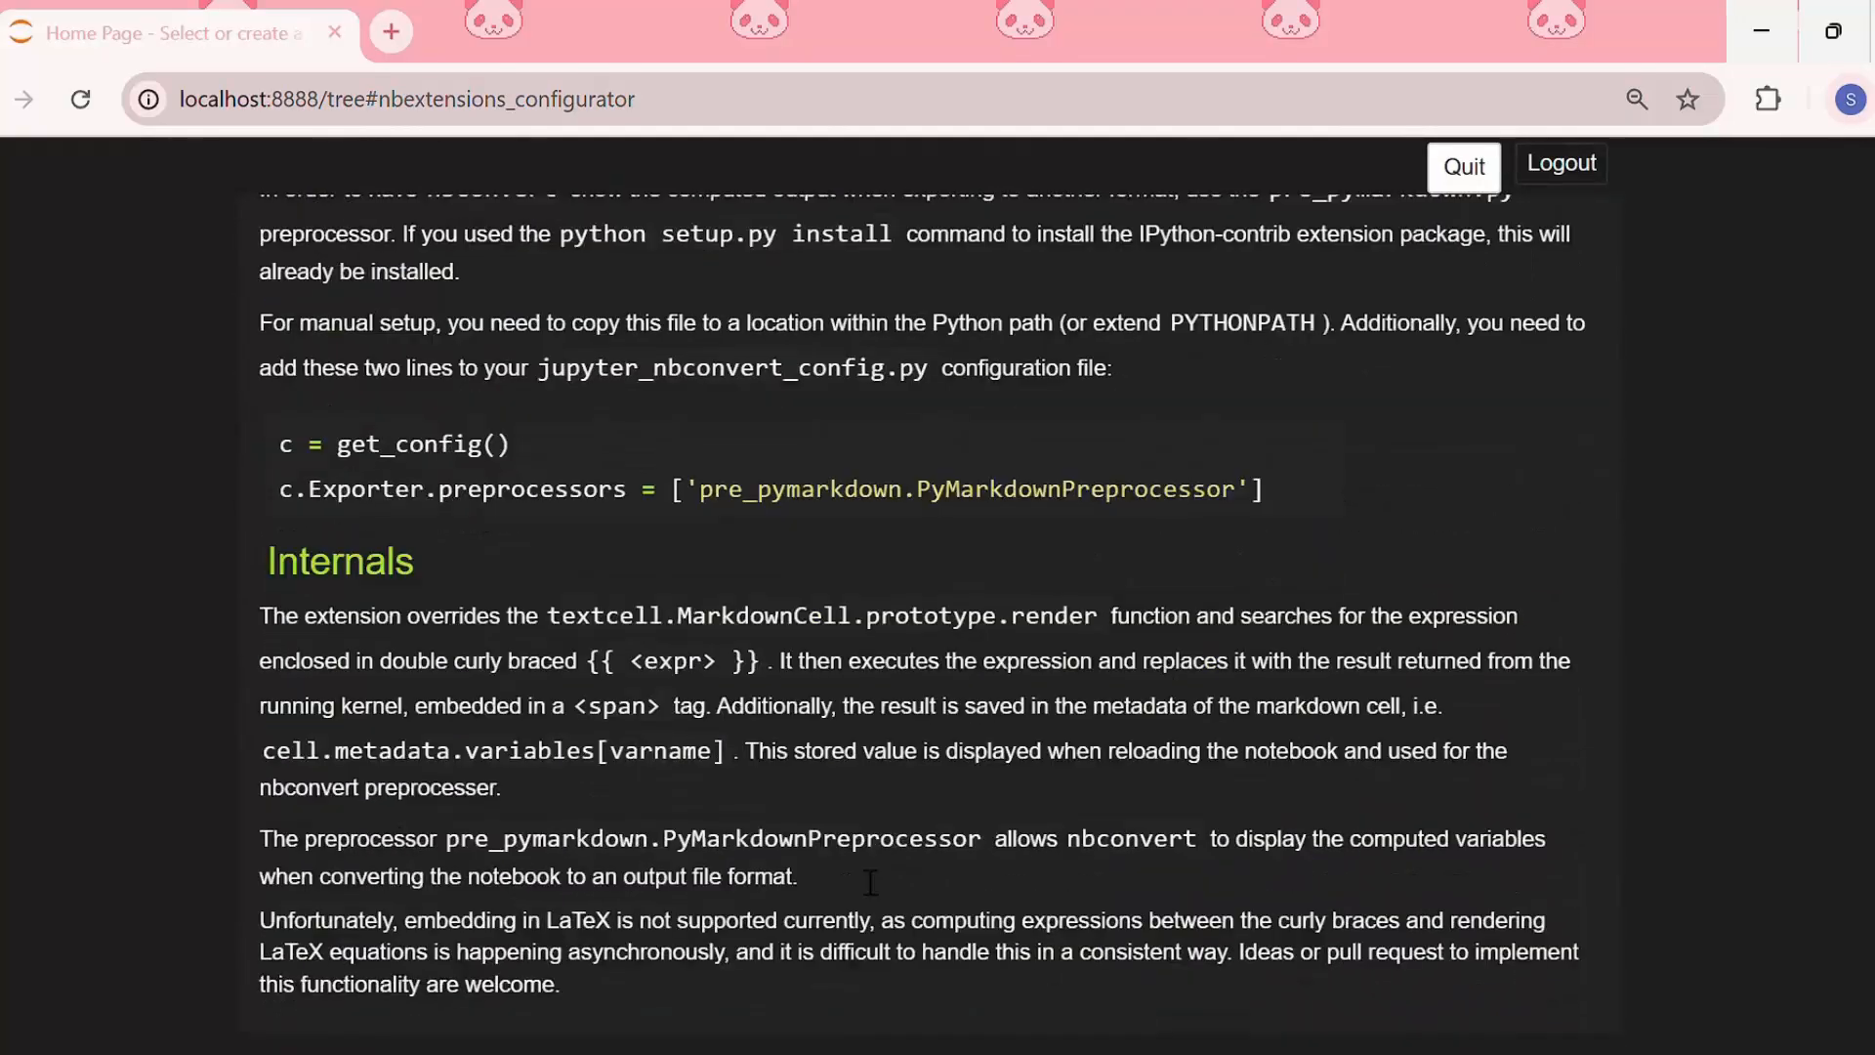